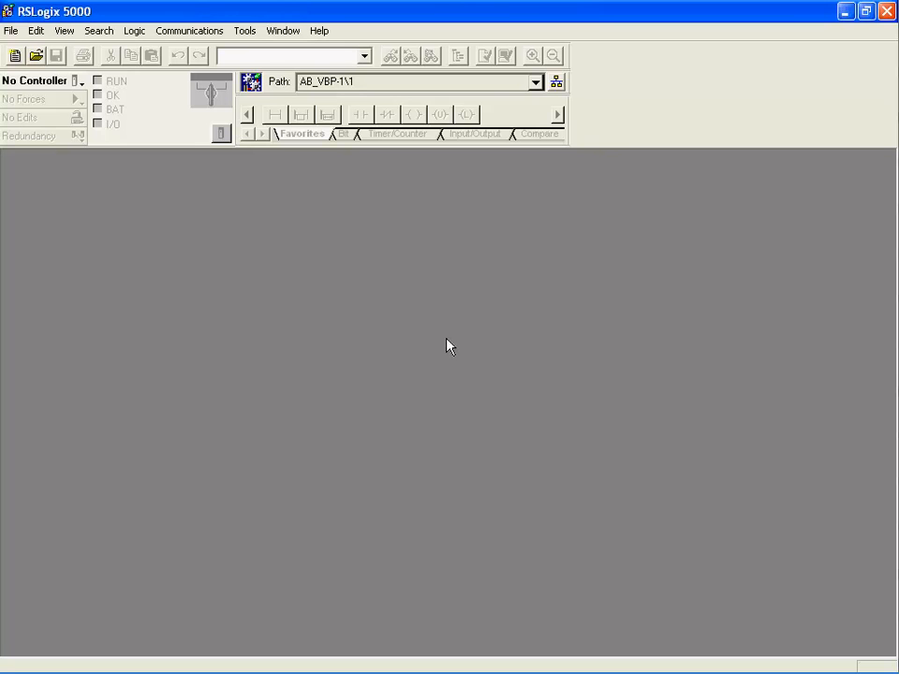
mouse_move(433, 347)
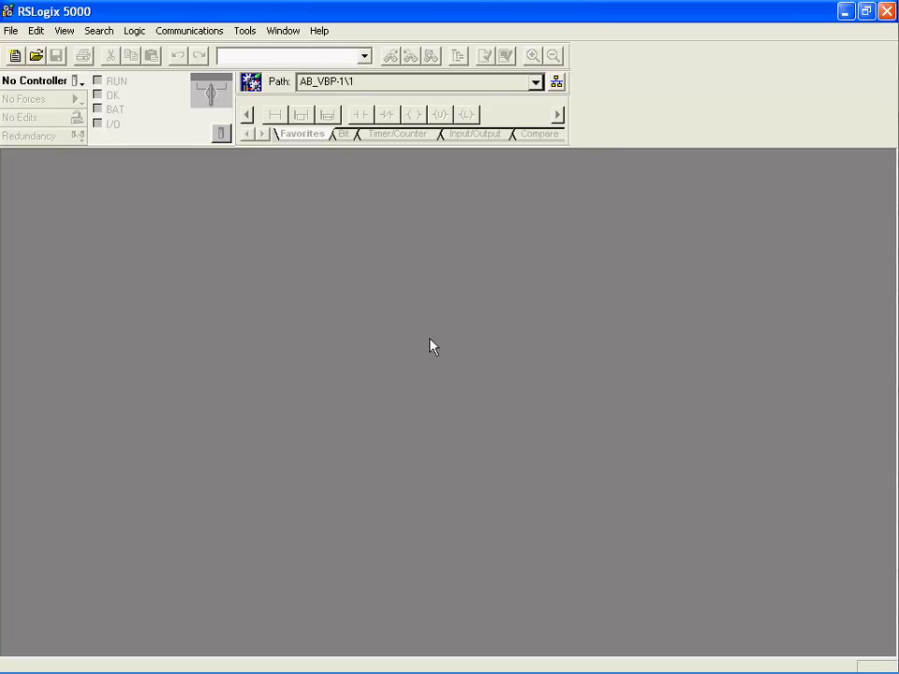
mouse_move(307, 296)
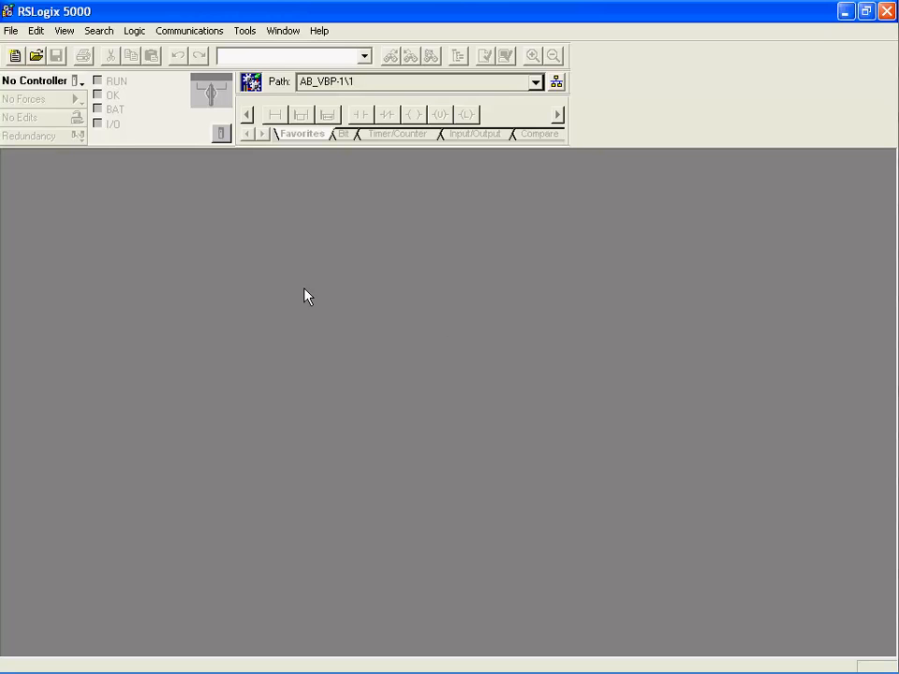
mouse_move(161, 287)
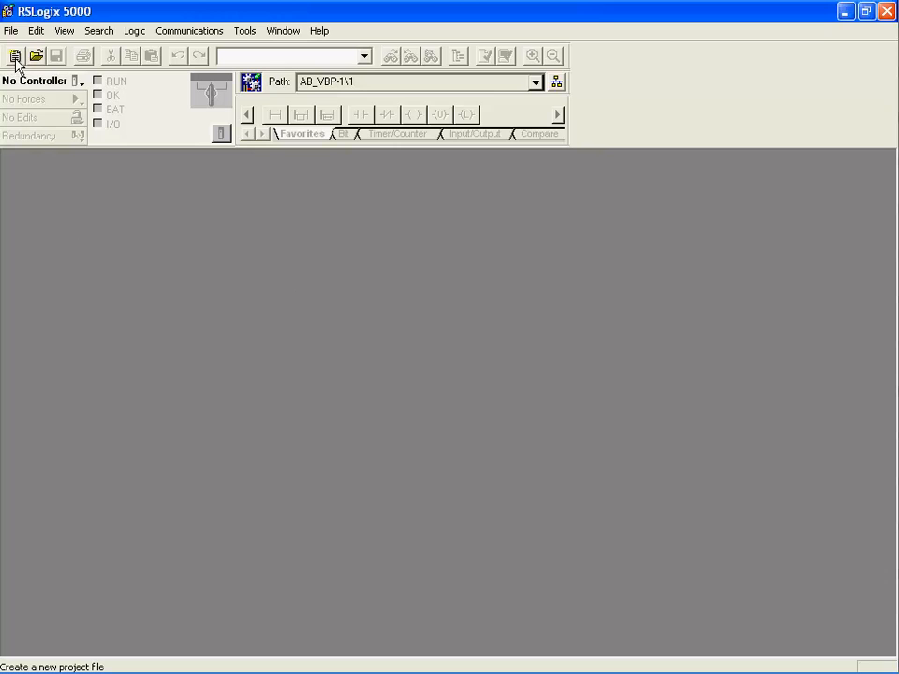
Step: Start a new project for a 1769-L35E controller at revision 13
click(15, 56)
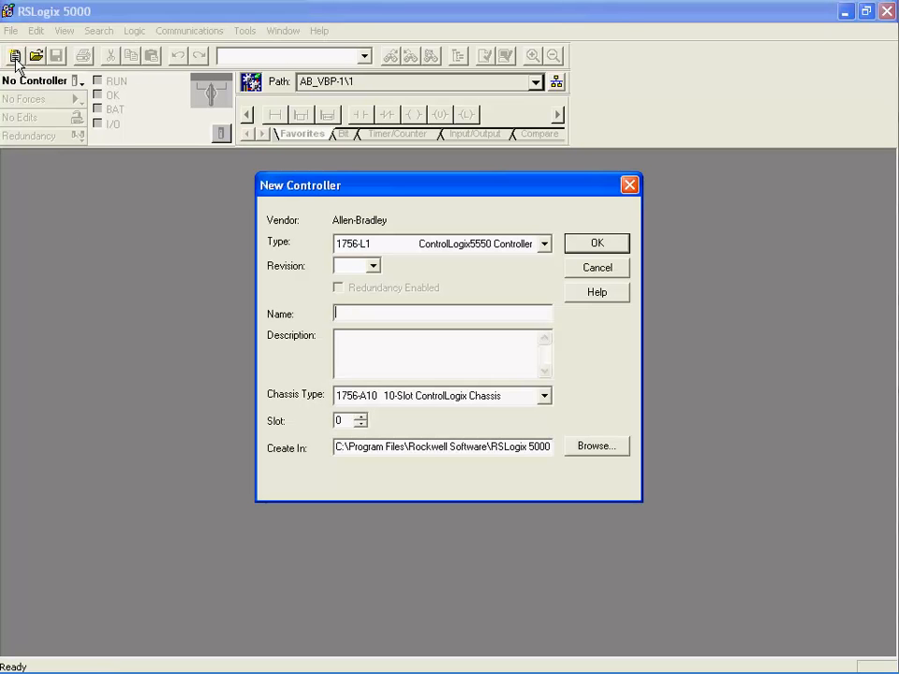
mouse_move(506, 283)
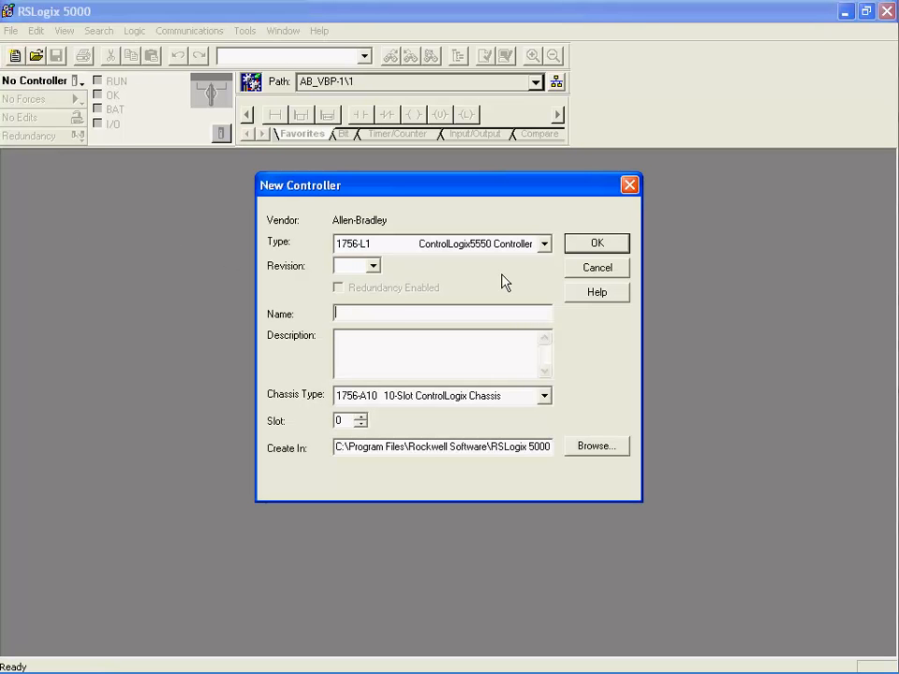
click(543, 244)
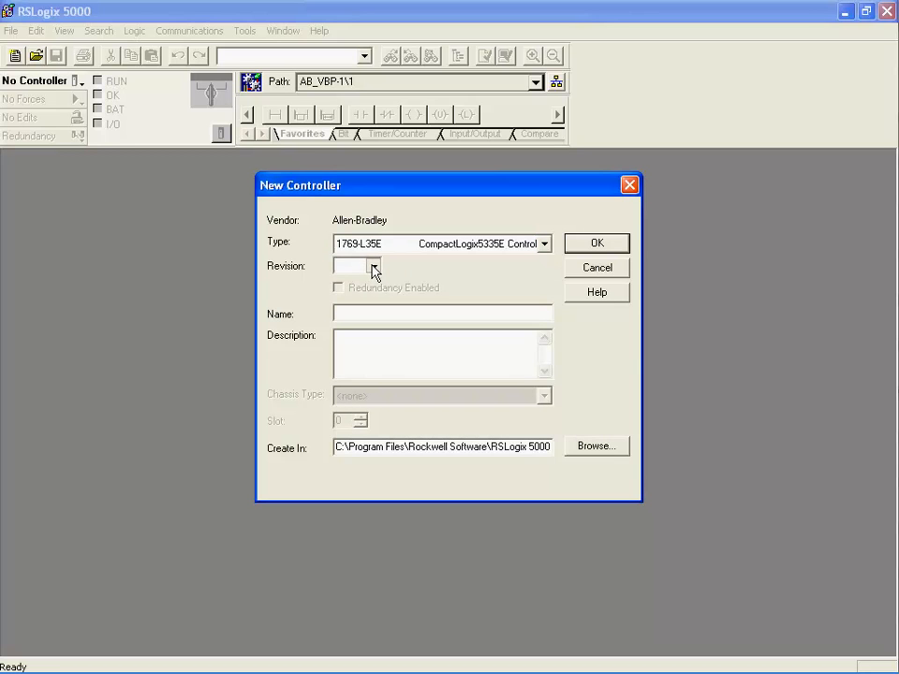
click(373, 266)
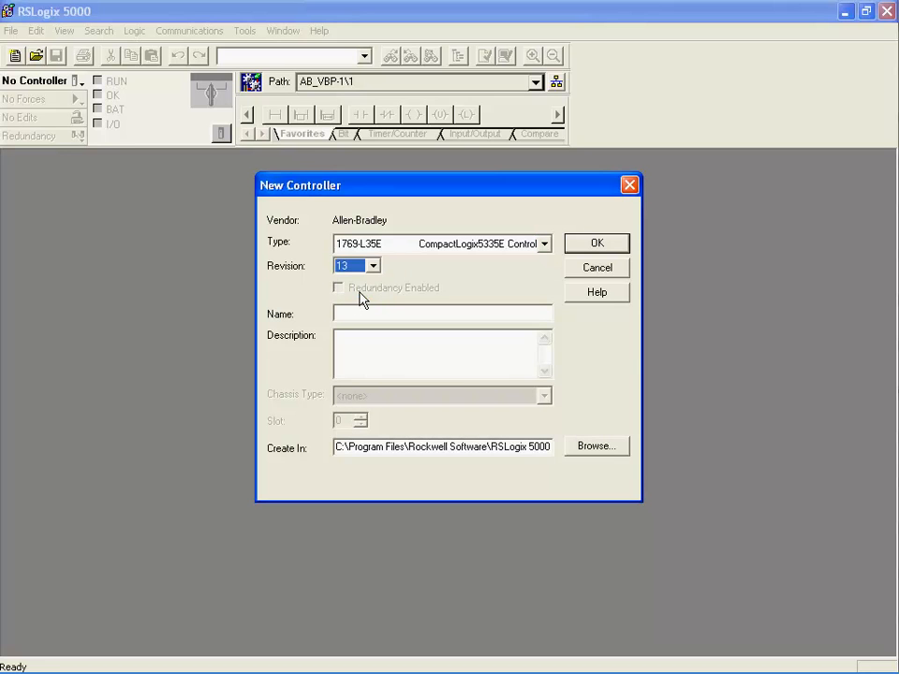
Step: Name the project Template, describe it as a basic template program file, and confirm
click(442, 315)
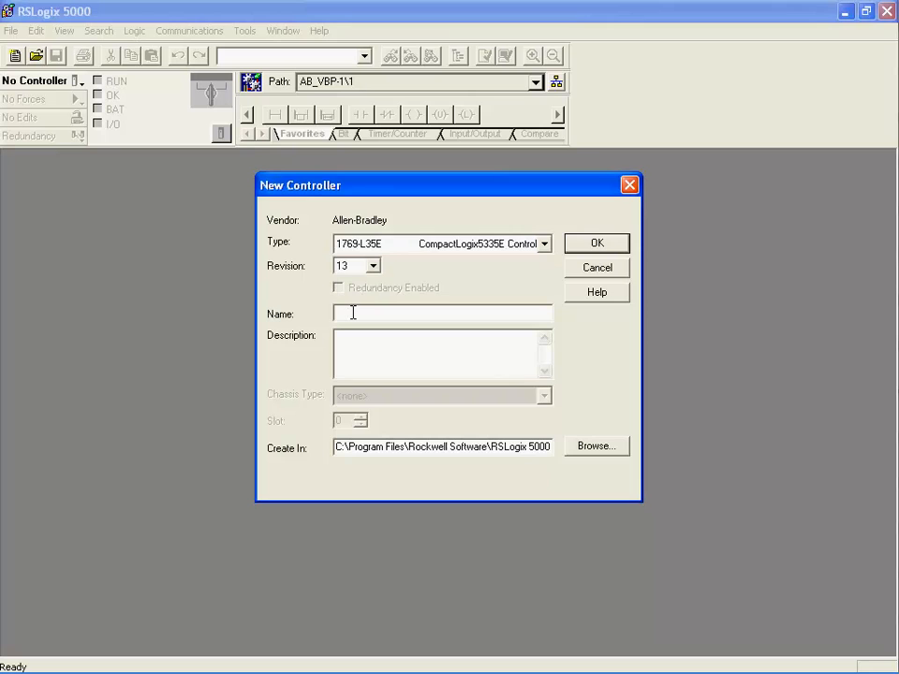
text(T)
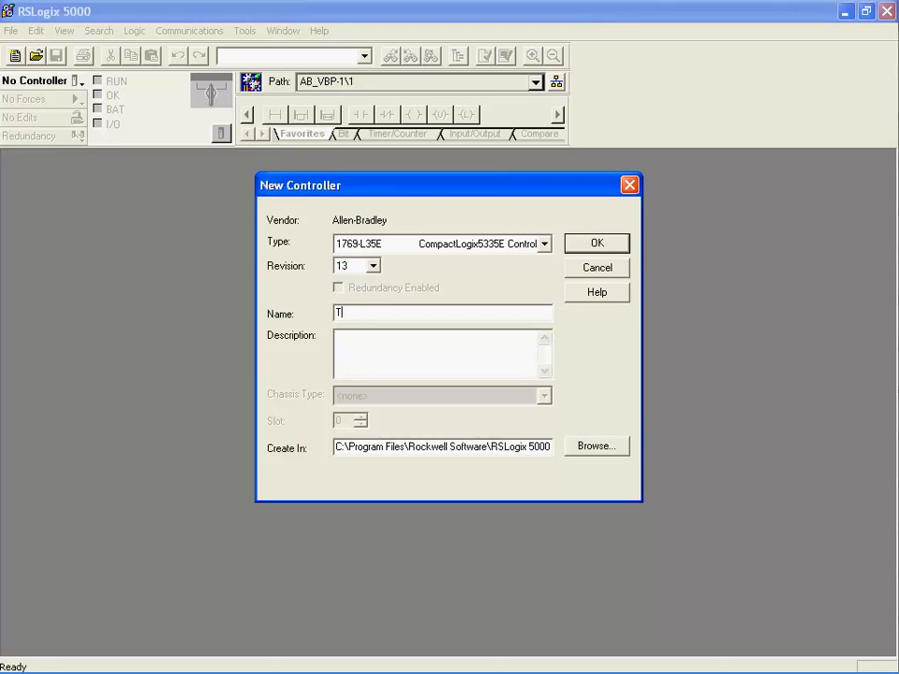
text(emplate)
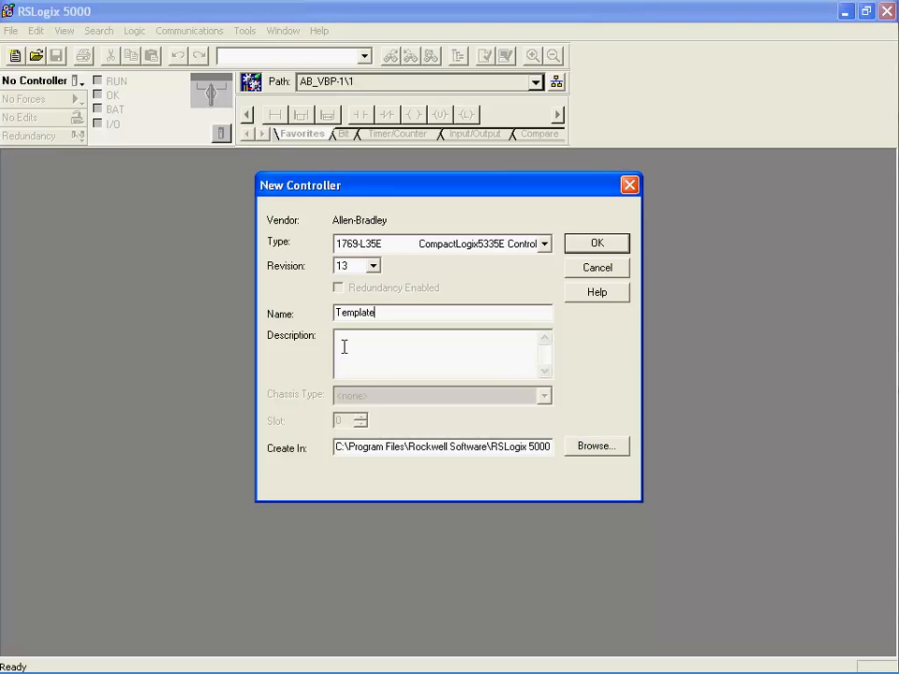
text(This is a b)
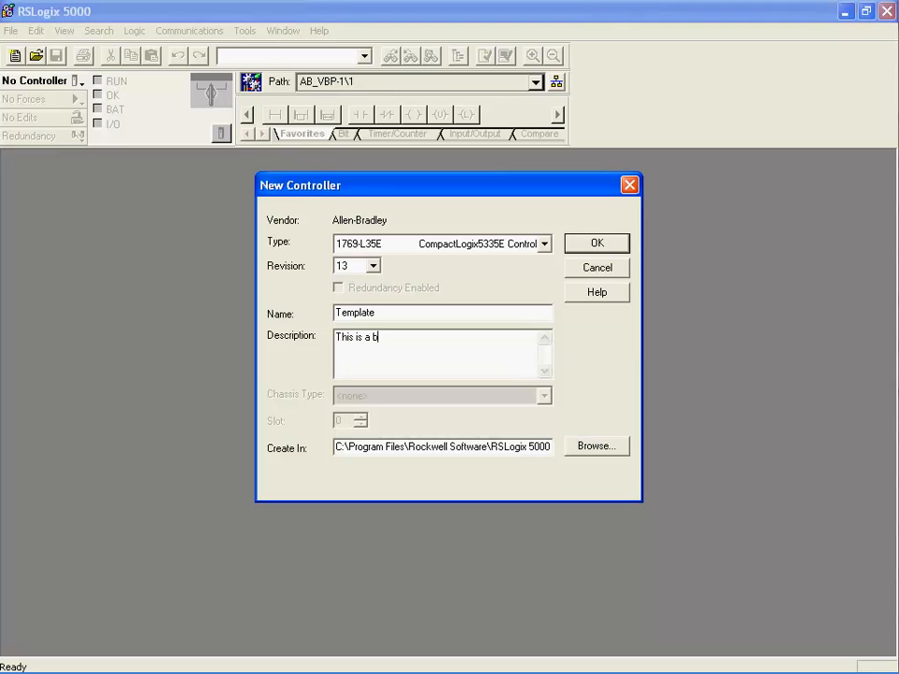
text(asic)
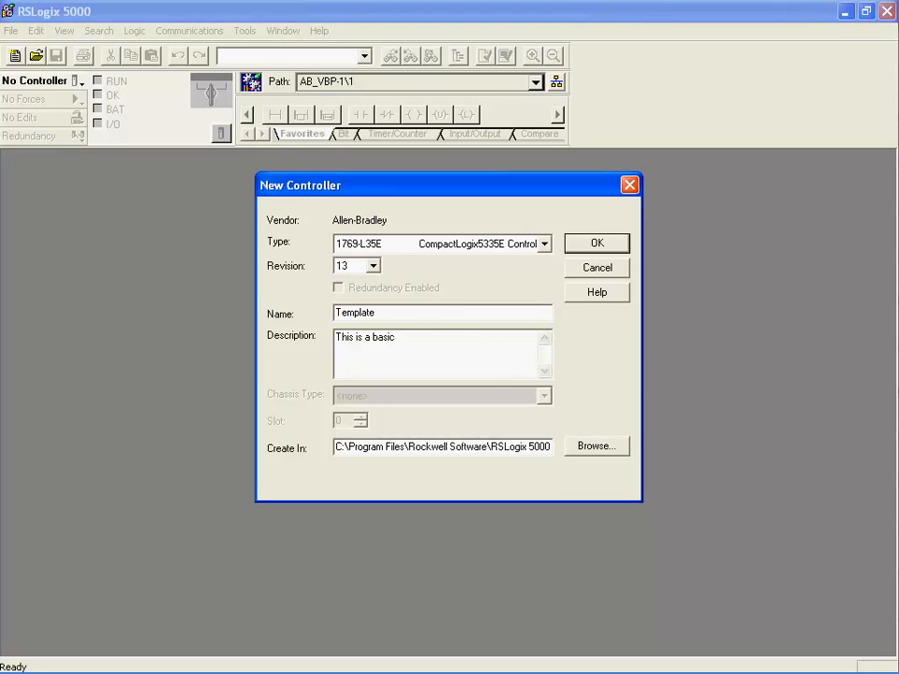
text(template)
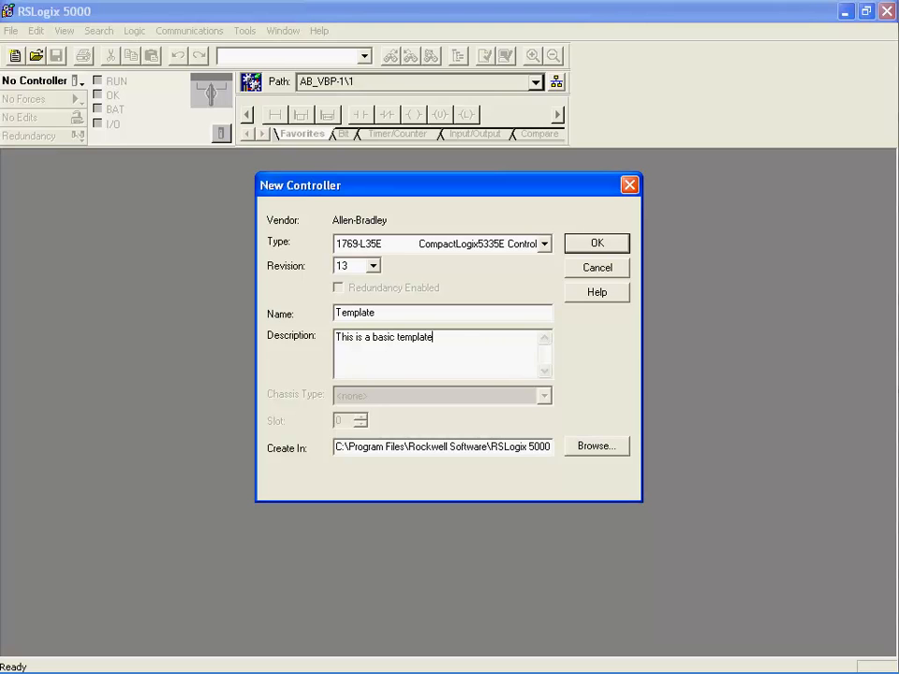
text(program)
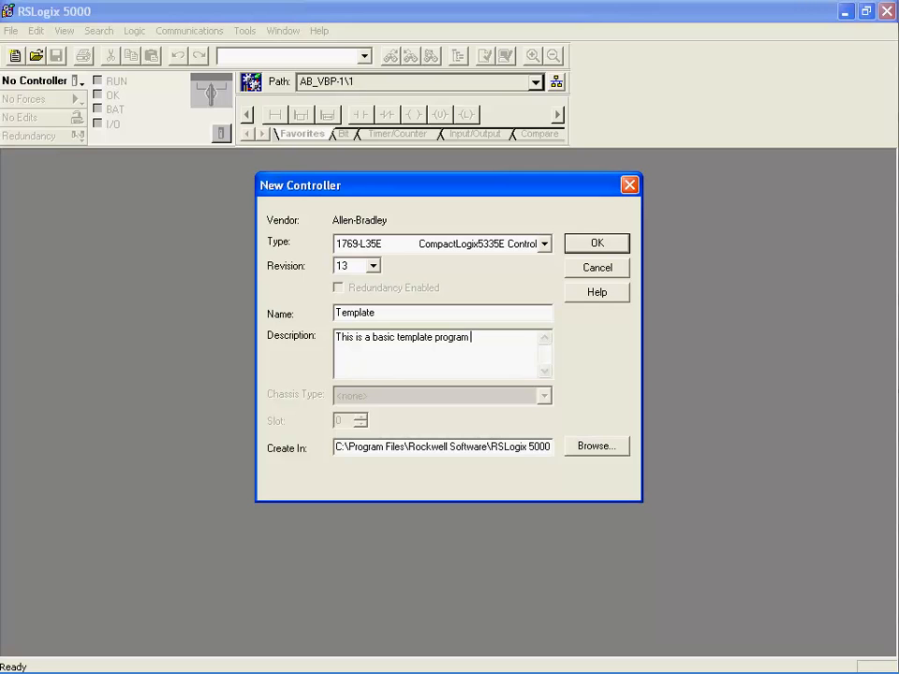
text(file)
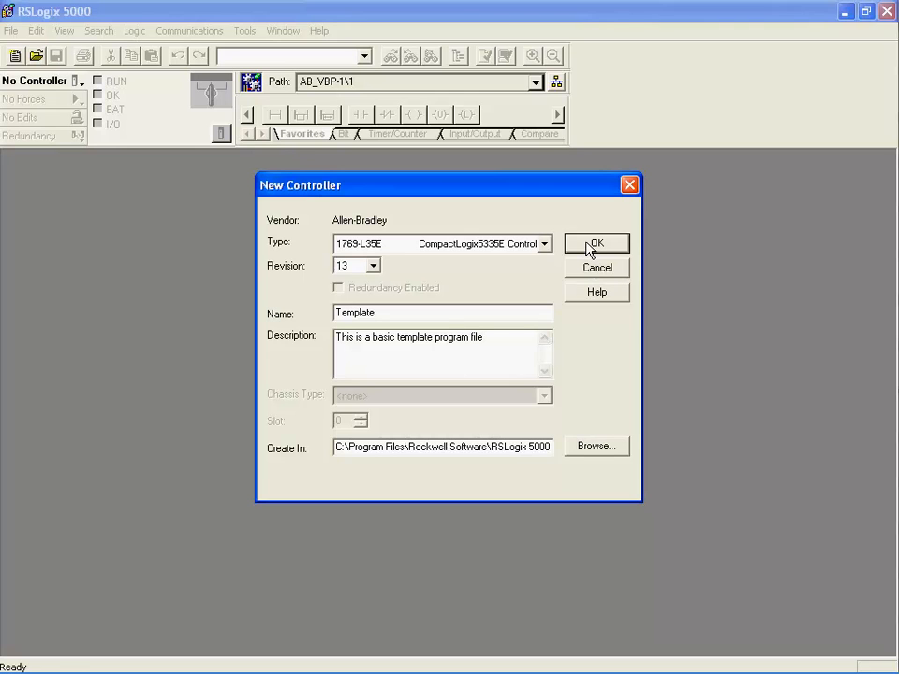
click(595, 244)
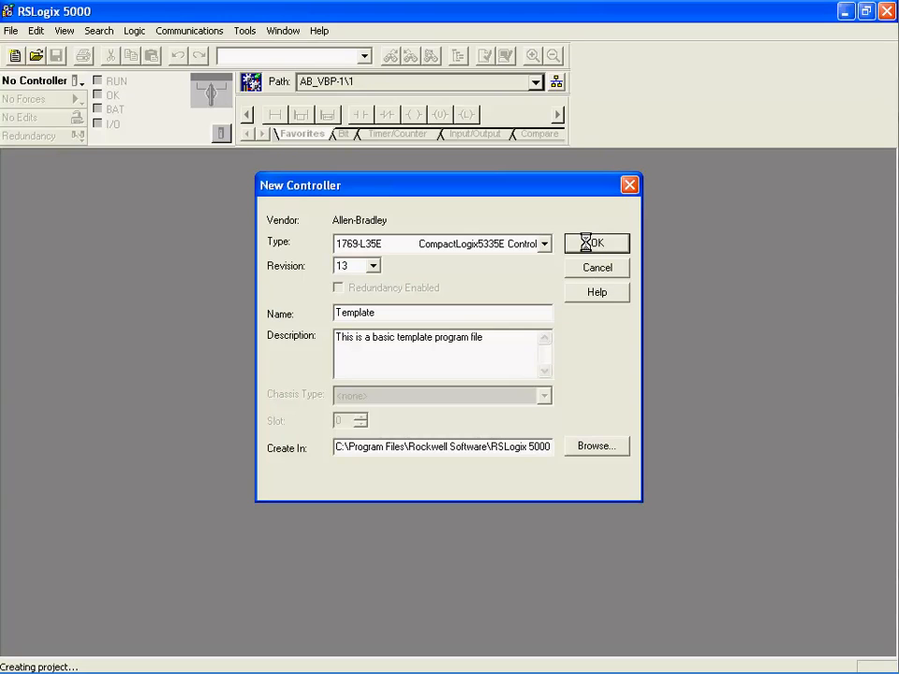
Step: Wait while the Template project is created and its Controller Organizer loads
click(595, 244)
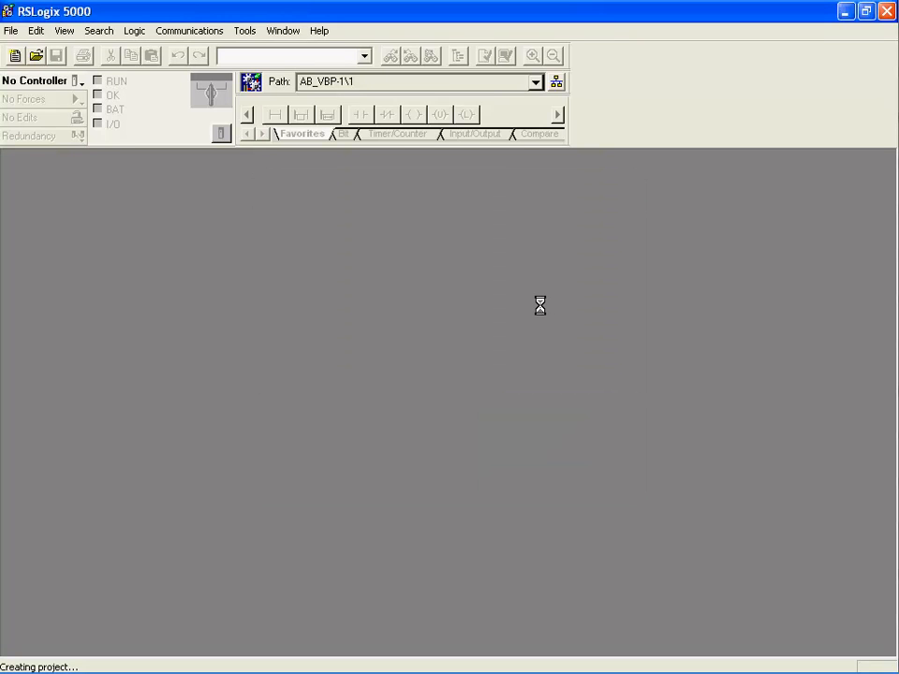
mouse_move(416, 330)
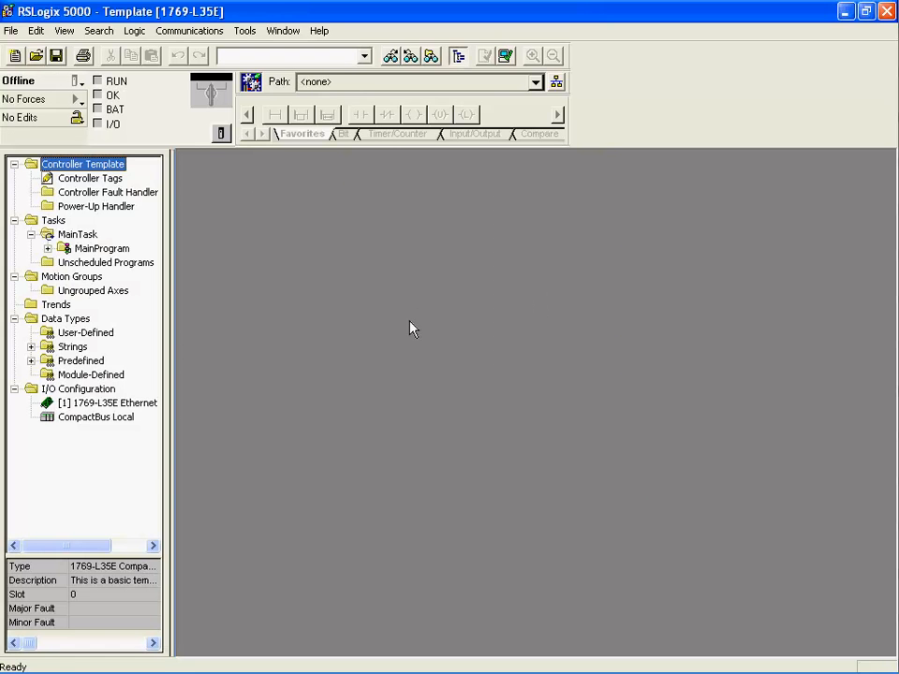
mouse_move(312, 444)
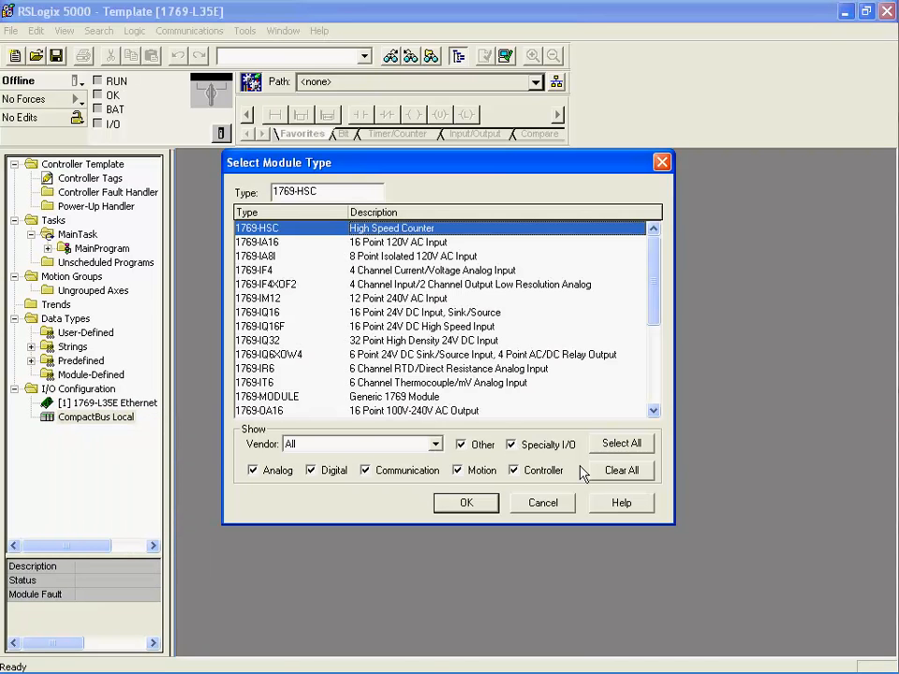
Step: Filter to digital modules and choose the 1769-IQ32 32-point 24V DC input module
click(622, 470)
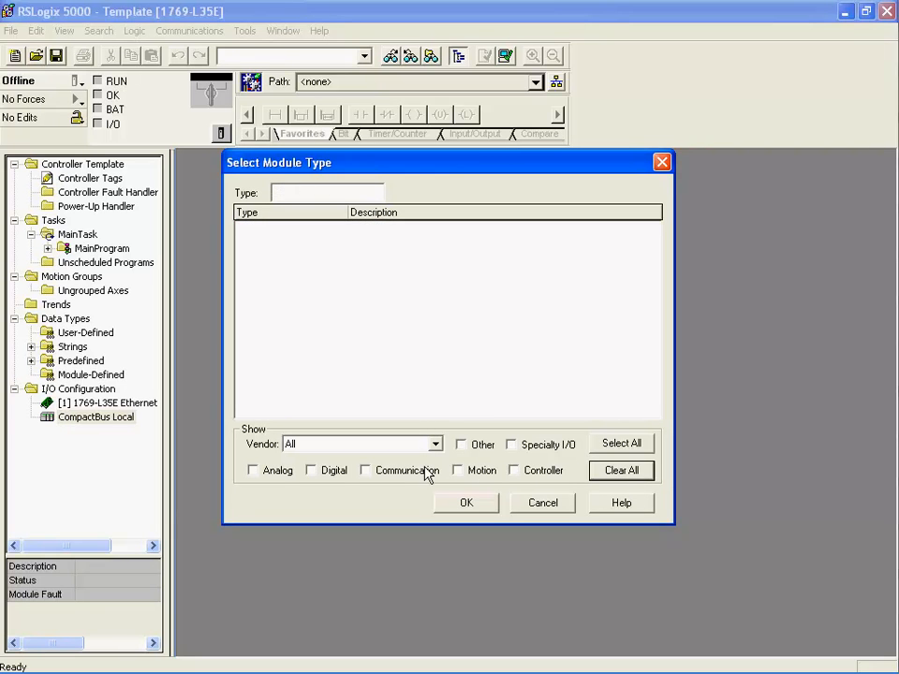
click(311, 470)
text(1769-OB32)
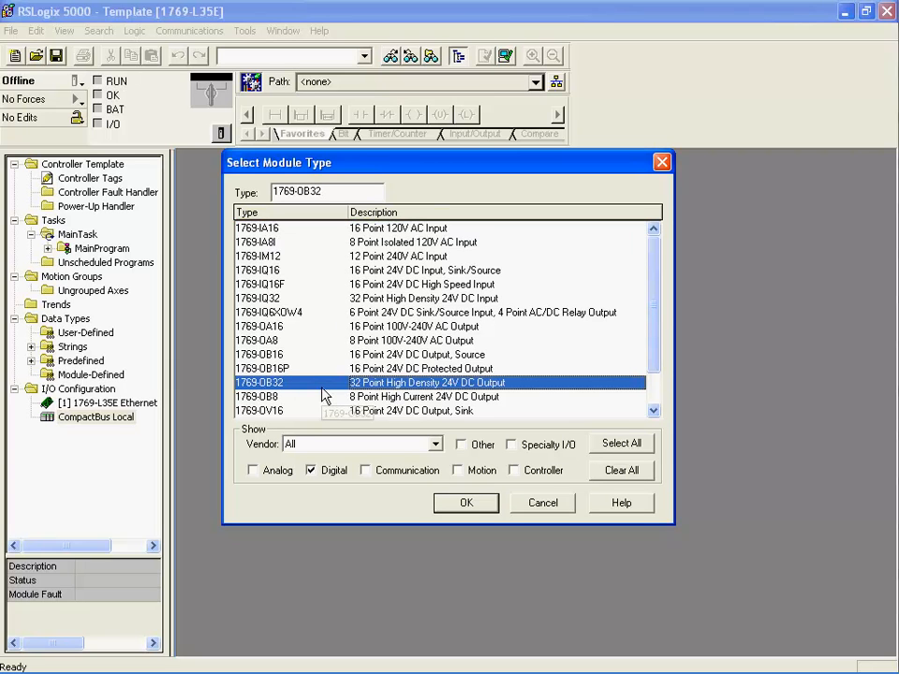
mouse_move(326, 394)
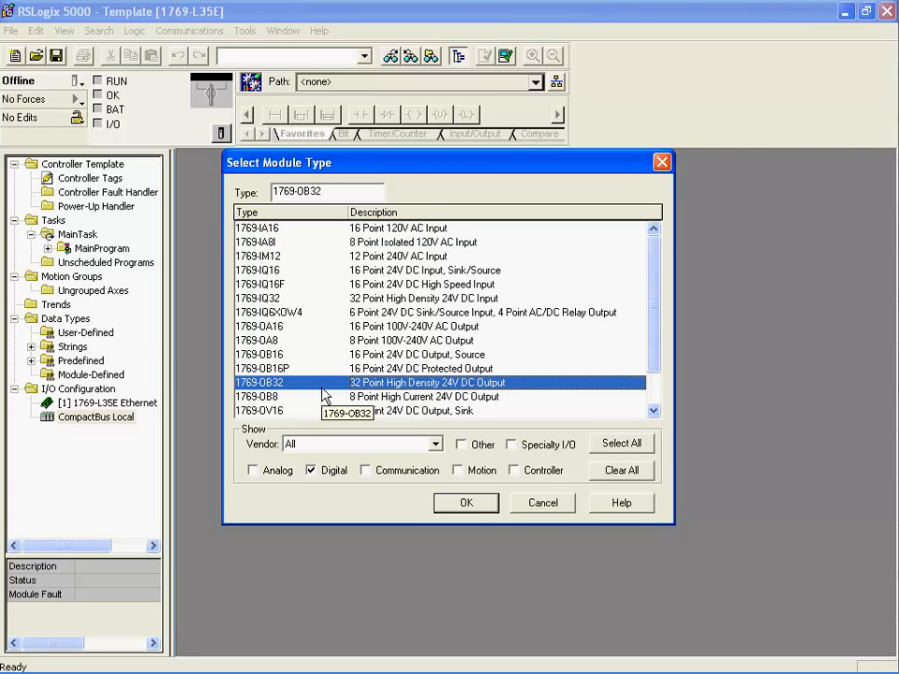
mouse_move(626, 277)
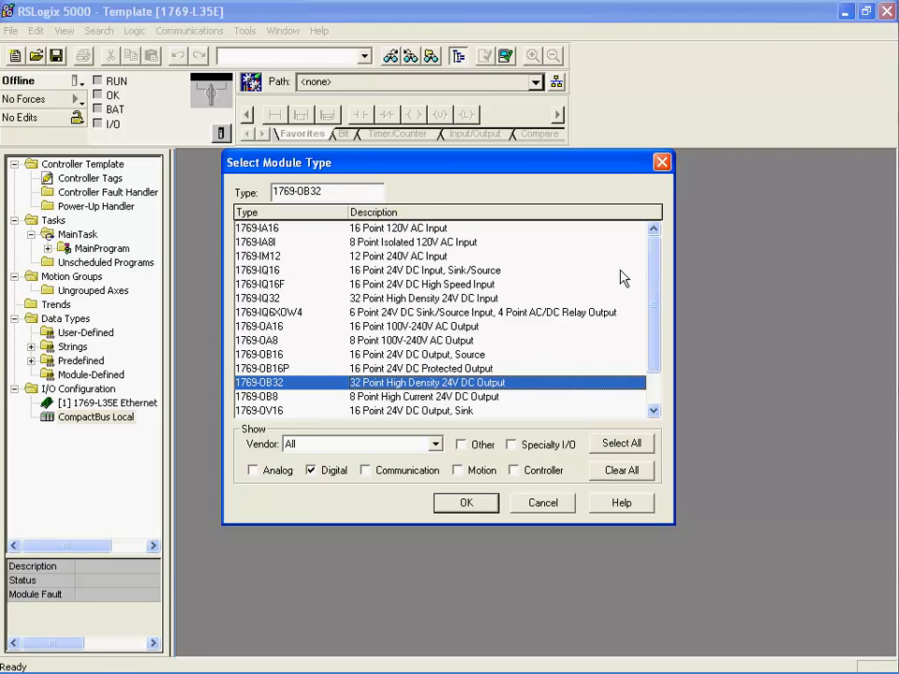
mouse_move(309, 314)
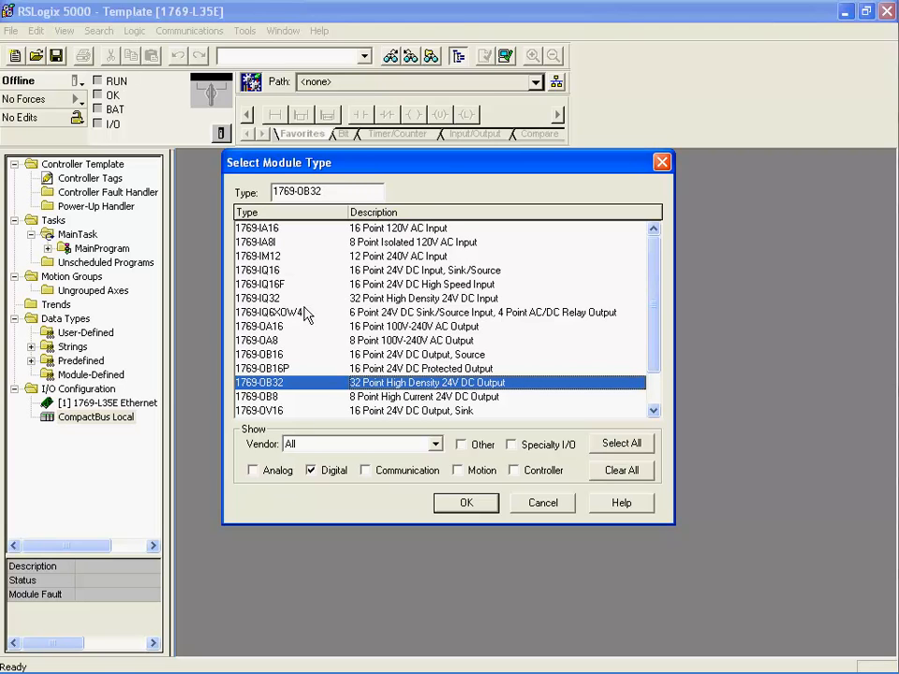
click(259, 298)
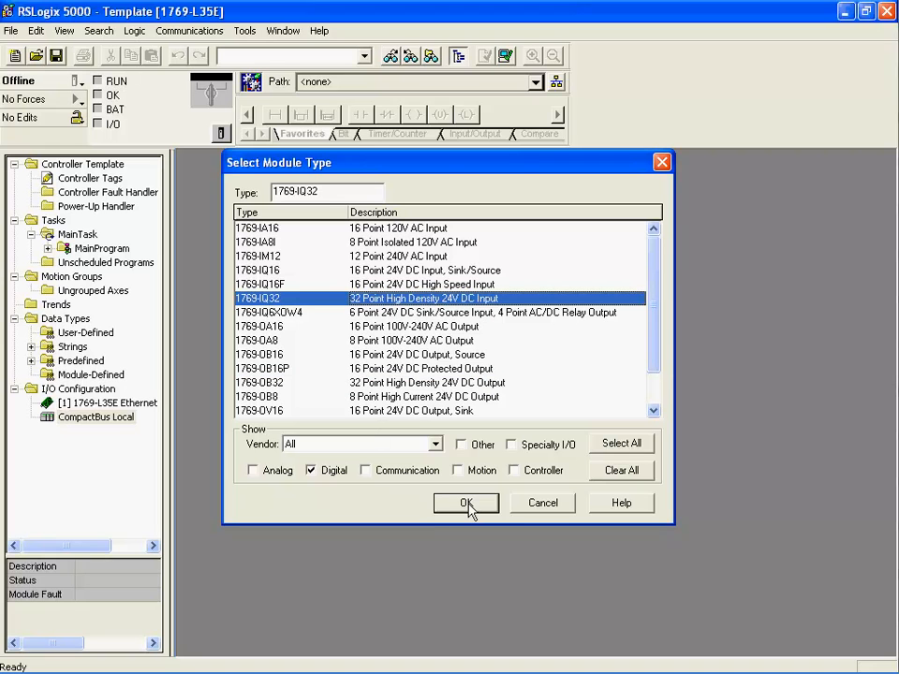
click(467, 502)
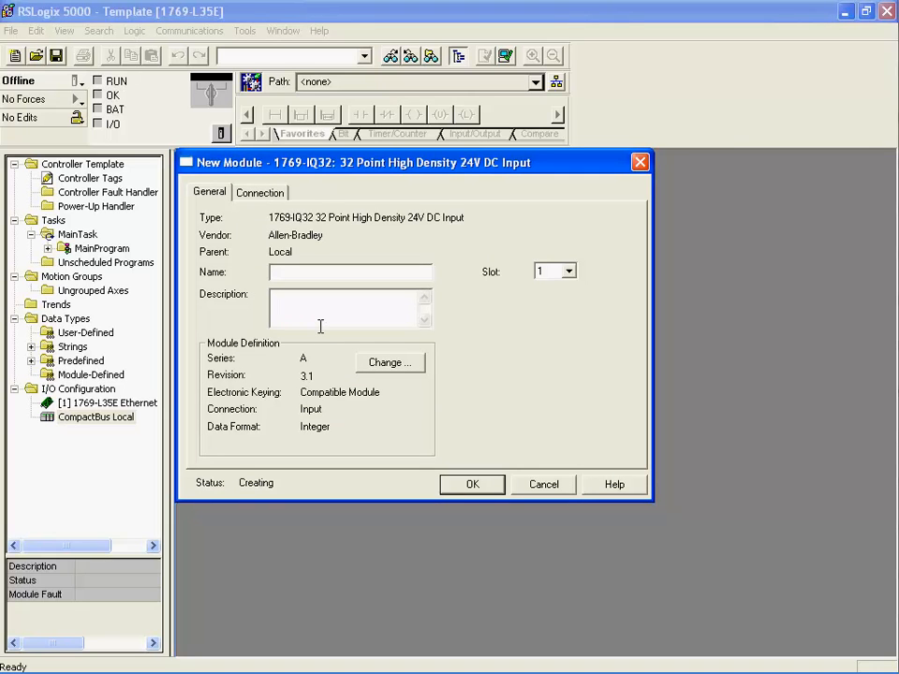
Step: Name the module Inputs, place it in slot 2, describe it as the input module, and confirm
text(In)
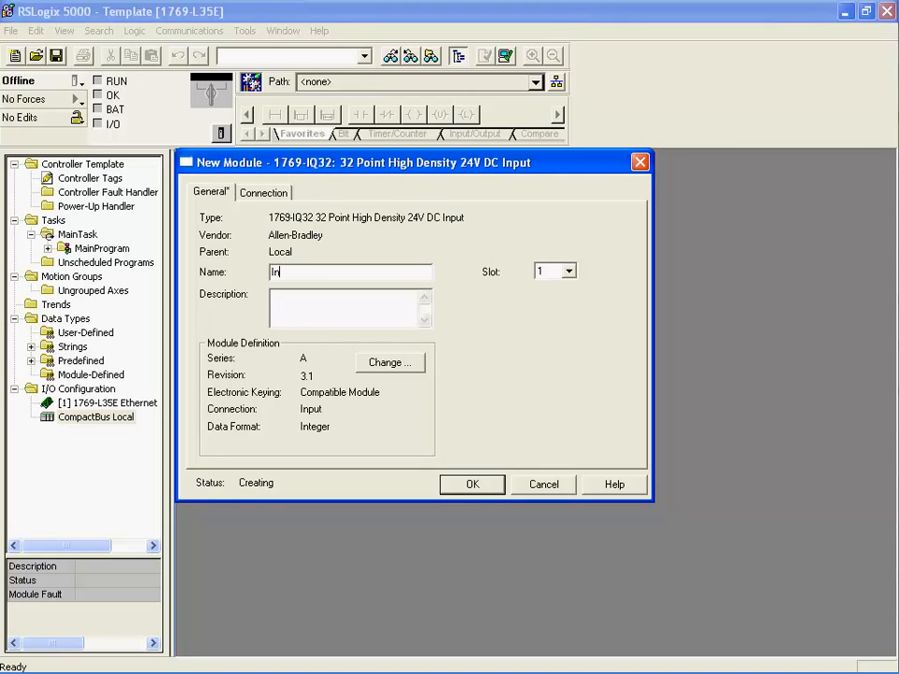
text(puts)
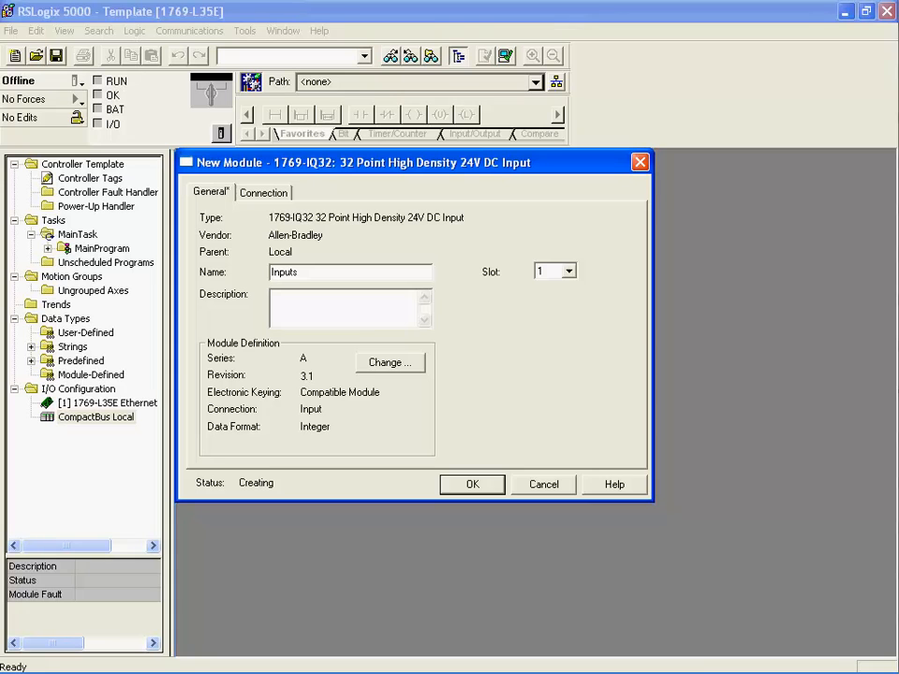
mouse_move(379, 341)
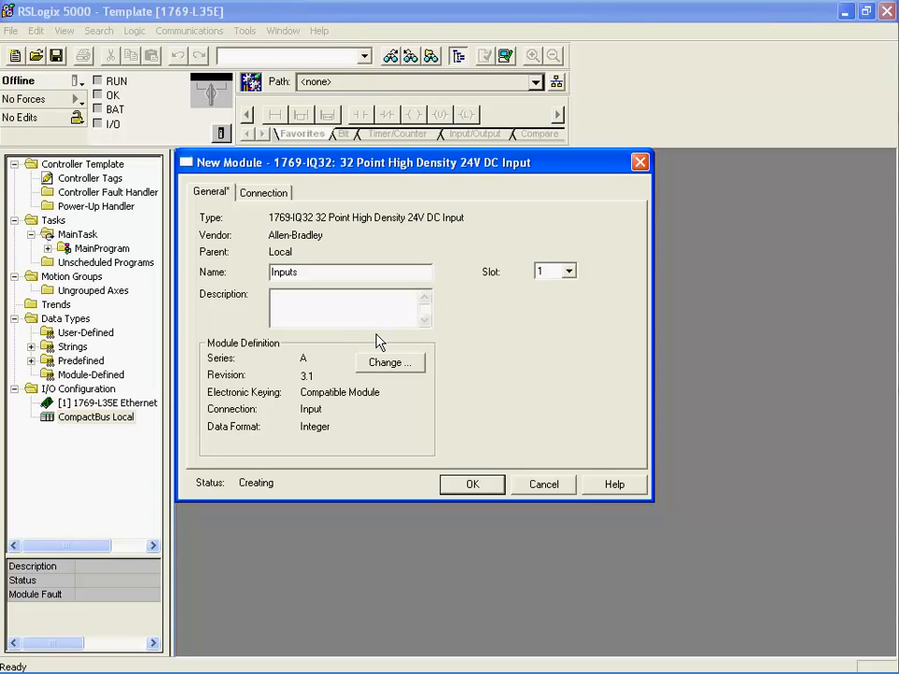
mouse_move(492, 292)
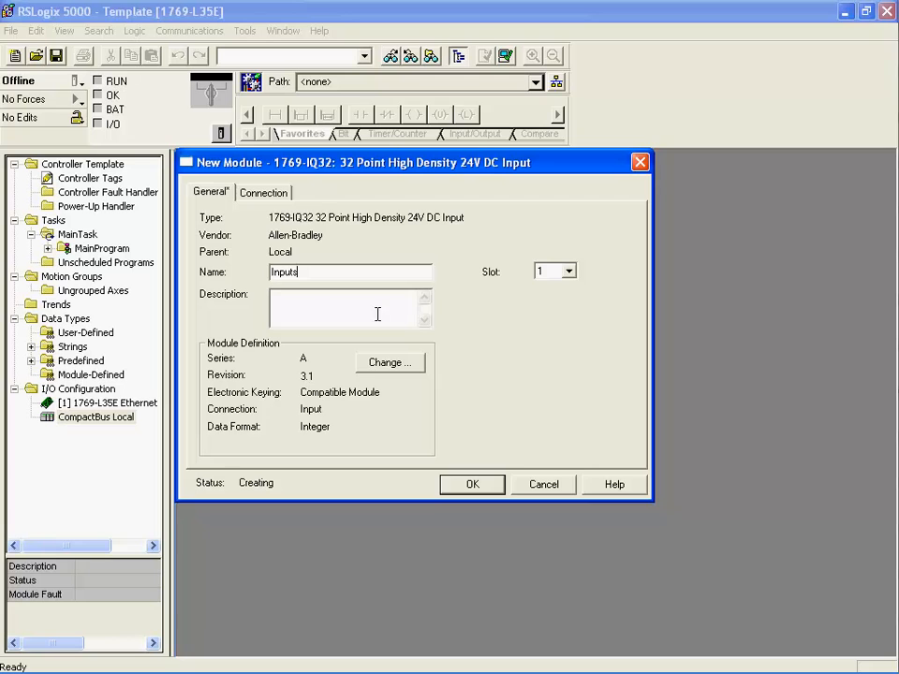
click(569, 269)
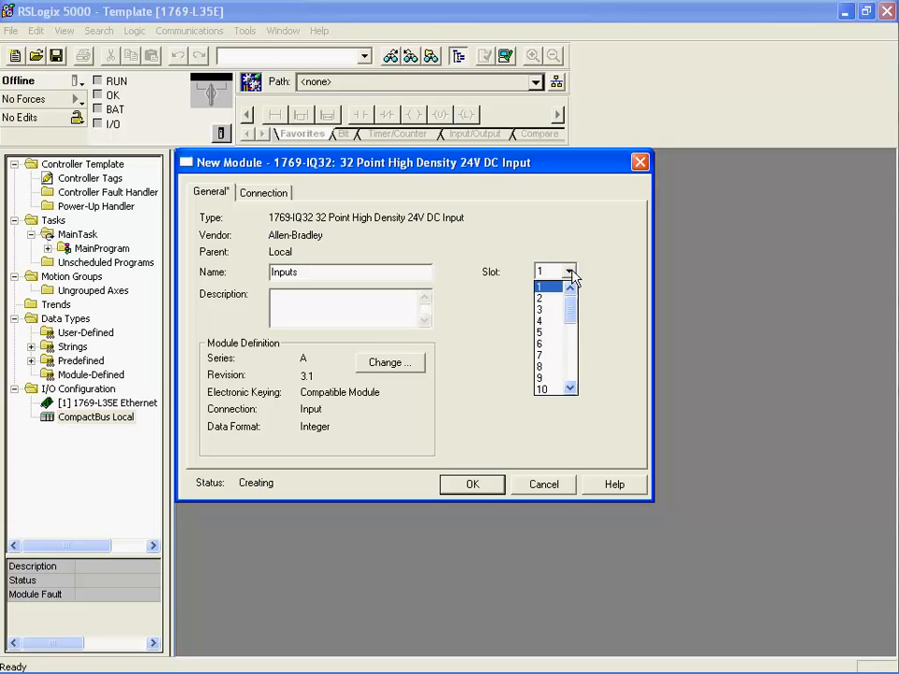
click(541, 298)
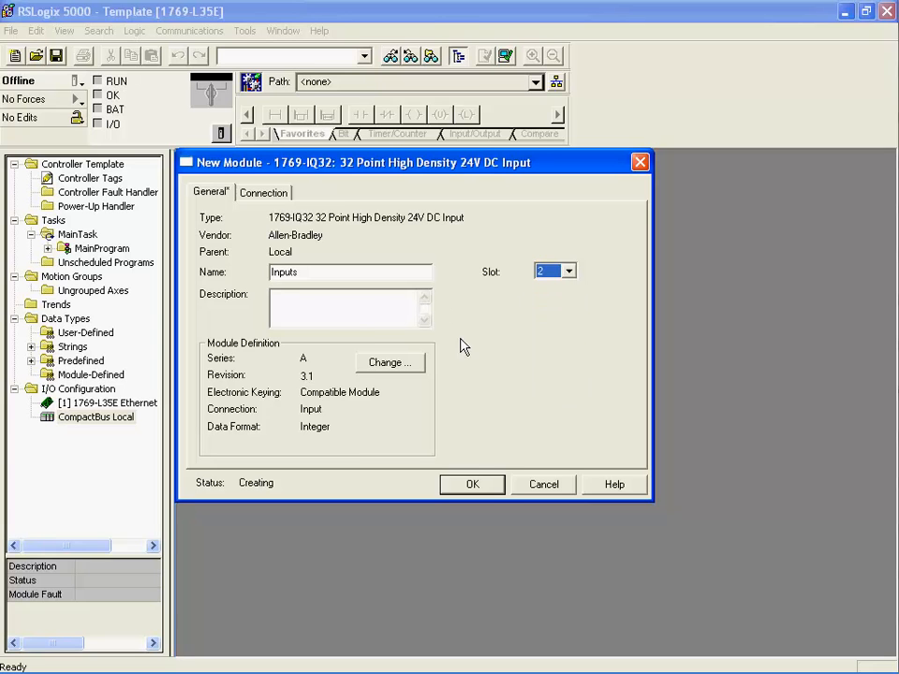
click(346, 307)
text(This is the inpu)
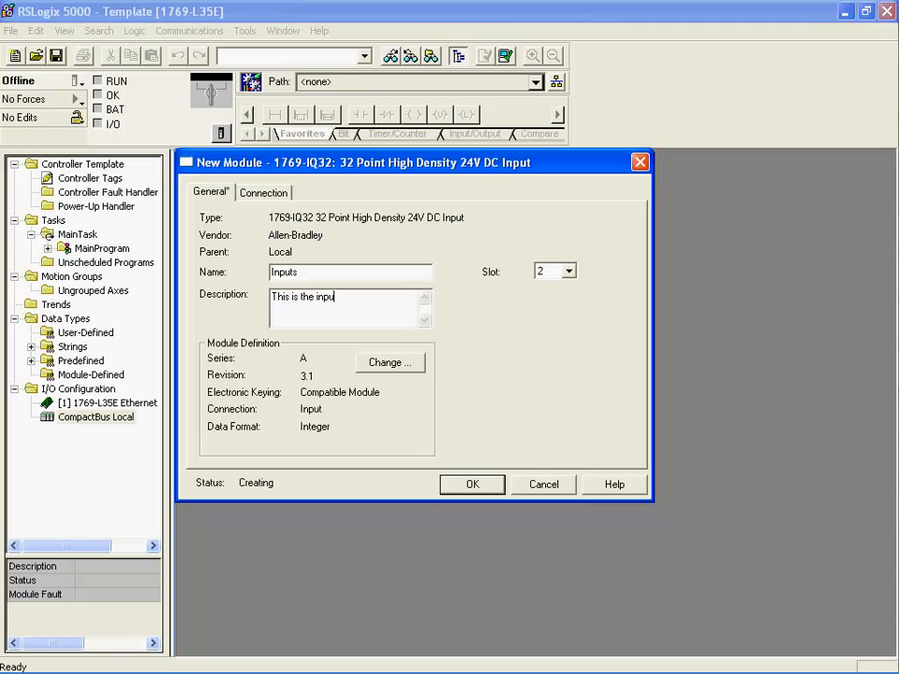
text(mo)
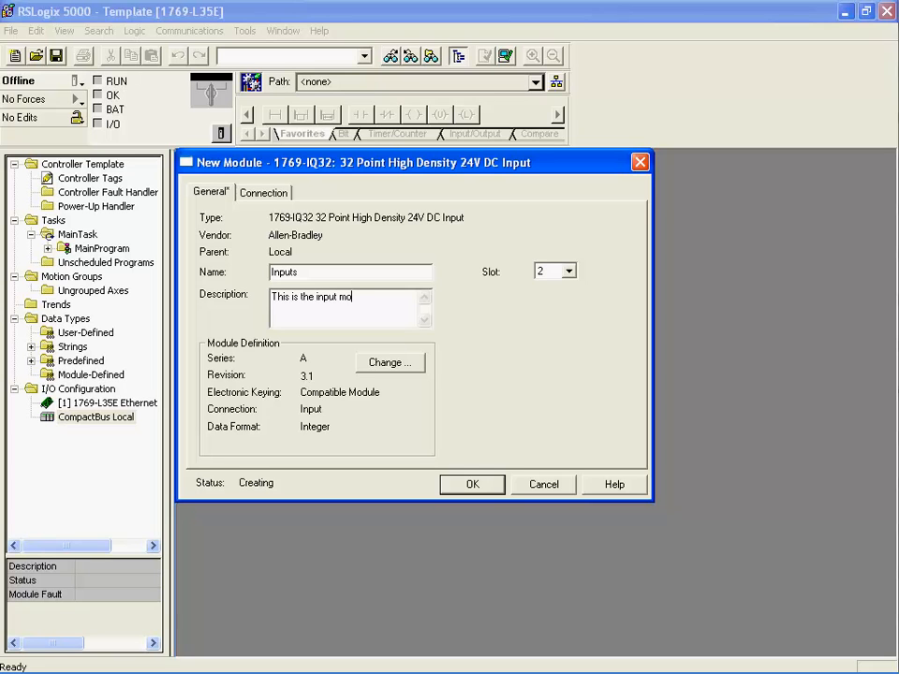
text(dule)
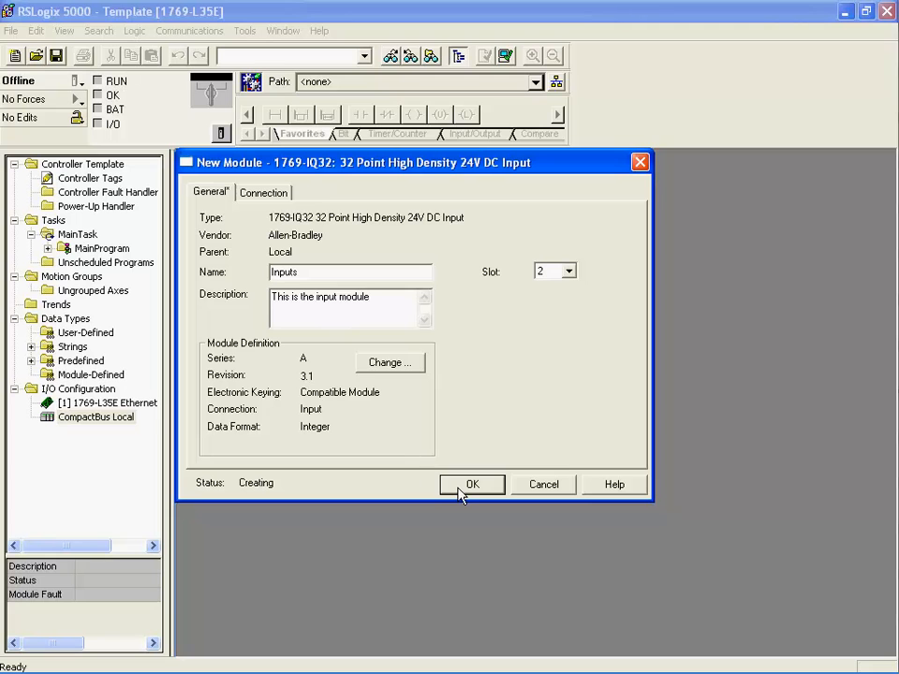
click(472, 483)
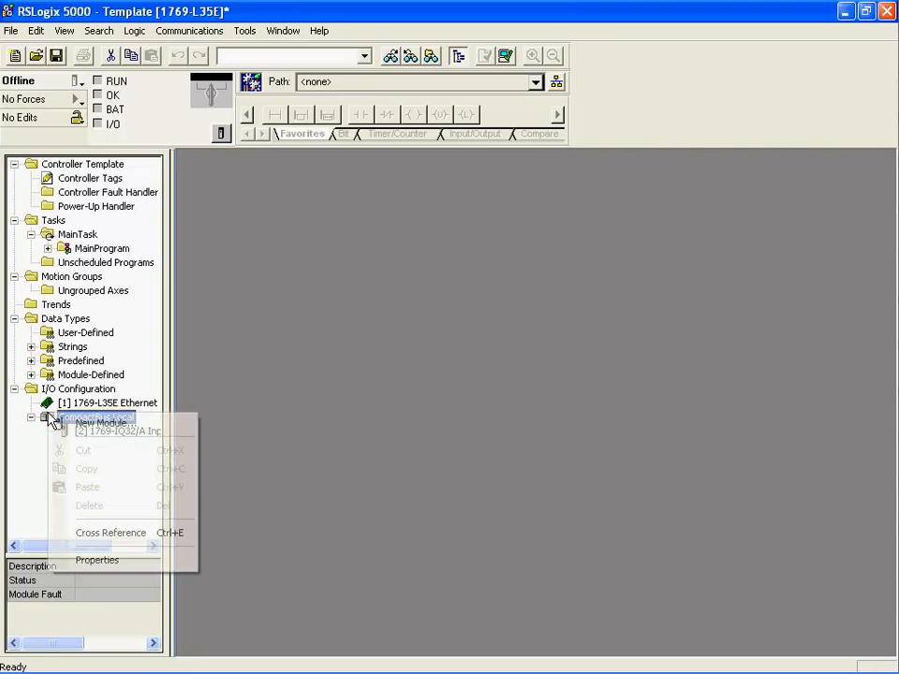
Step: Add another digital module, choosing the 1769-OB32 32-point 24V DC output type
click(99, 423)
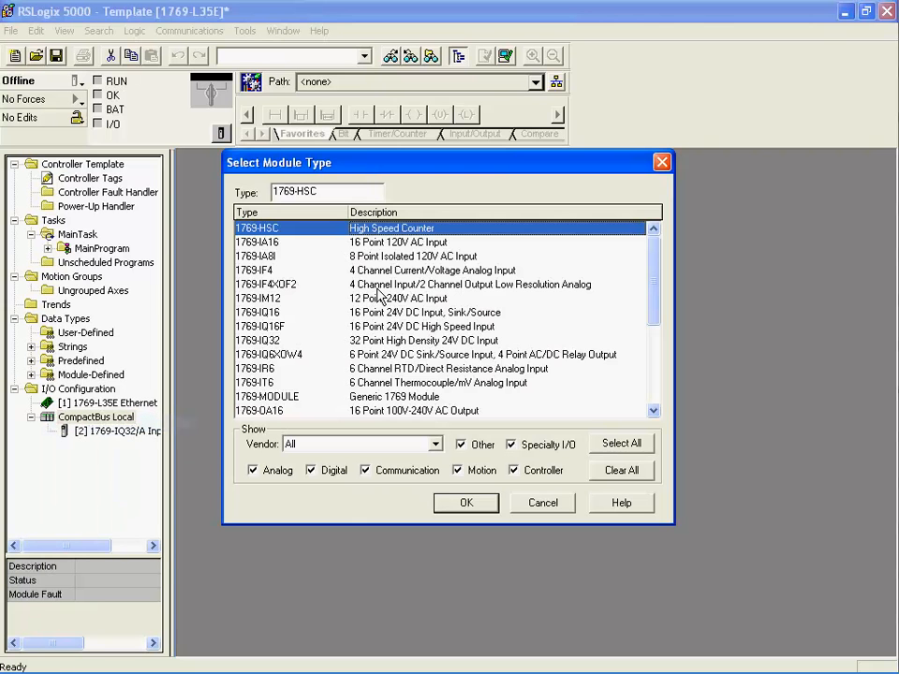
click(622, 470)
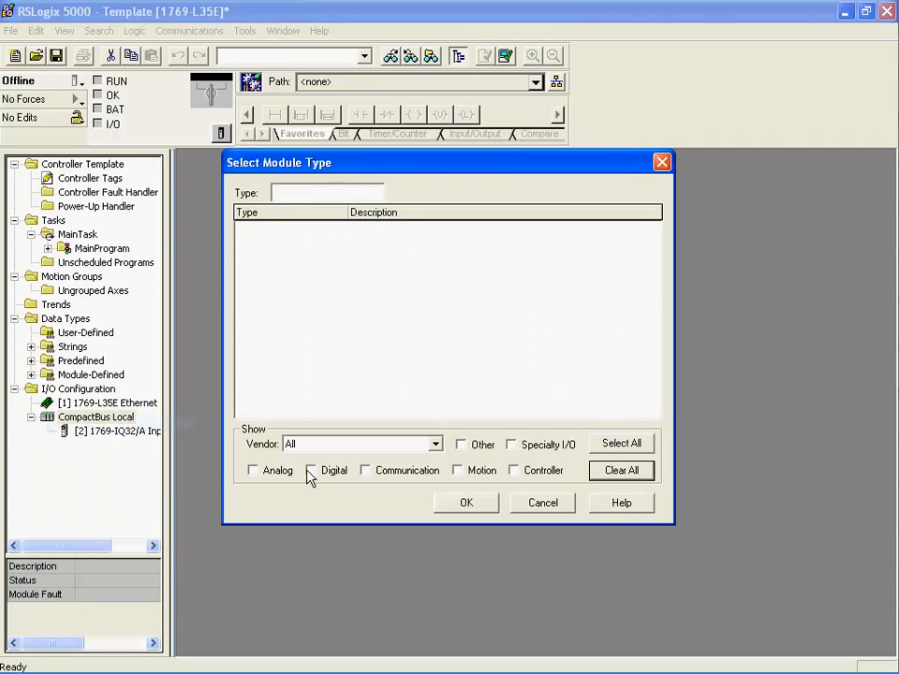
click(311, 470)
text(1769-OB32)
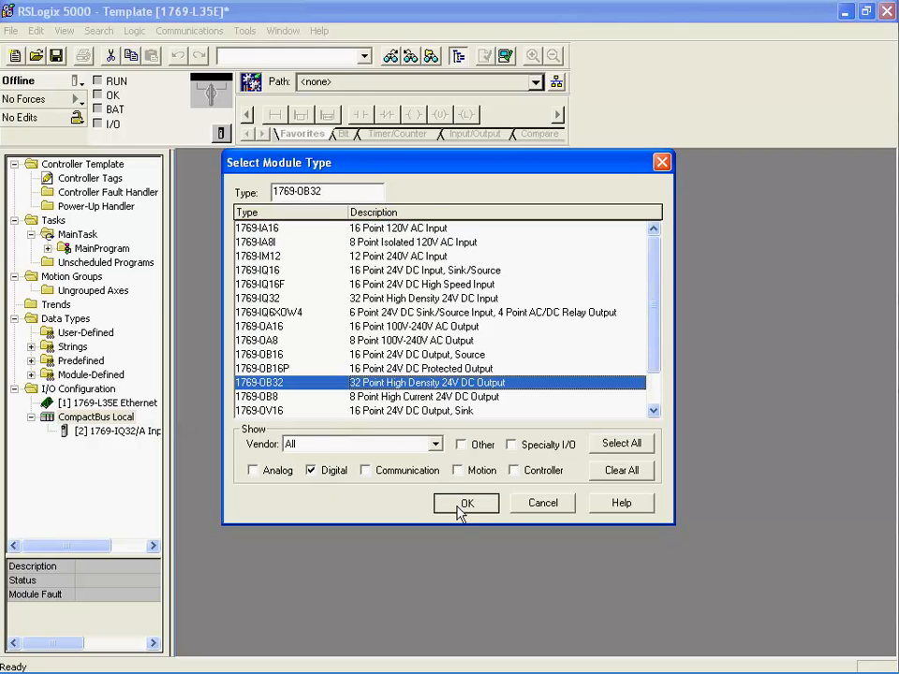
click(465, 502)
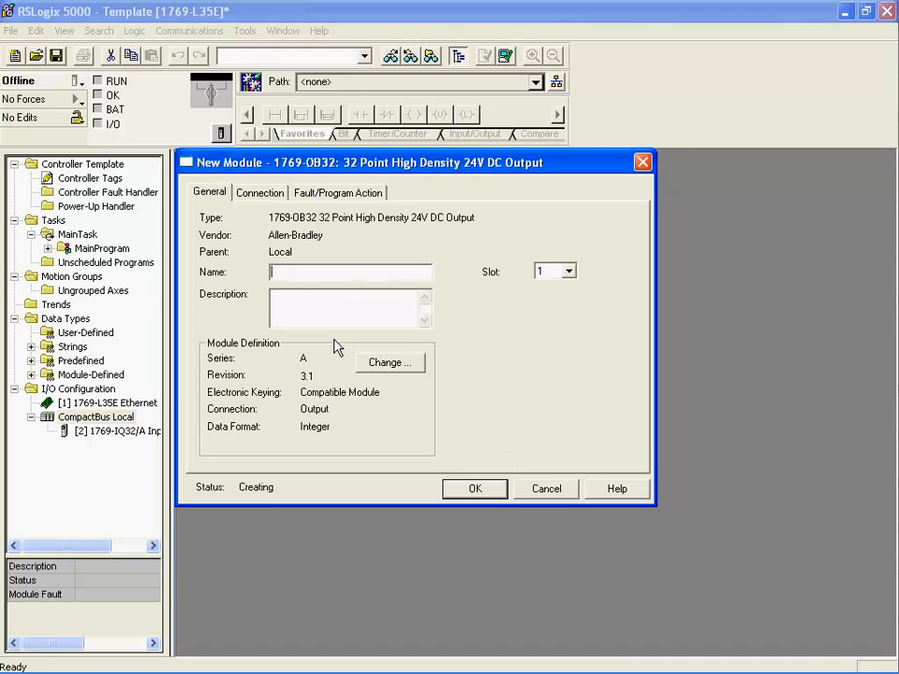
Step: Name it Outputs, describe it as the output module, place it in slot 3, and confirm
text(Ou)
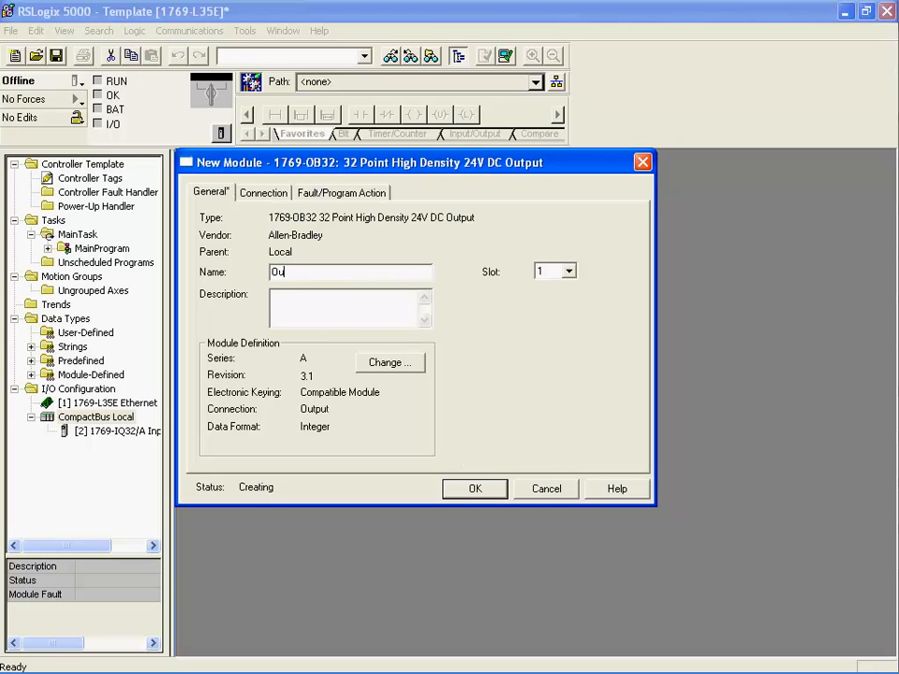
text(tputs)
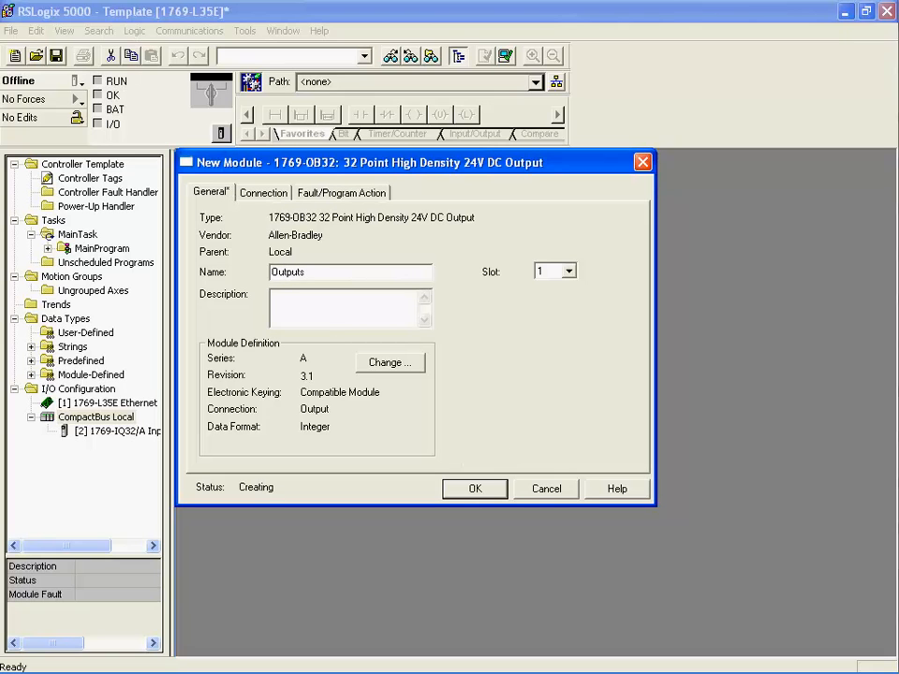
text(This is an)
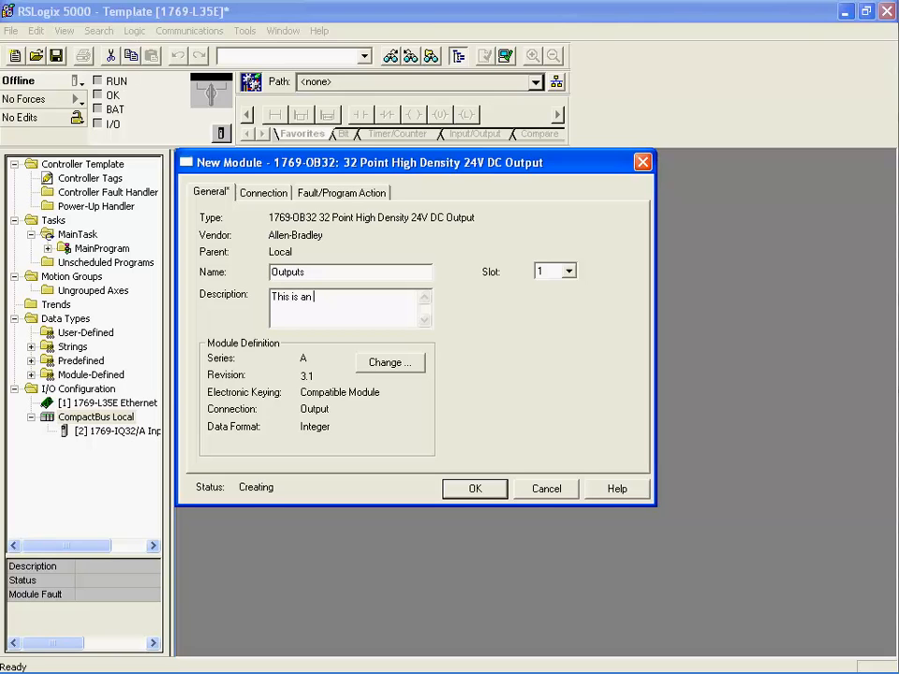
text(output)
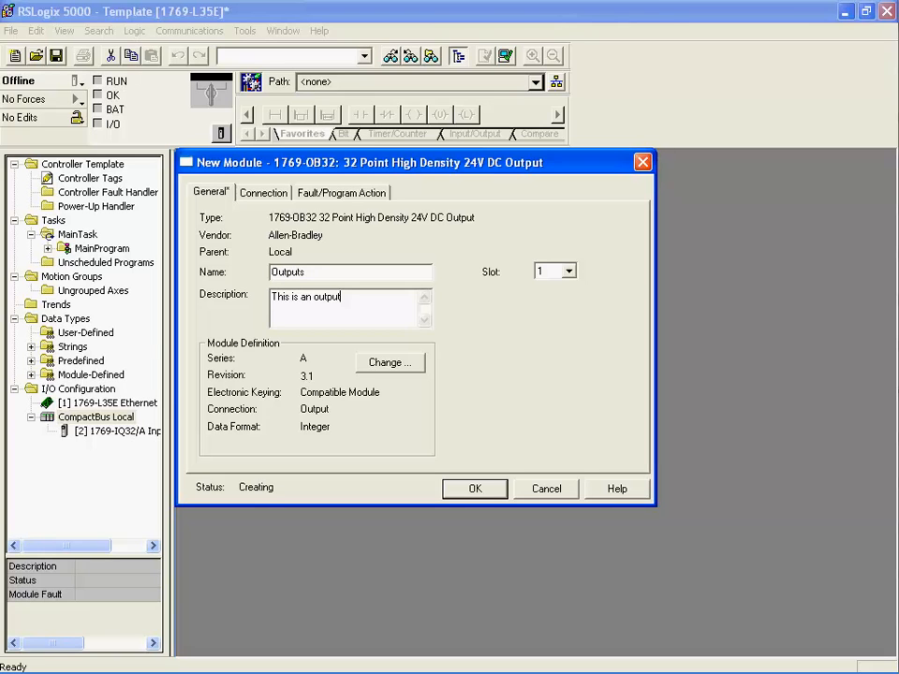
text(module)
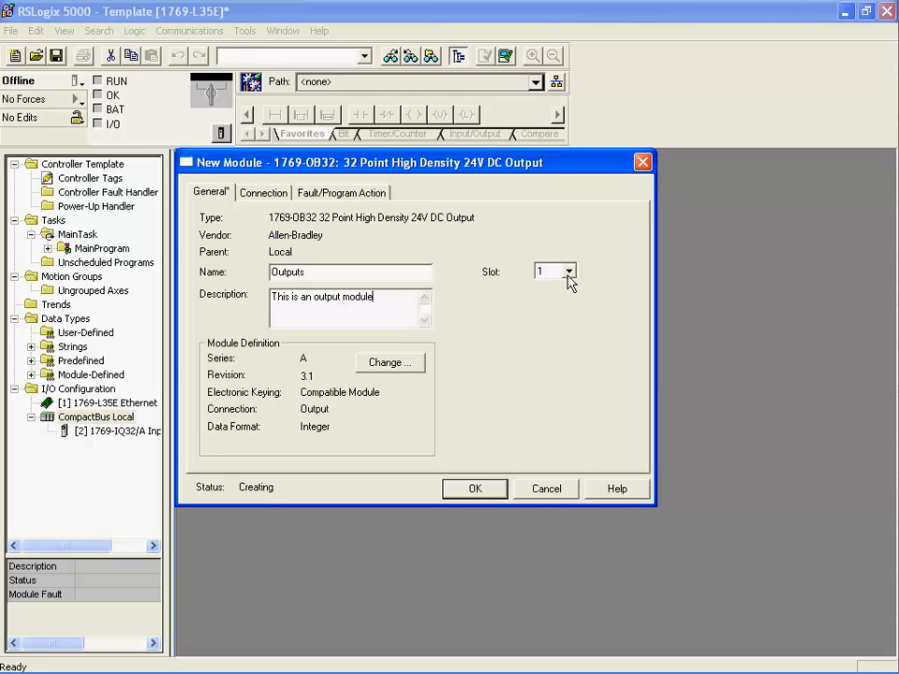
click(569, 269)
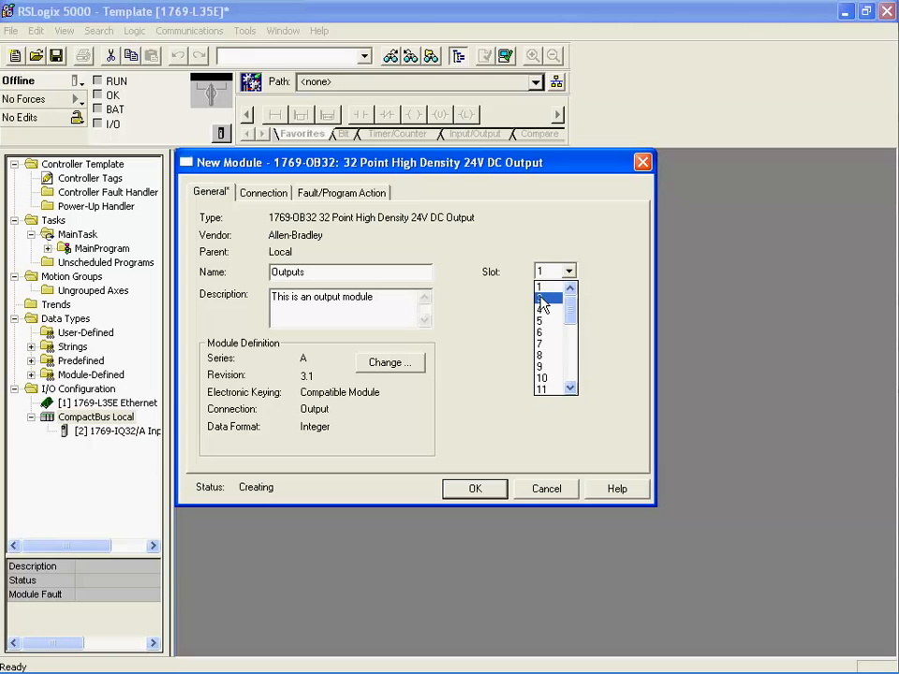
click(540, 301)
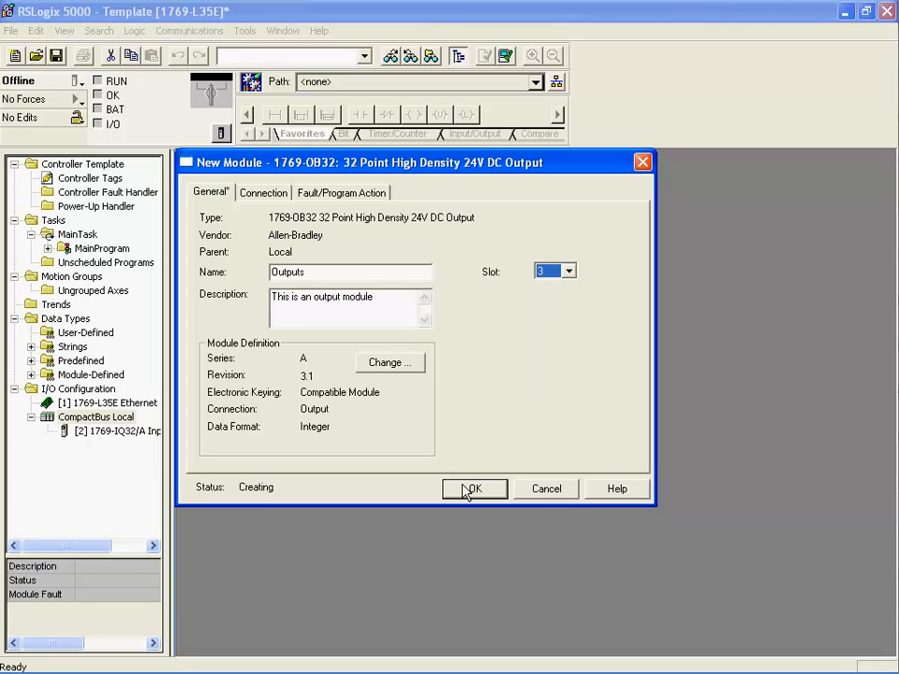
click(474, 489)
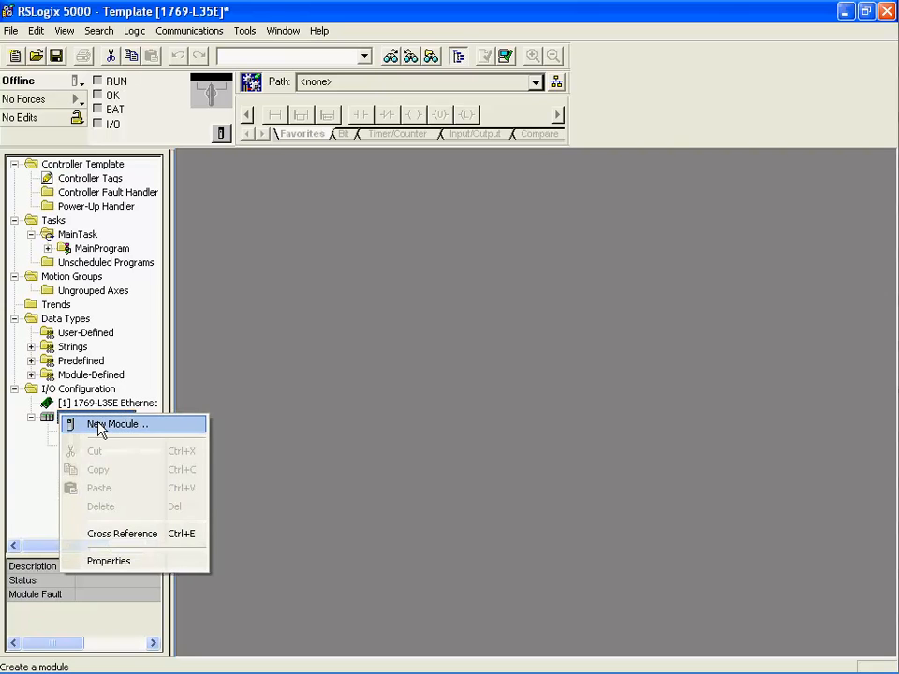
Step: Add a communication module, choosing the 1769-SDN/B DeviceNet scanner type
click(120, 423)
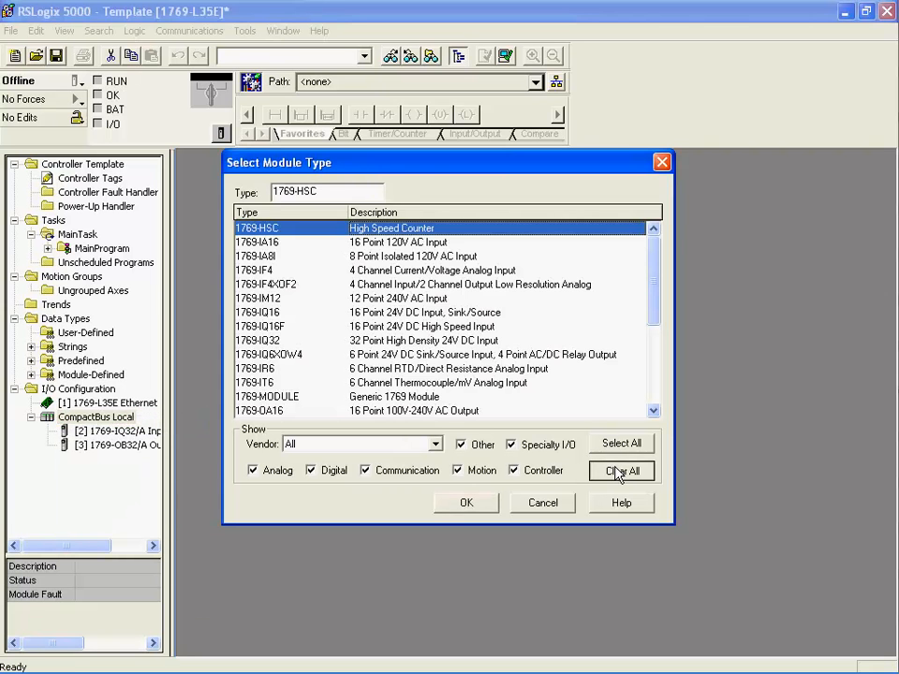
click(622, 471)
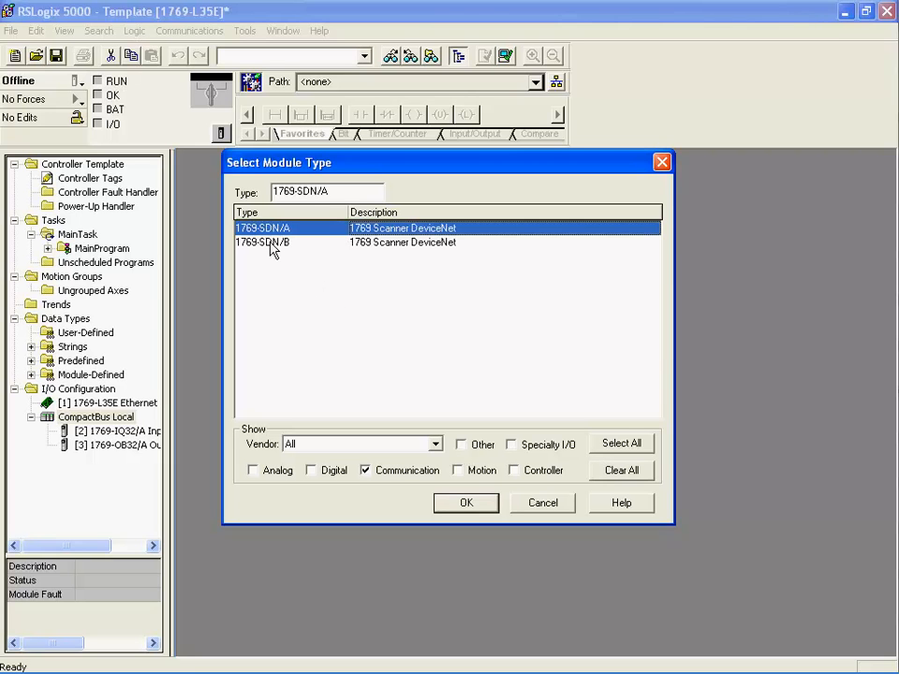
click(262, 242)
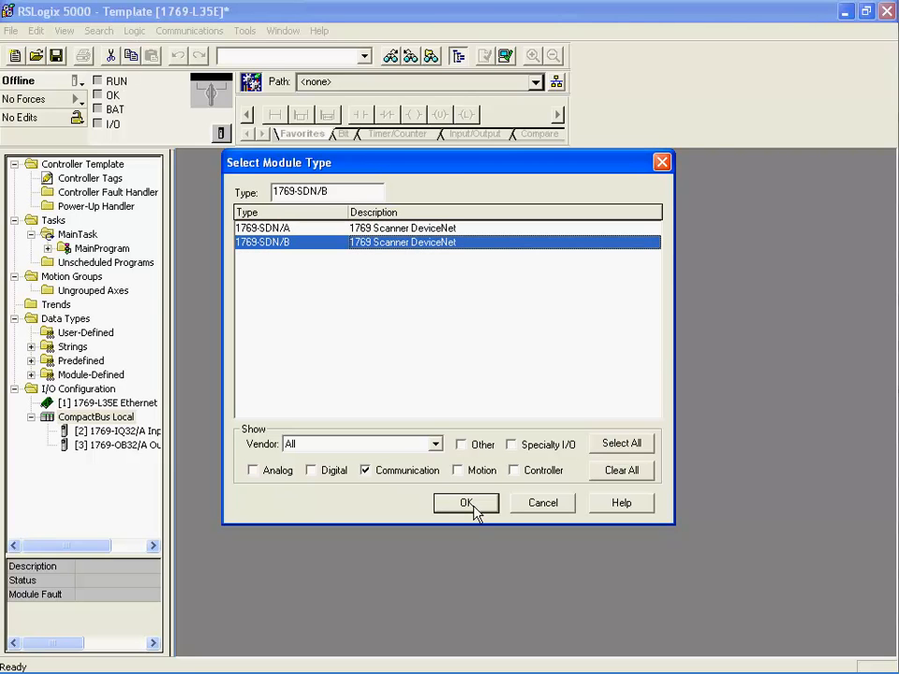
click(465, 502)
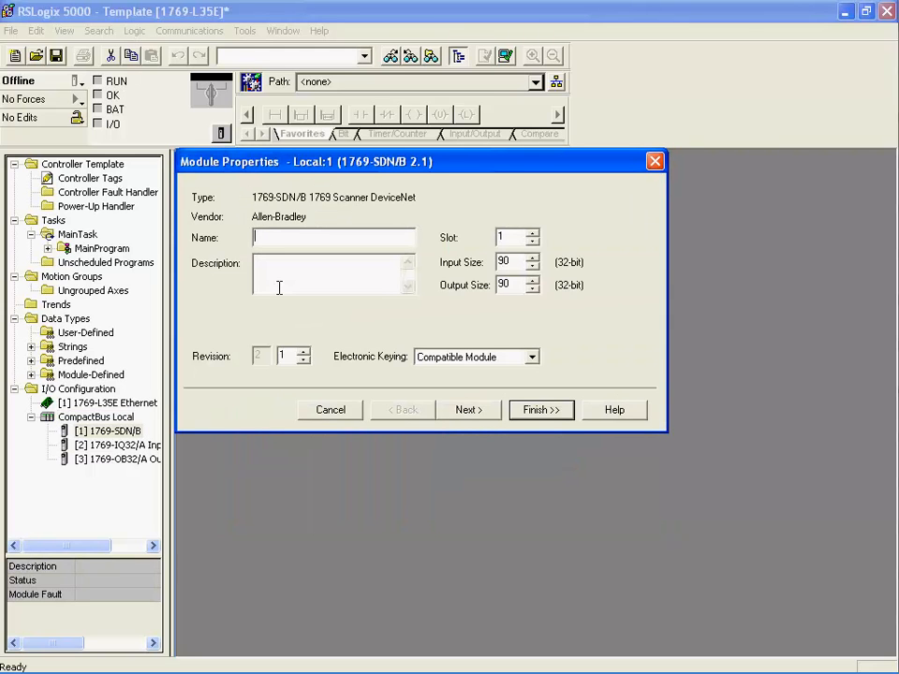
Step: Name the scanner DeviceNET in slot 1 and finish creating it
text(Devic)
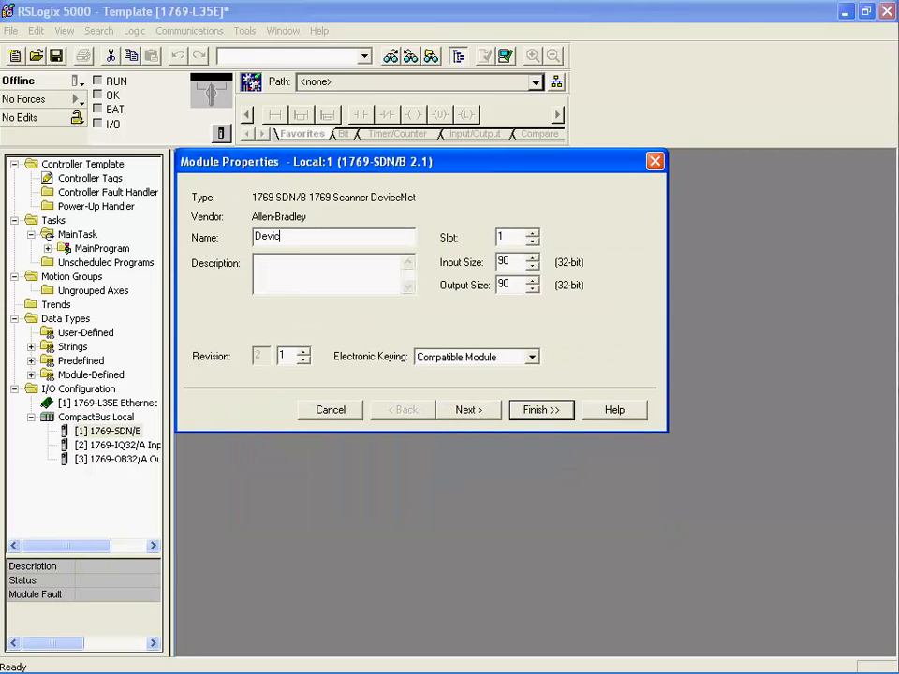
text(e)
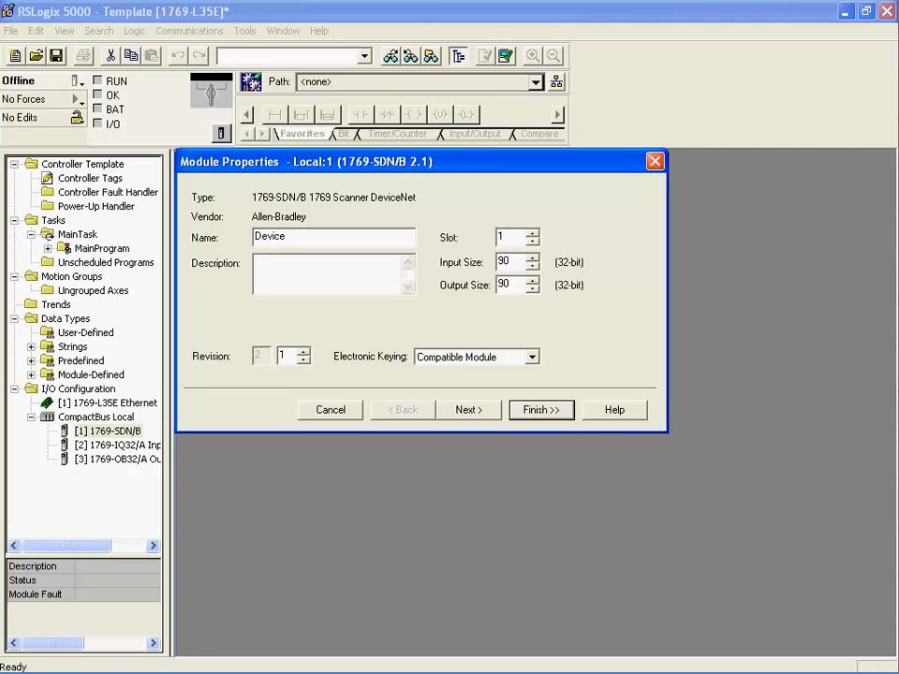
text(NET)
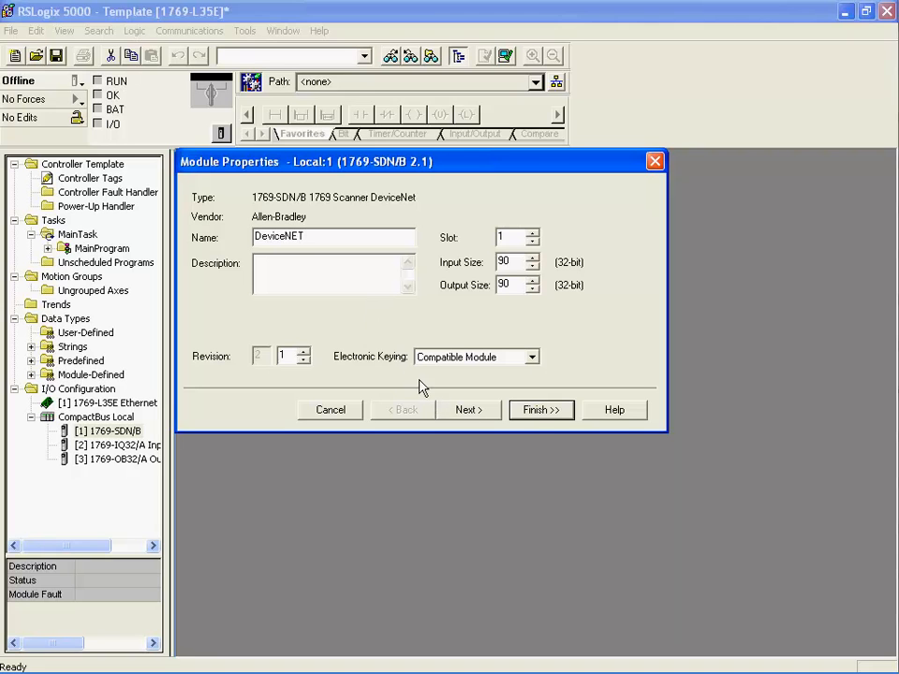
click(540, 408)
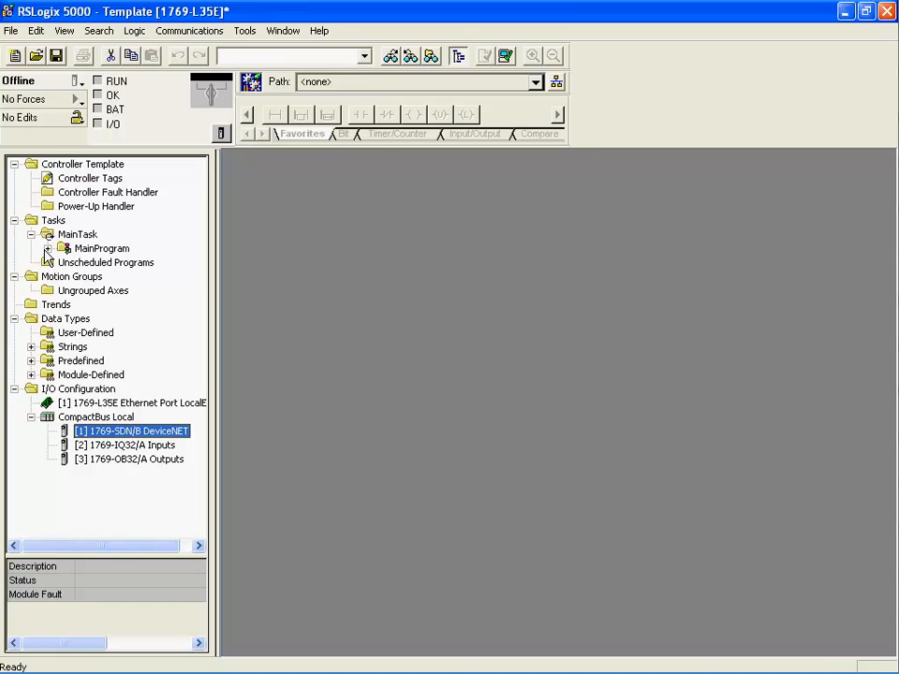
Step: Expand MainProgram and bring up the MainRoutine ladder diagram with its single empty rung
click(49, 248)
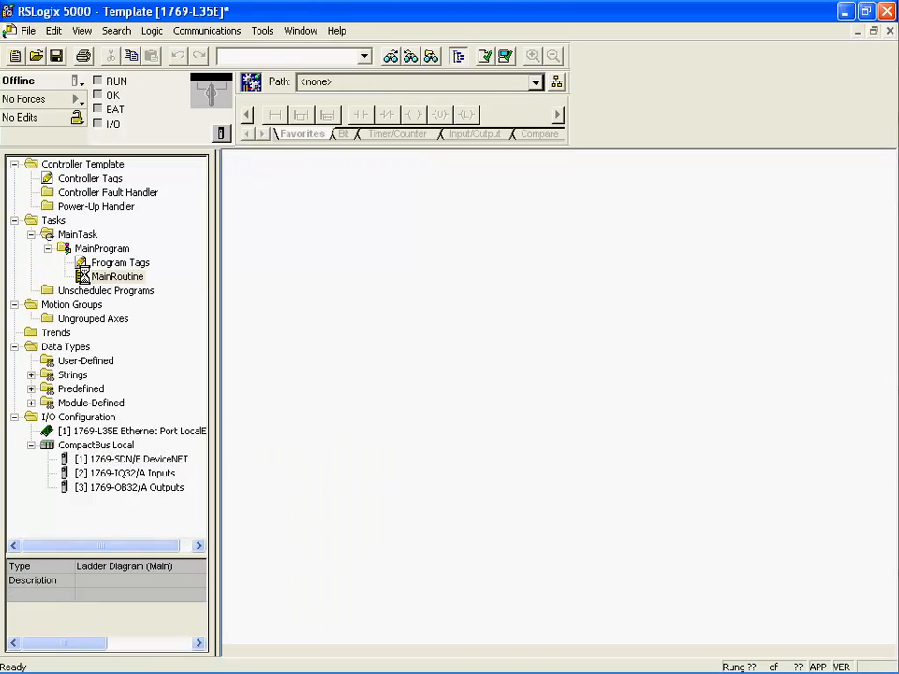
double_click(117, 277)
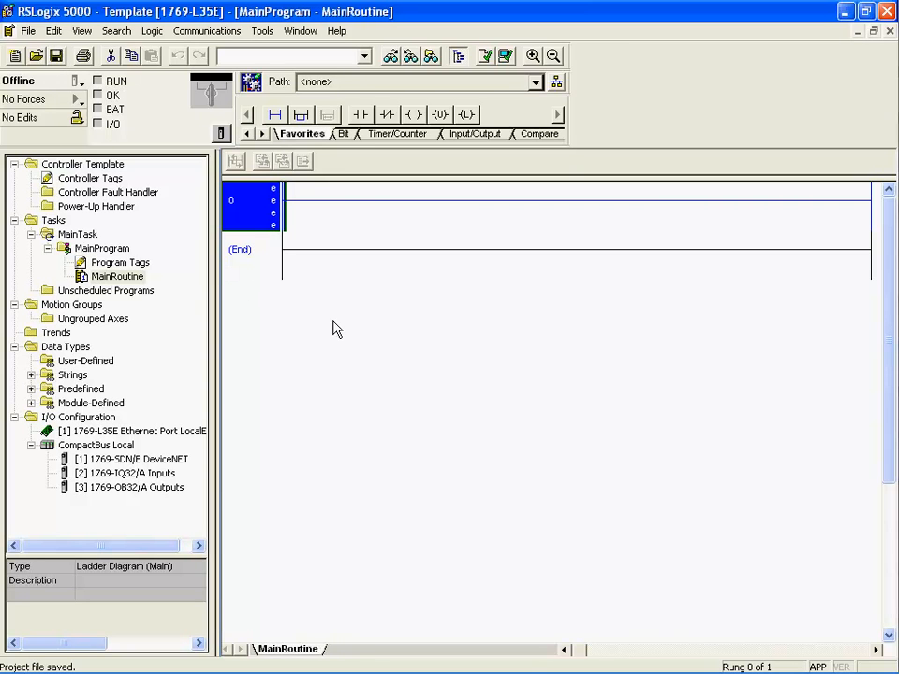
mouse_move(262, 90)
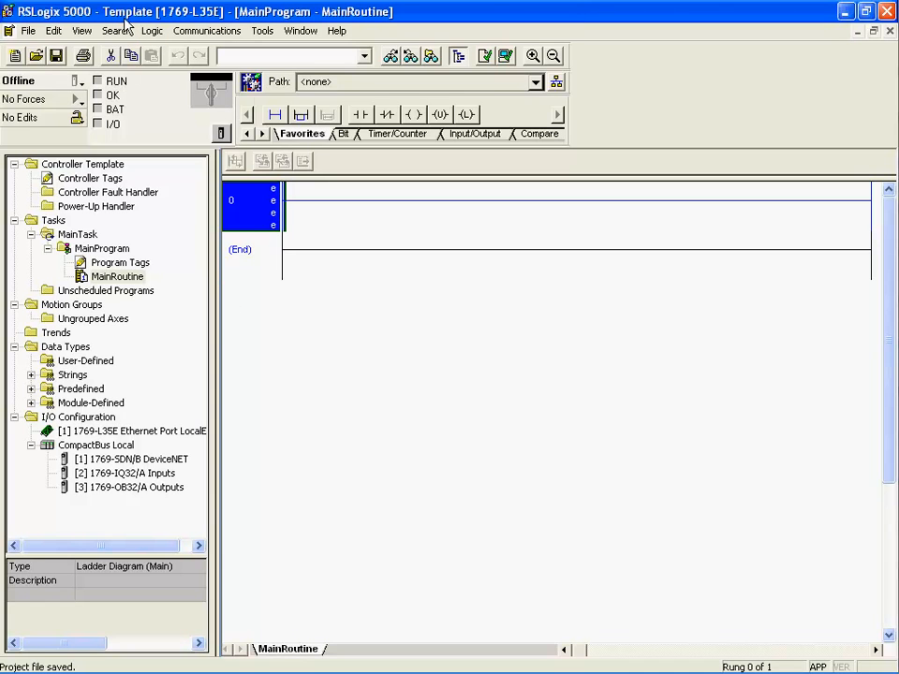
mouse_move(65, 327)
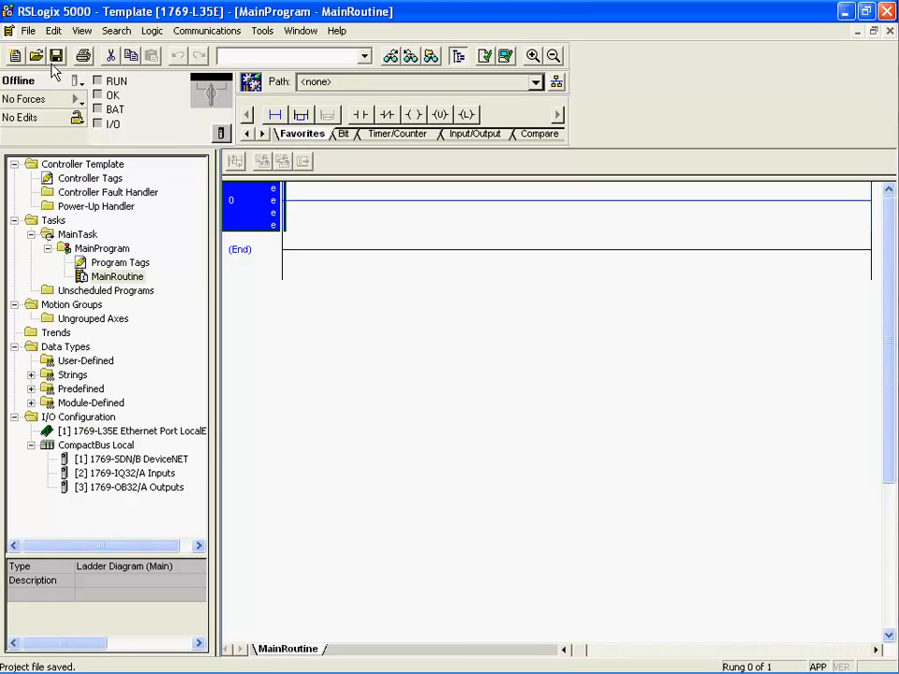
Step: Close the project and reopen Template from the File menu's recent-files list
click(11, 30)
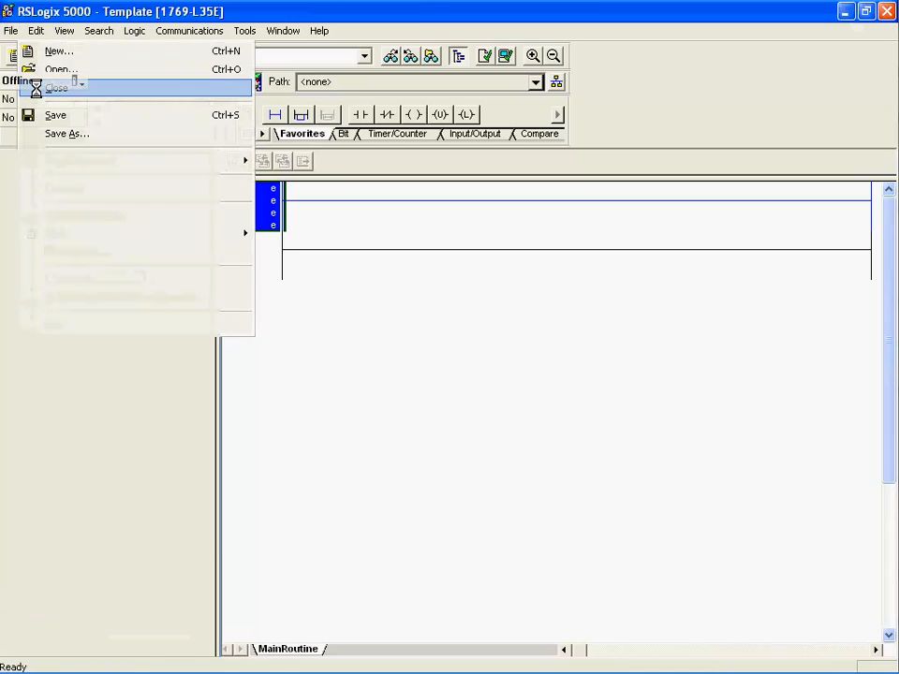
click(57, 88)
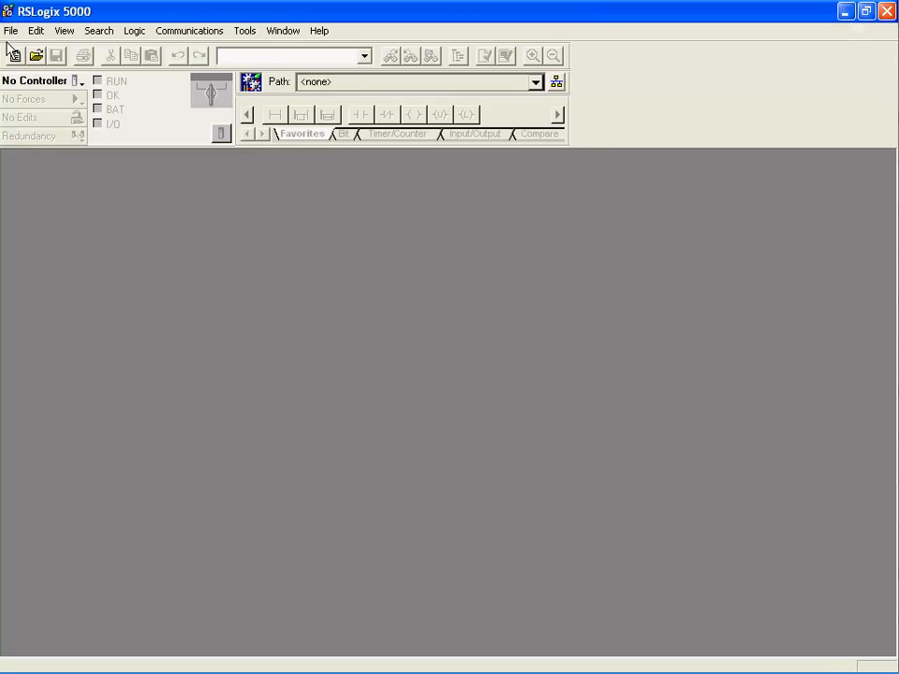
click(11, 30)
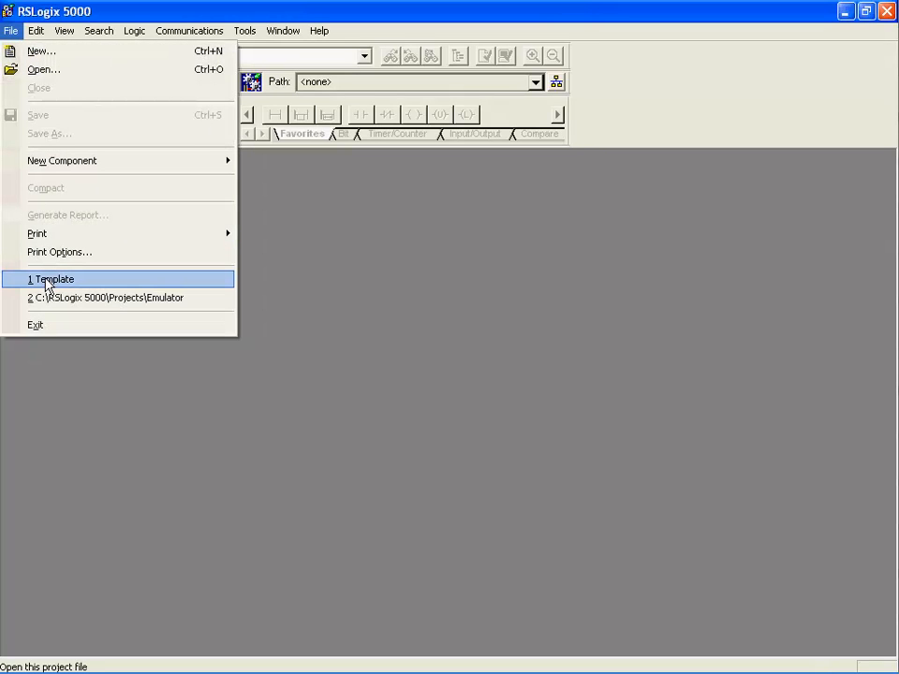
mouse_move(60, 288)
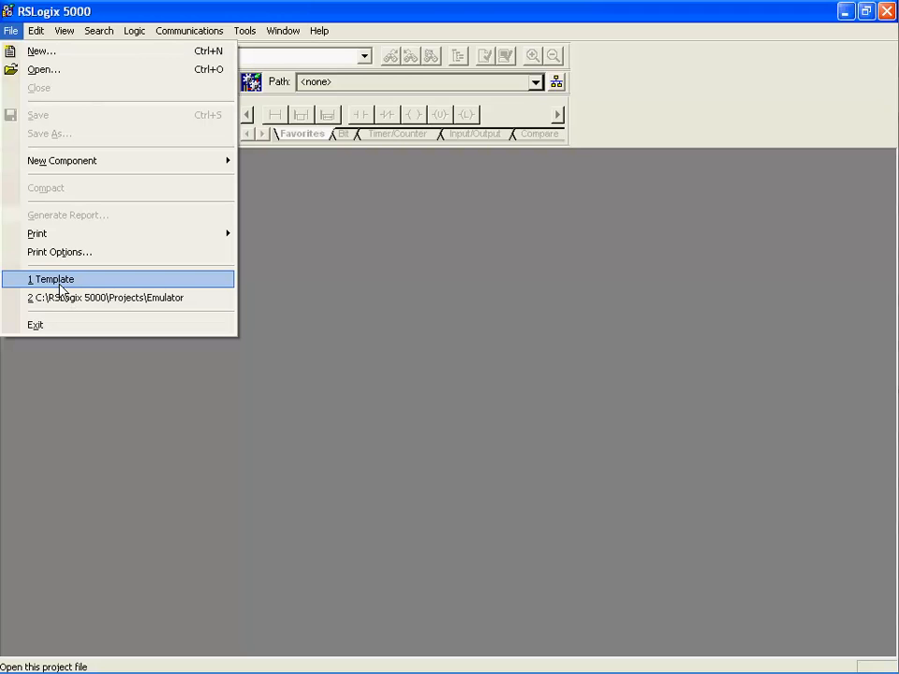
click(53, 279)
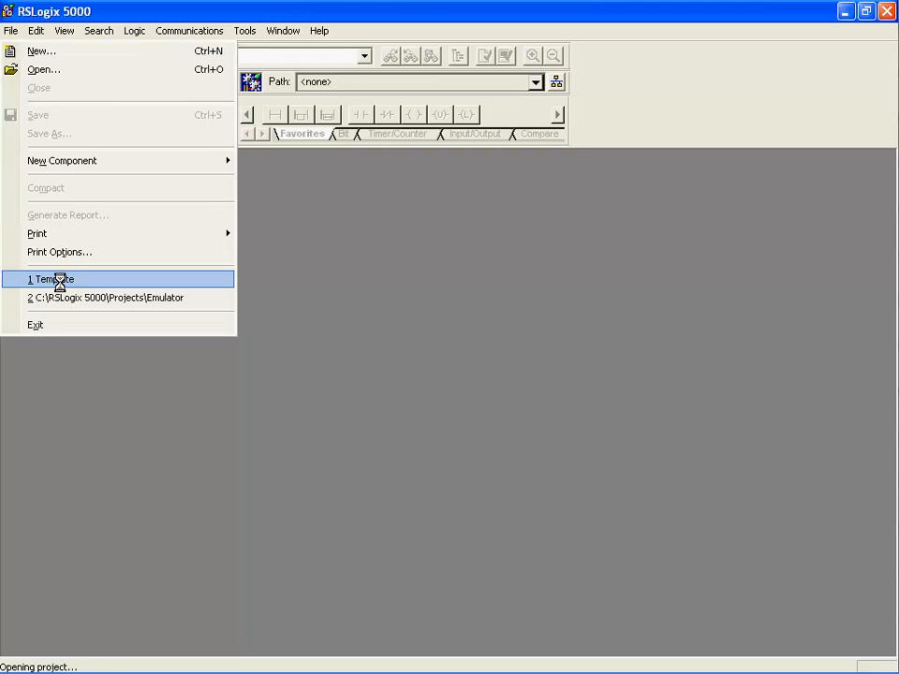
click(52, 280)
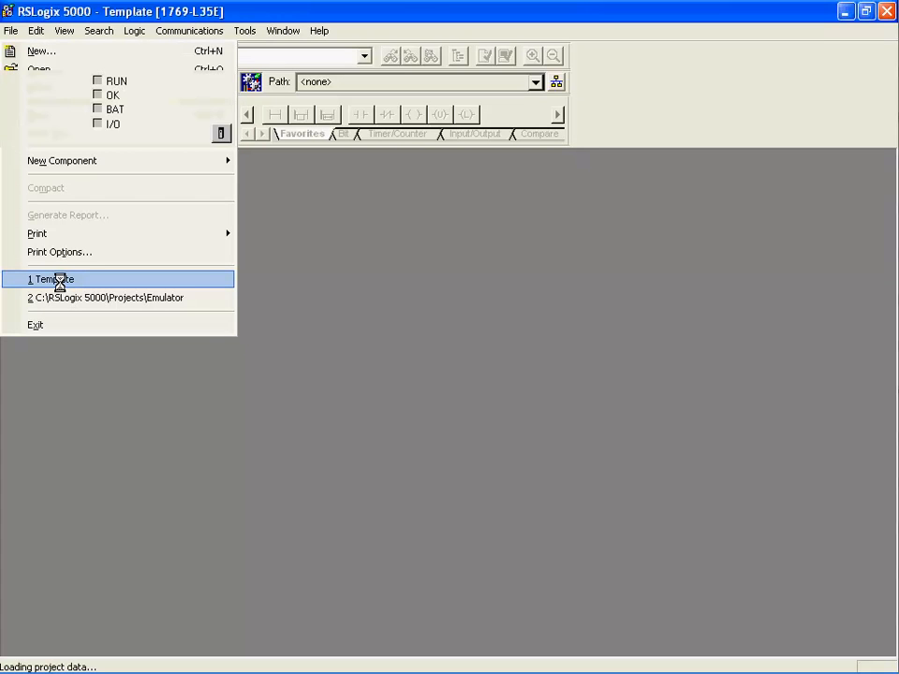
click(53, 279)
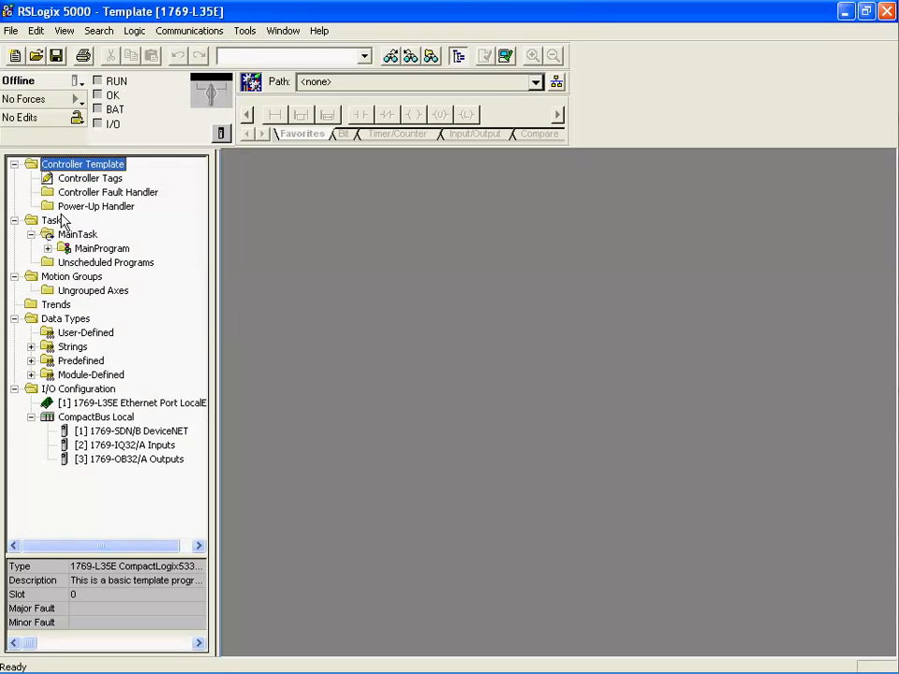
Step: Save a copy of the Template project as NewProject.ACD
click(12, 30)
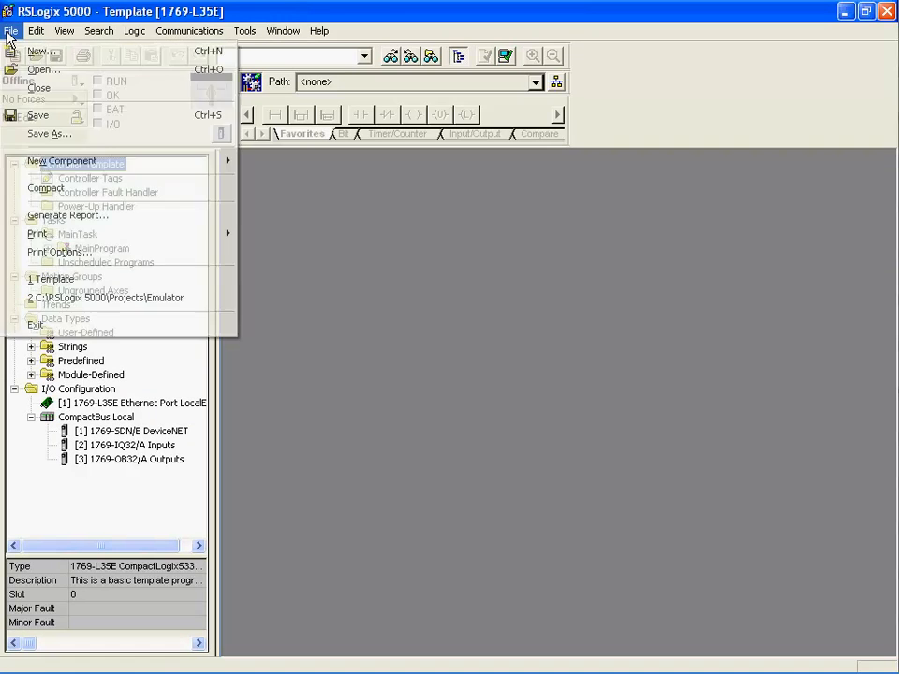
click(49, 133)
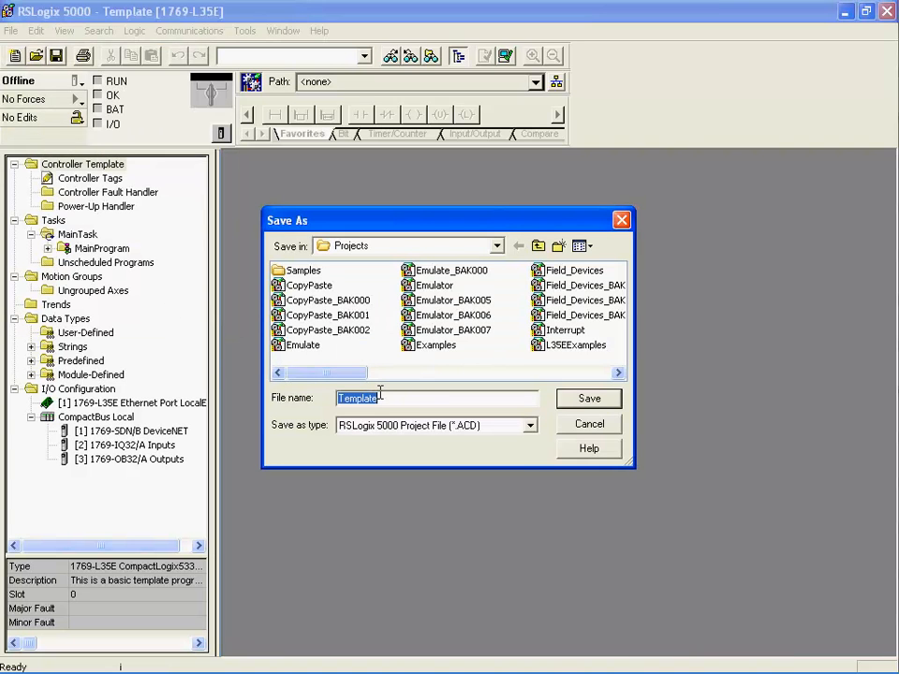
text(NewProject)
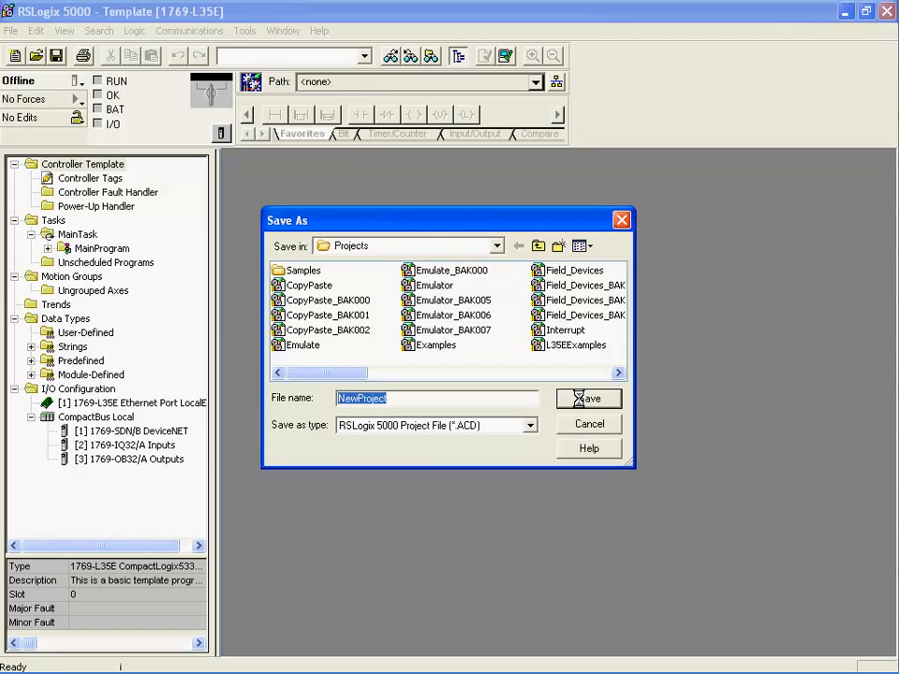
click(588, 397)
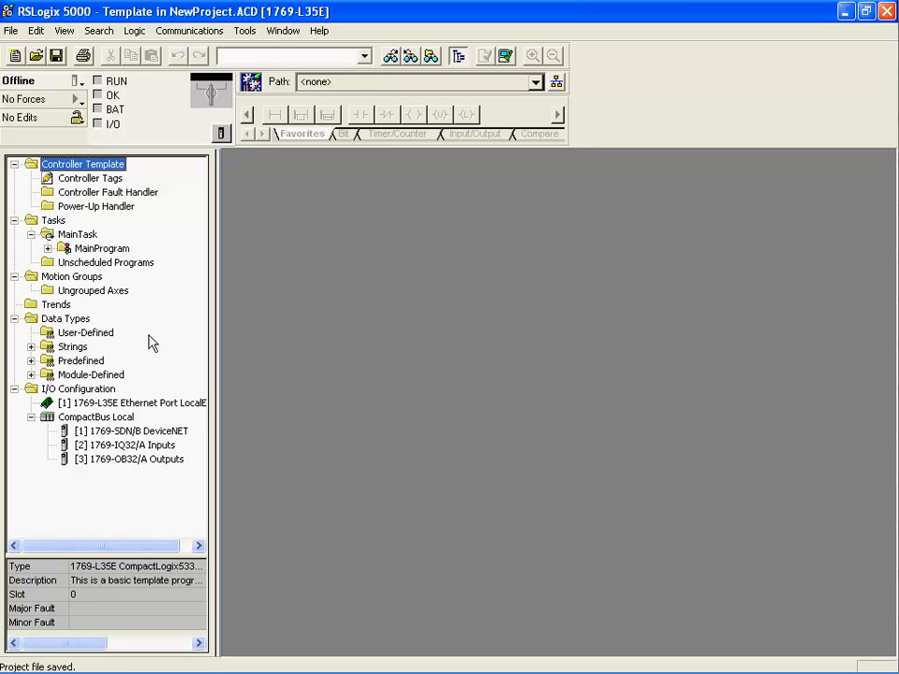
mouse_move(135, 309)
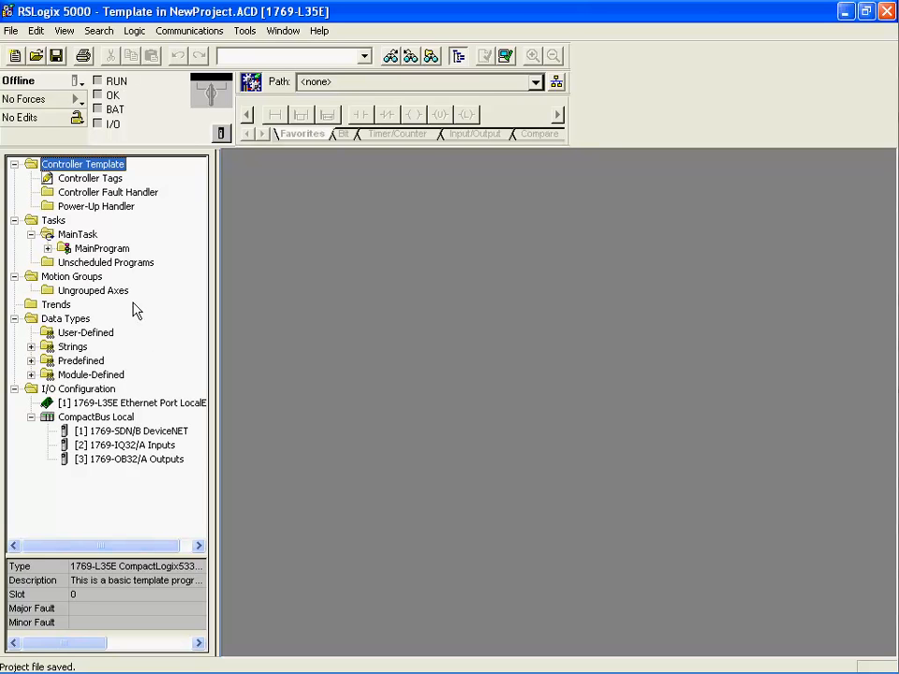
mouse_move(66, 272)
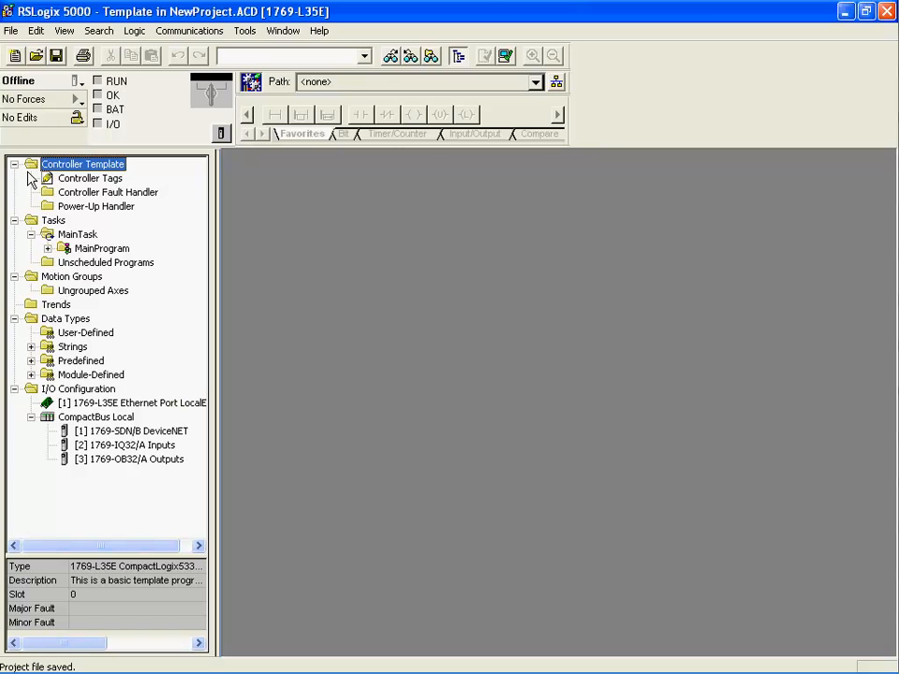
Step: In Controller Properties, rename the controller from Template to NewProject and apply it
right_click(83, 165)
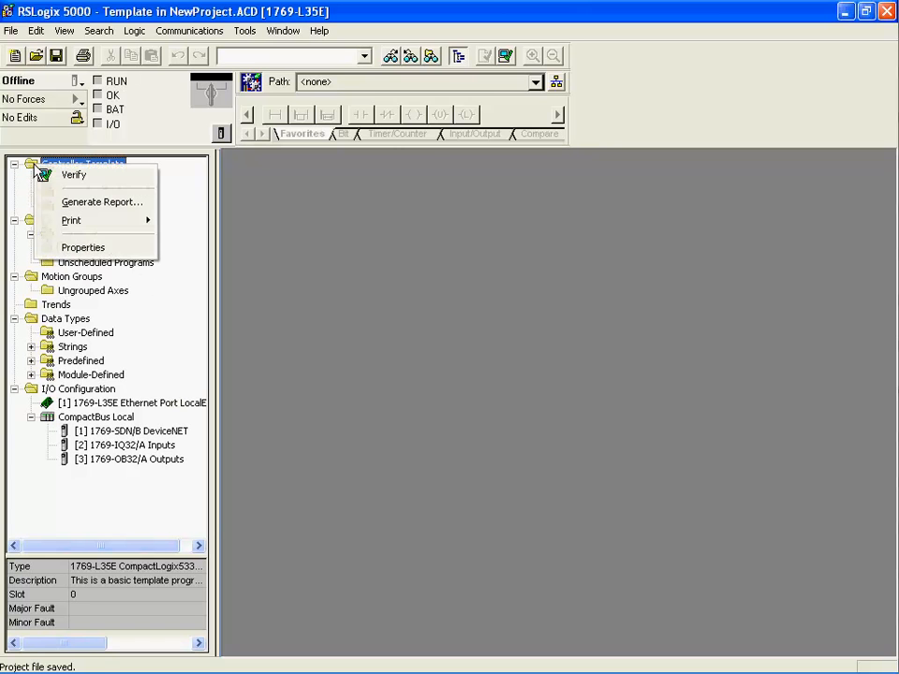
click(83, 248)
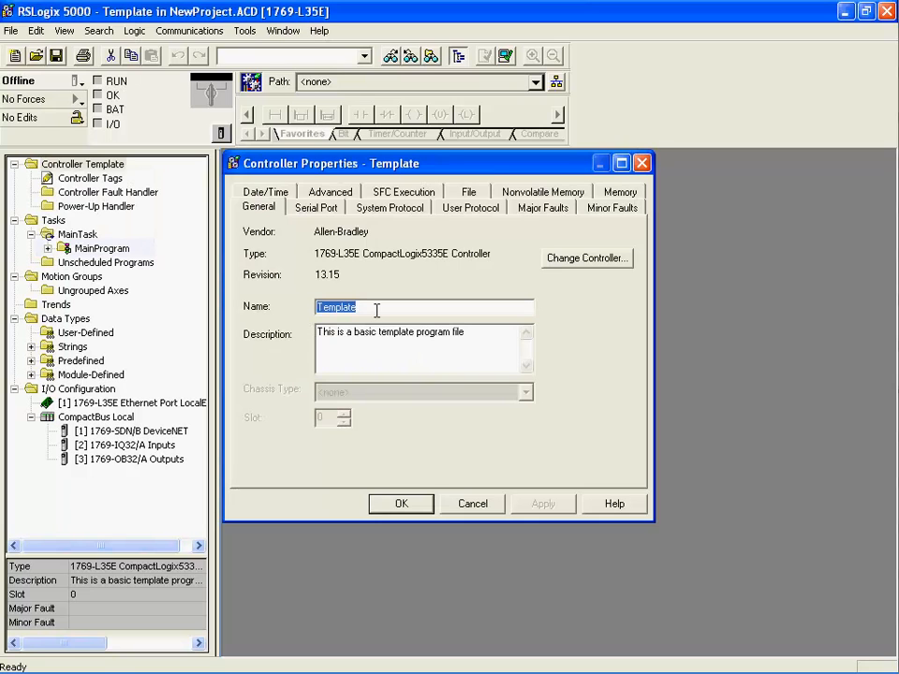
text(N)
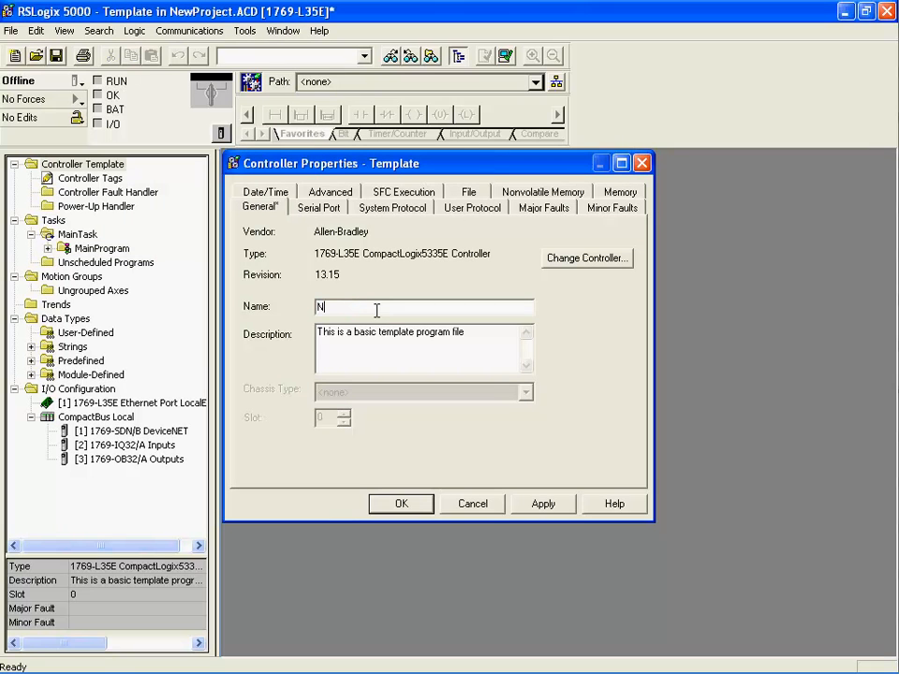
text(ewPro)
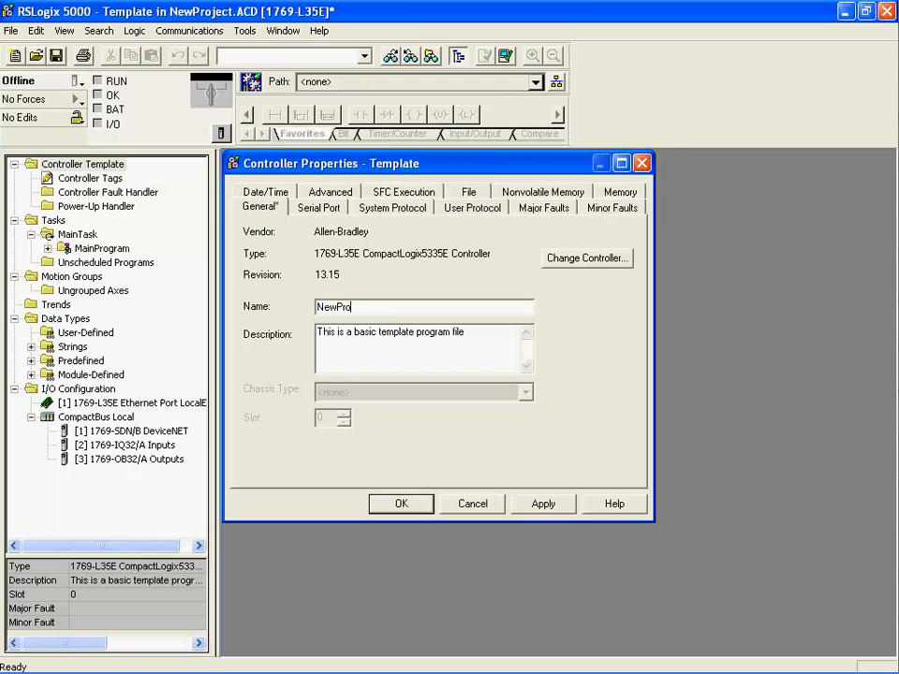
text(ject)
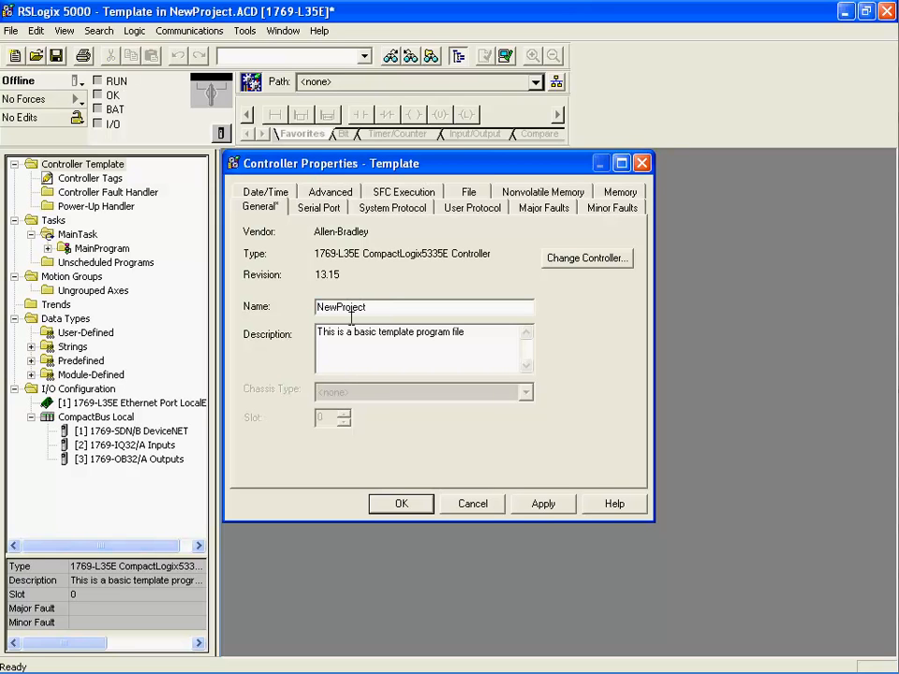
click(543, 504)
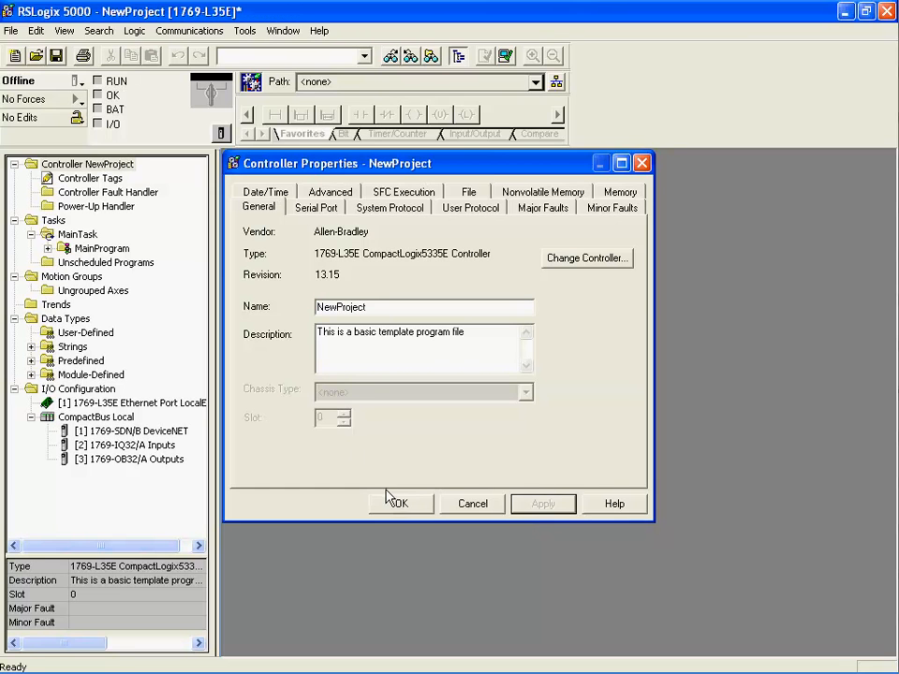
click(399, 504)
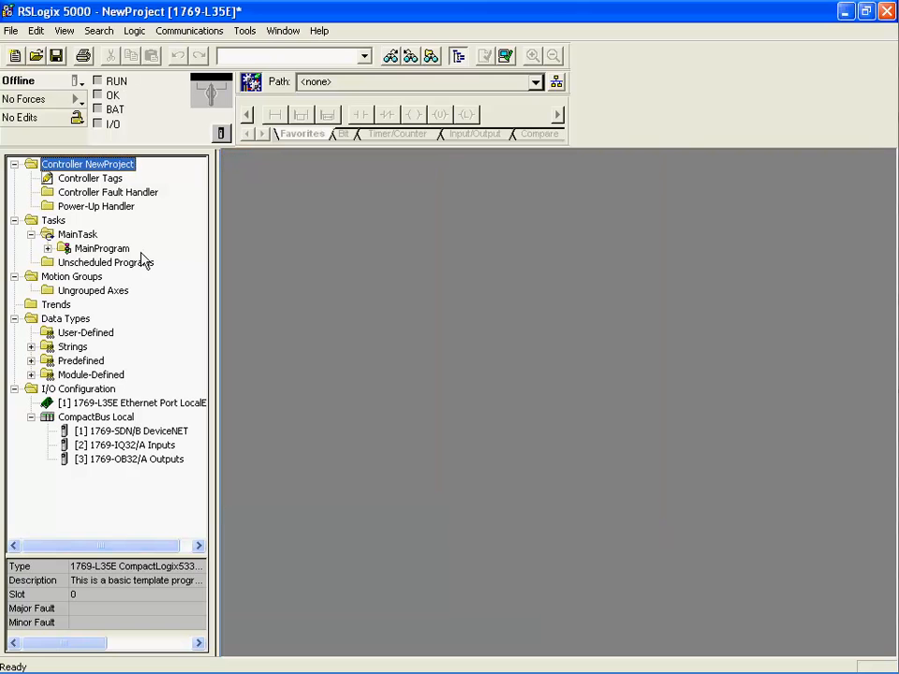
click(49, 248)
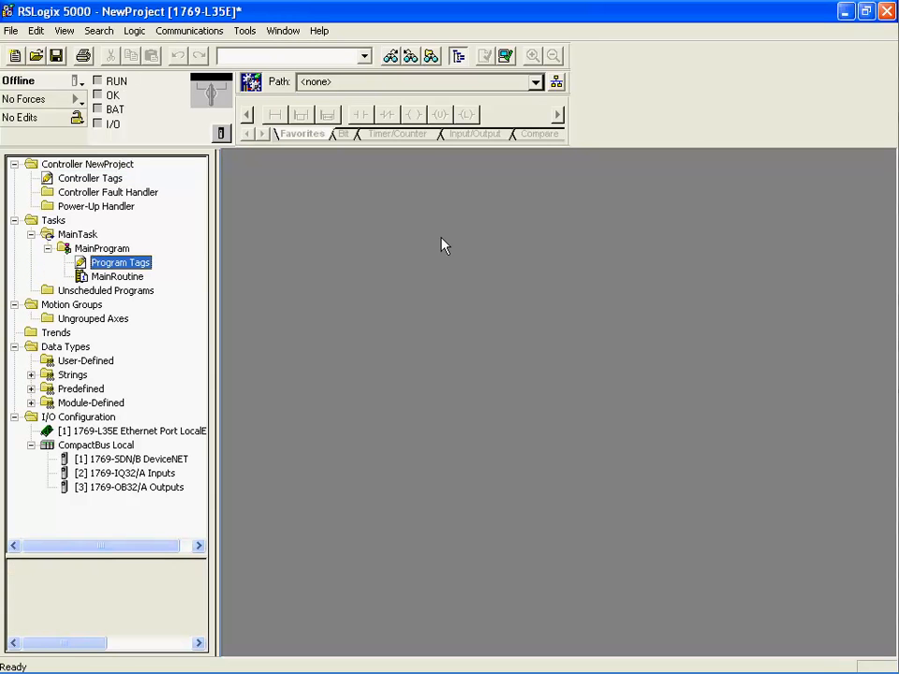
Step: Open MainProgram's tag list, then the MainRoutine ladder with its single empty rung
double_click(119, 262)
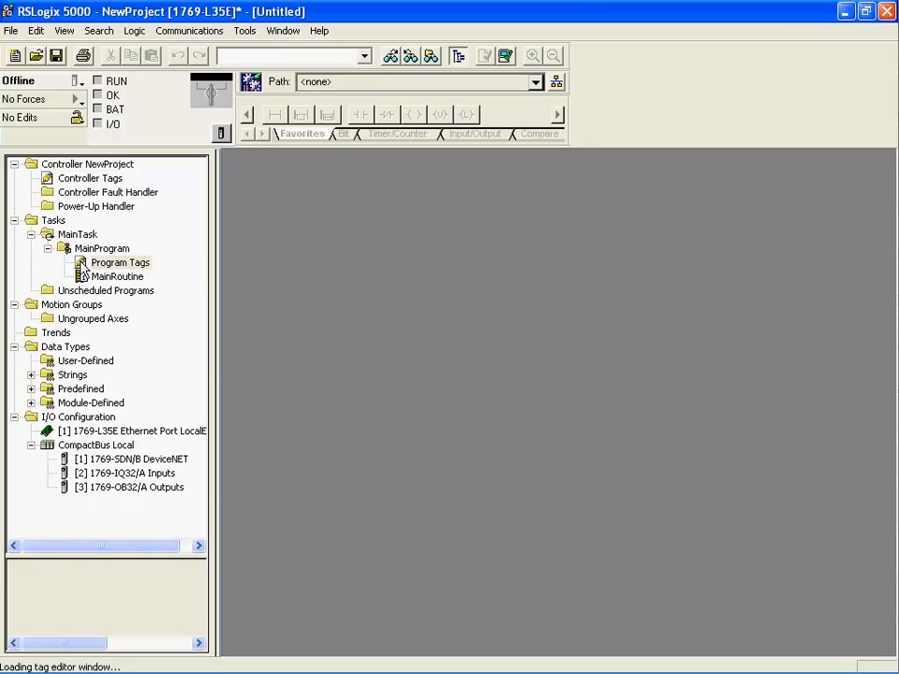
double_click(120, 262)
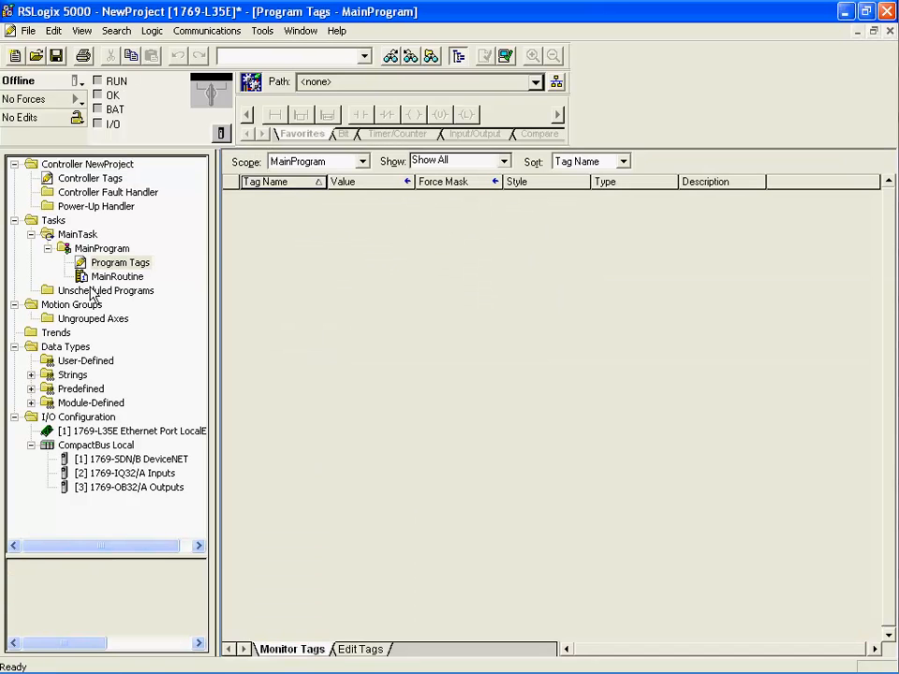
double_click(116, 278)
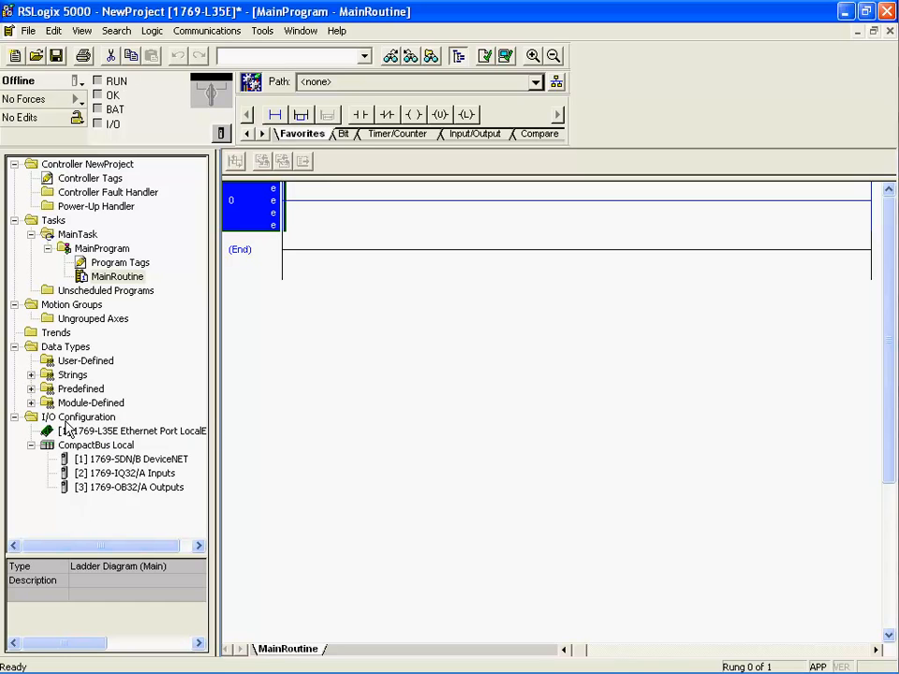
mouse_move(90, 341)
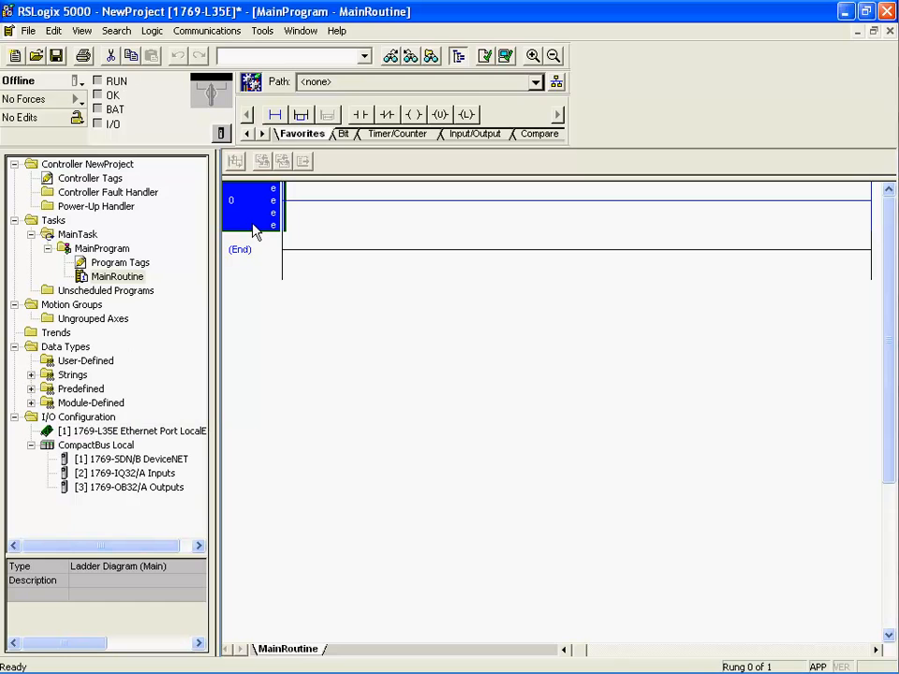
mouse_move(251, 221)
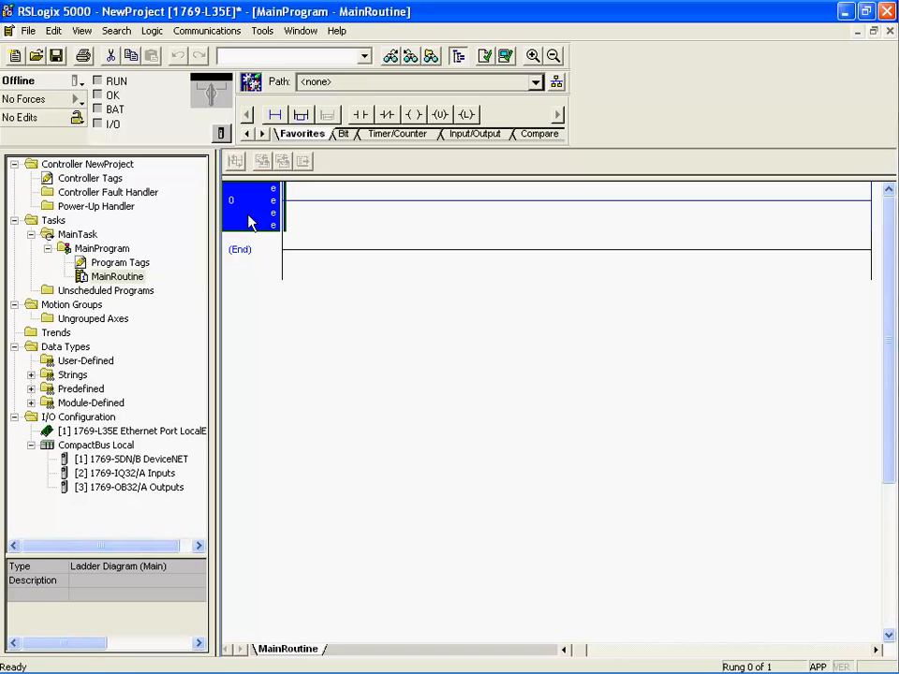
mouse_move(360, 115)
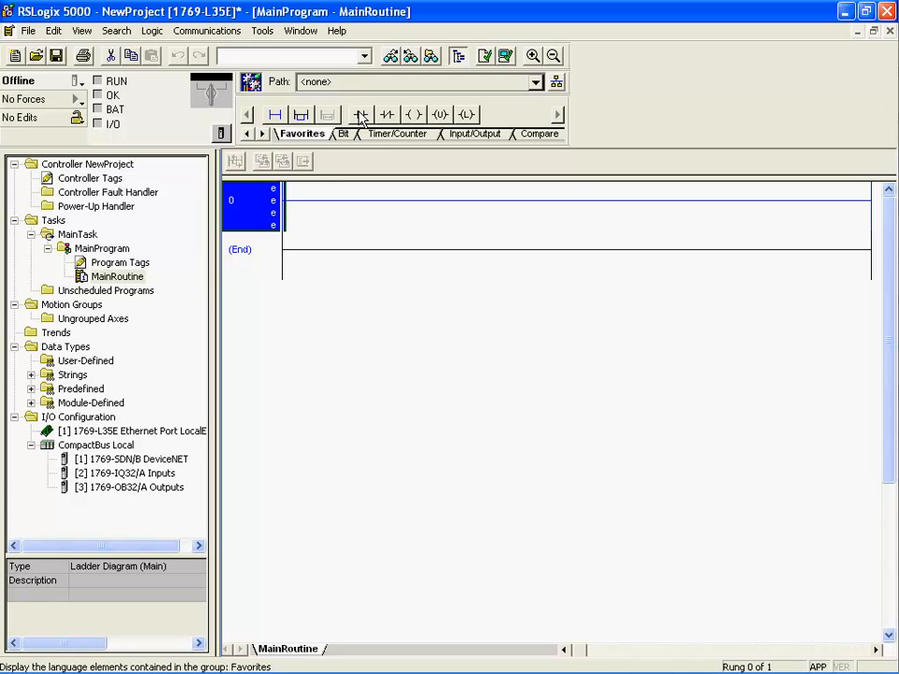
Step: Add a contact to the rung and start a new alias tag pointing to Local:2:I.Data.0
click(412, 114)
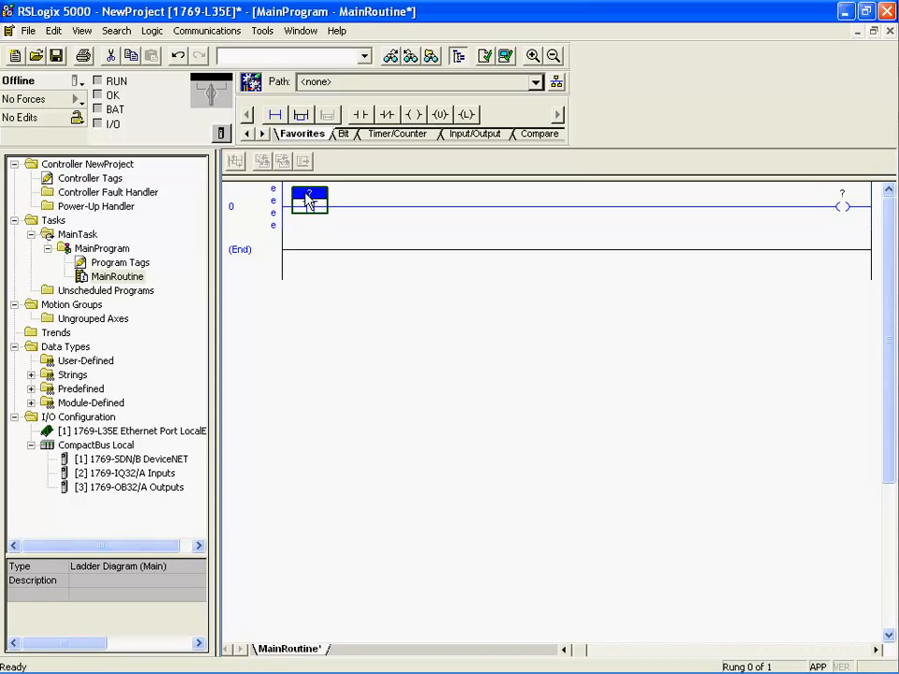
right_click(311, 200)
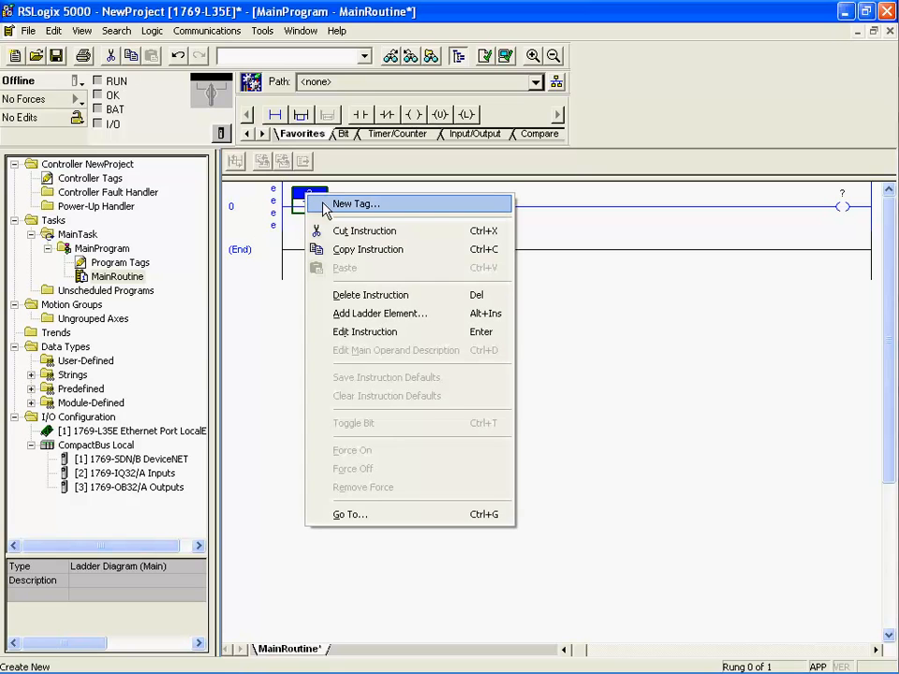
click(356, 203)
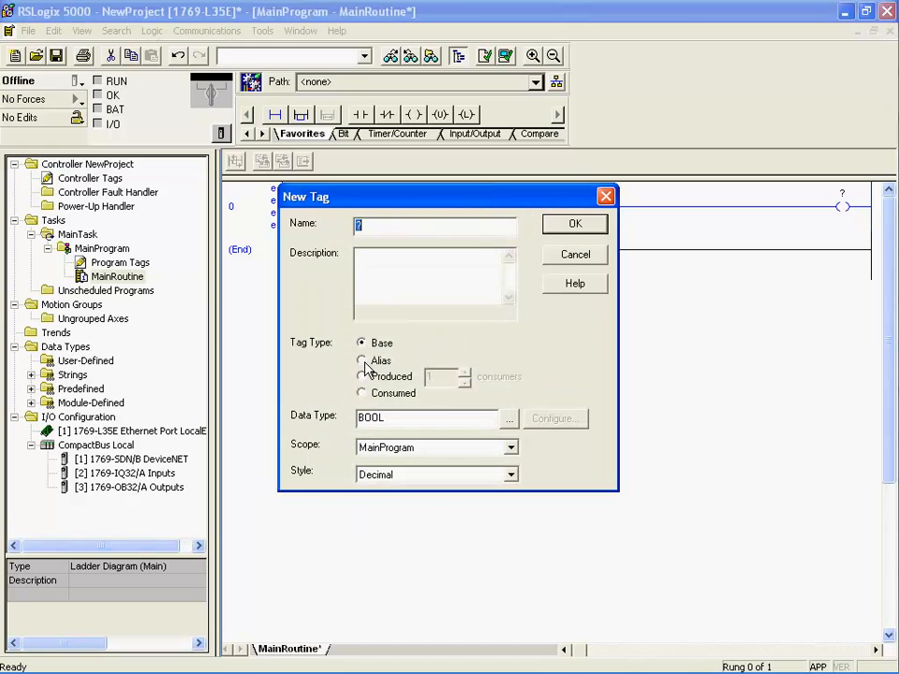
click(362, 359)
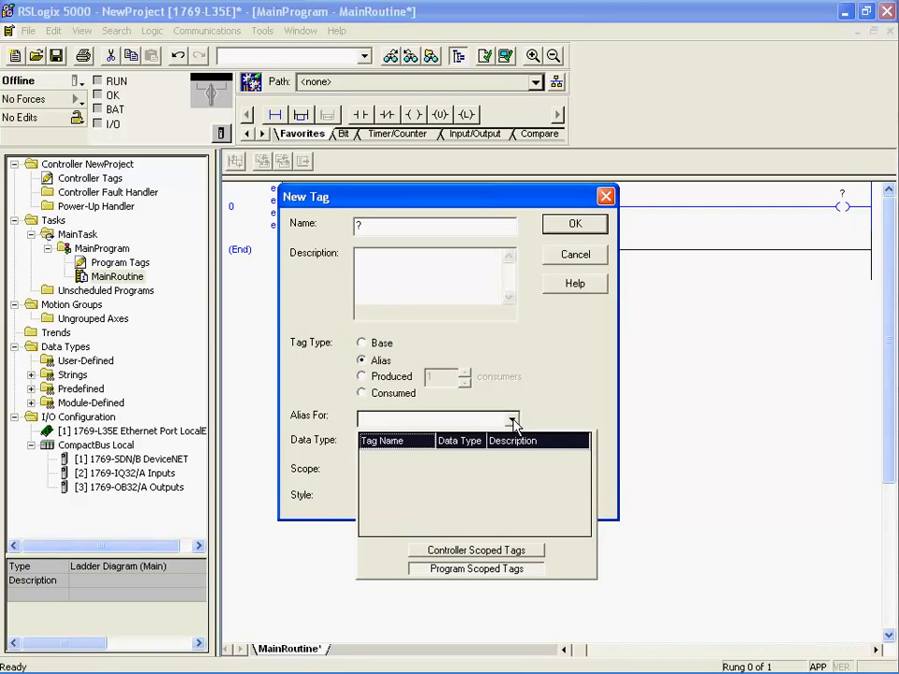
click(513, 420)
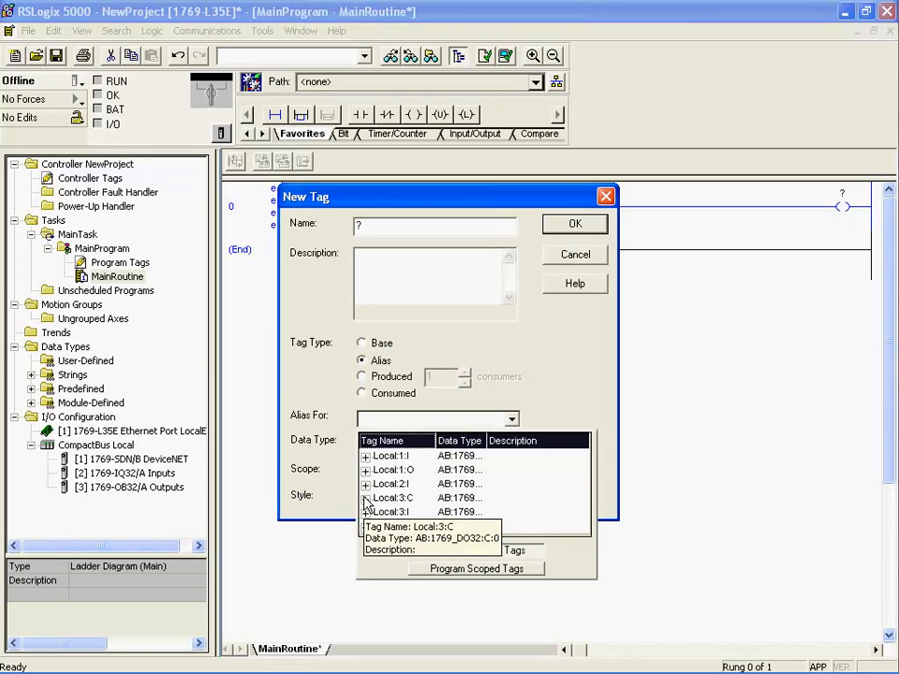
click(365, 483)
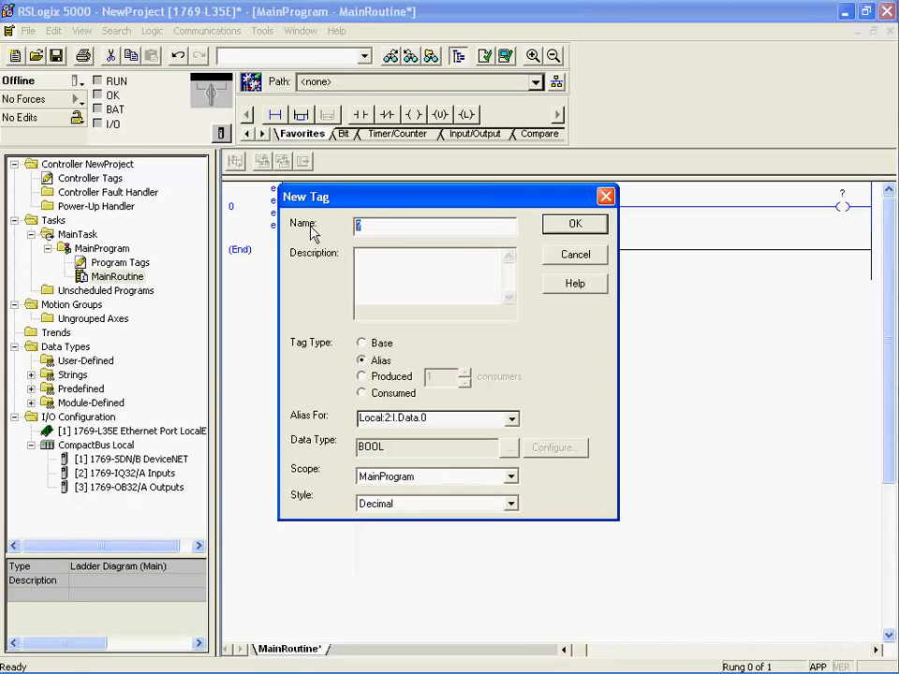
Step: Name the tag On with description 'On switch' and create it
text(On)
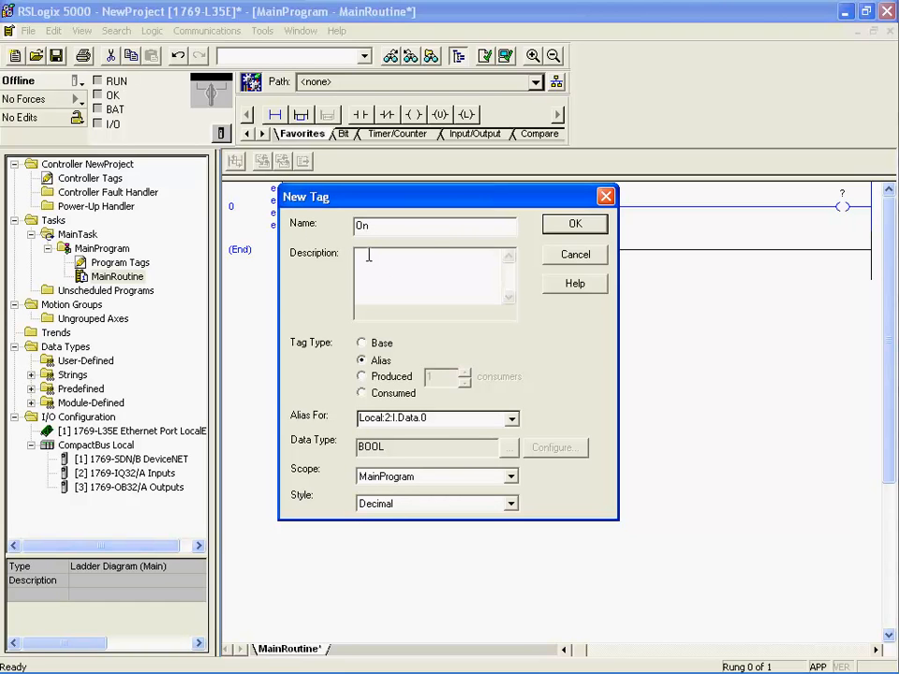
text(On)
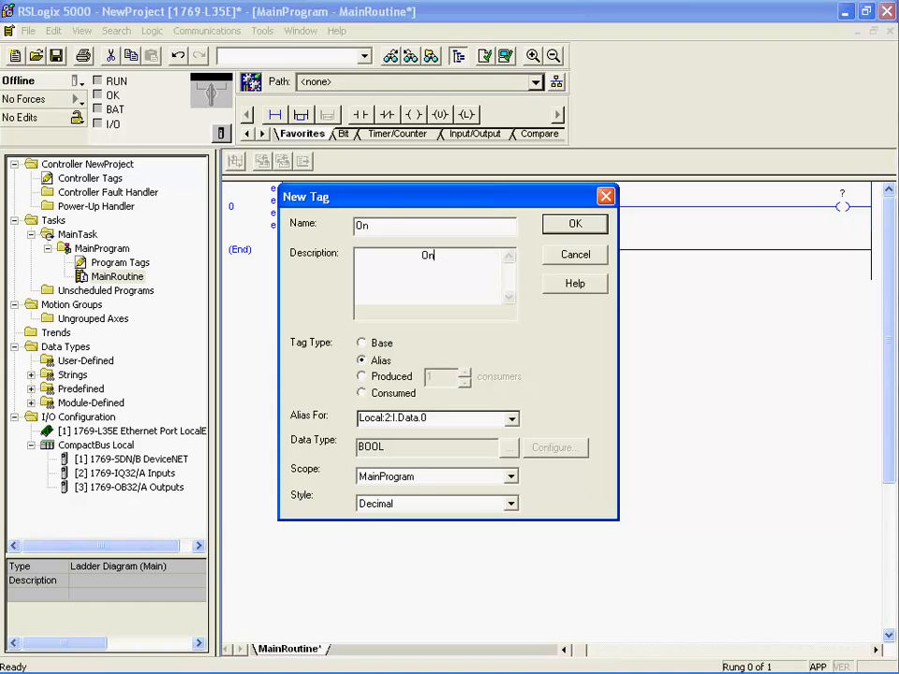
text(switch)
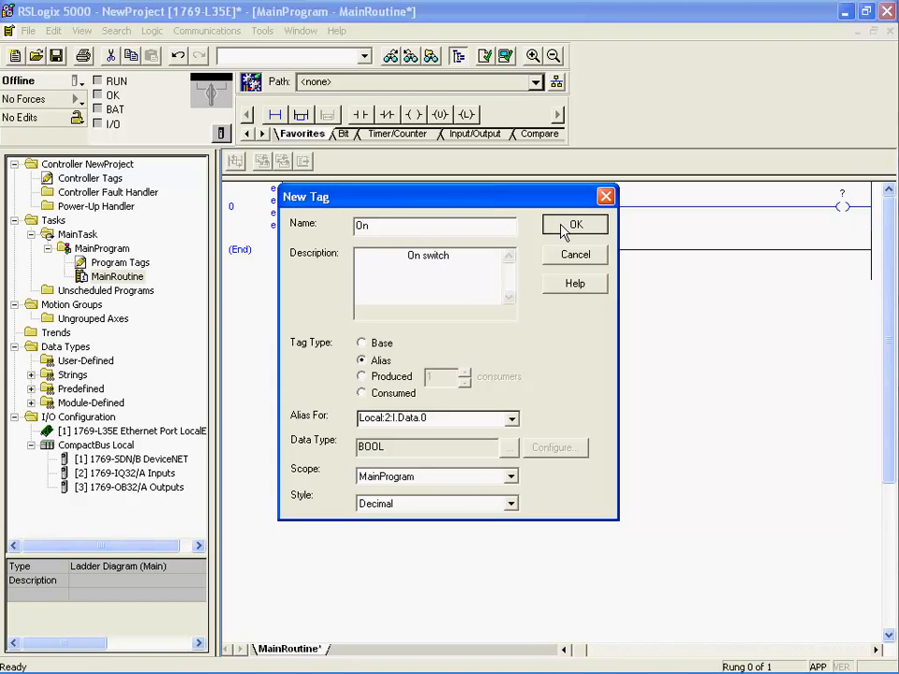
click(575, 225)
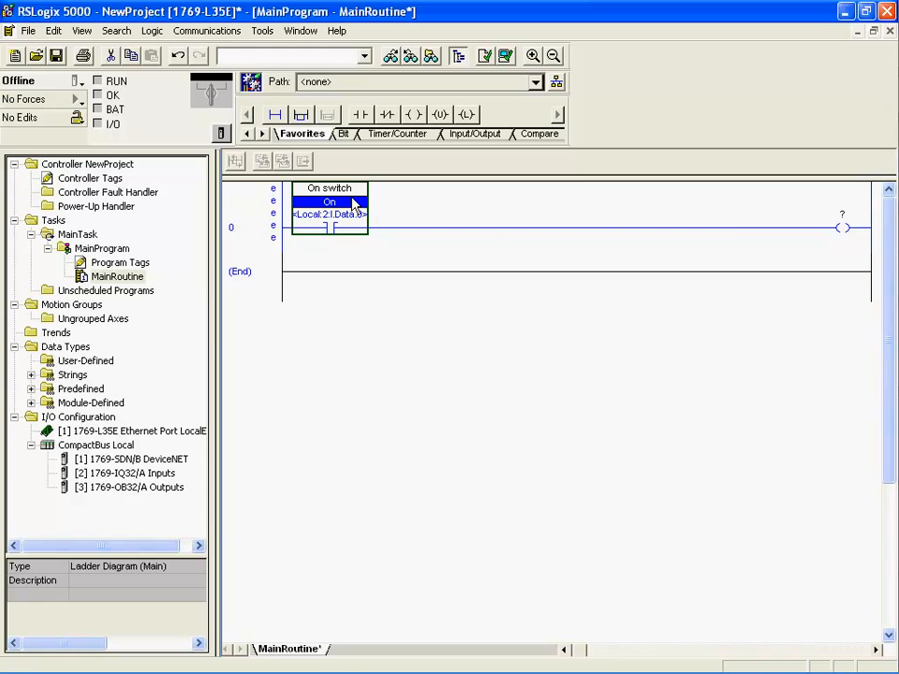
Step: Start a new tag for the output coil named Started with description 'Start Output'
right_click(841, 225)
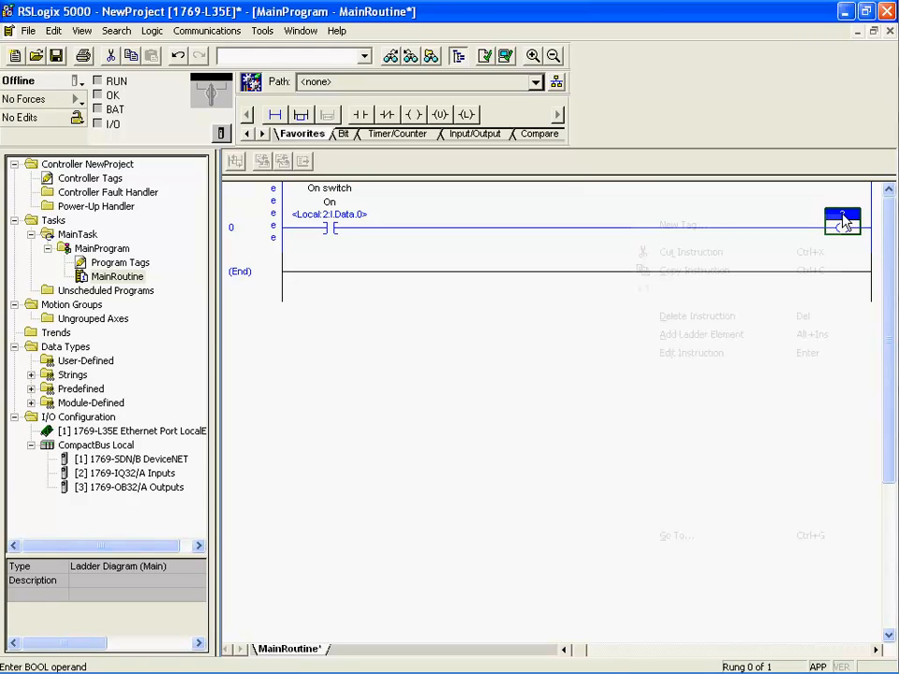
click(678, 225)
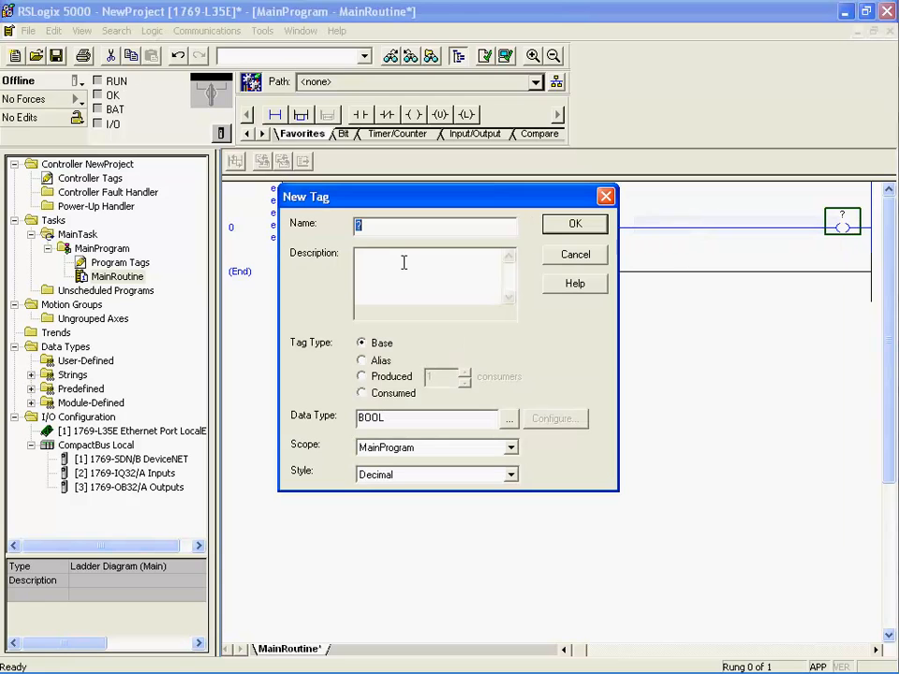
text(Started)
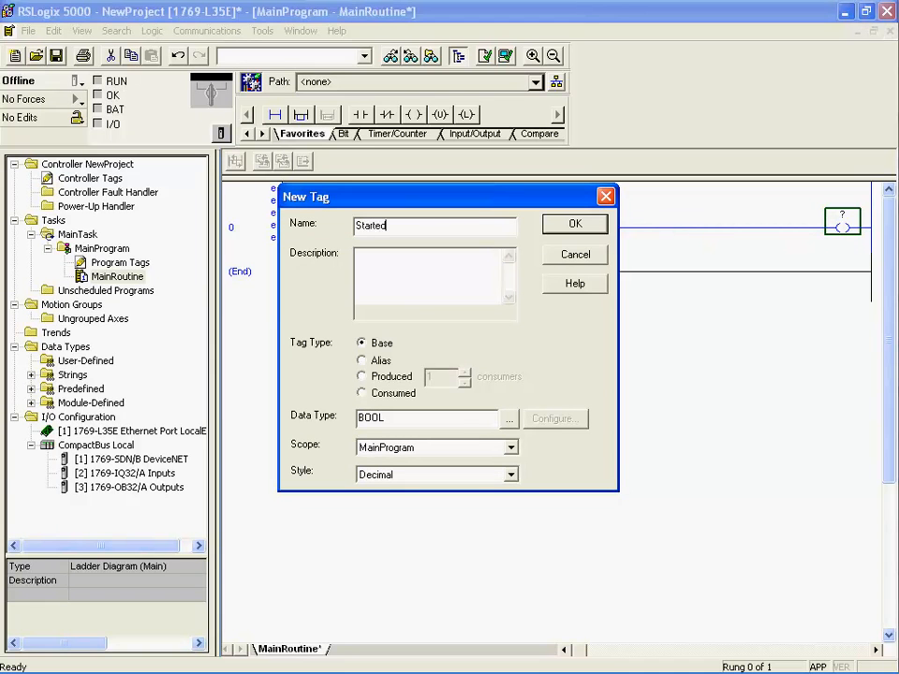
click(434, 272)
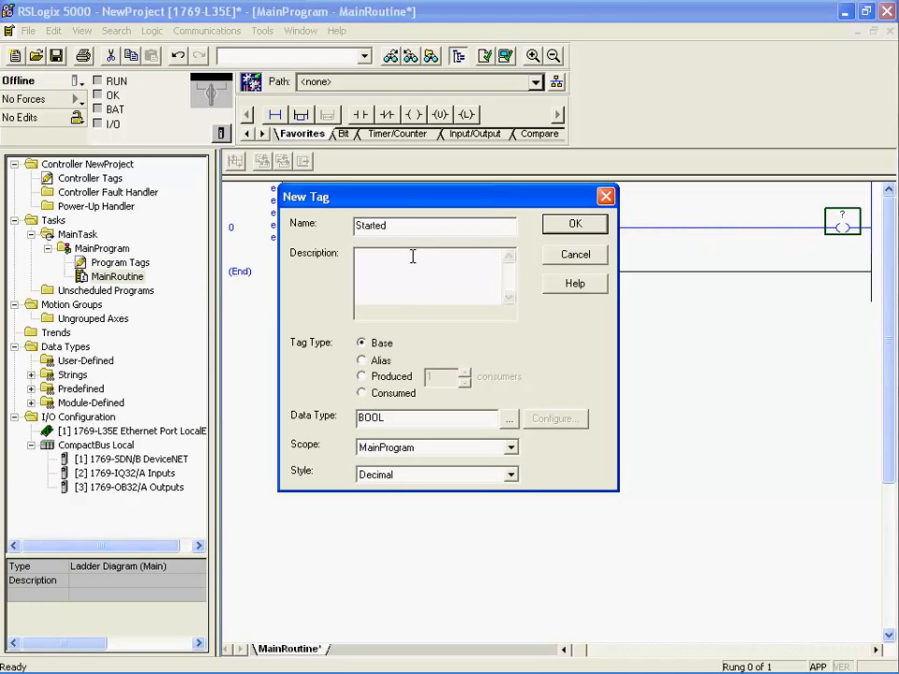
text(Start)
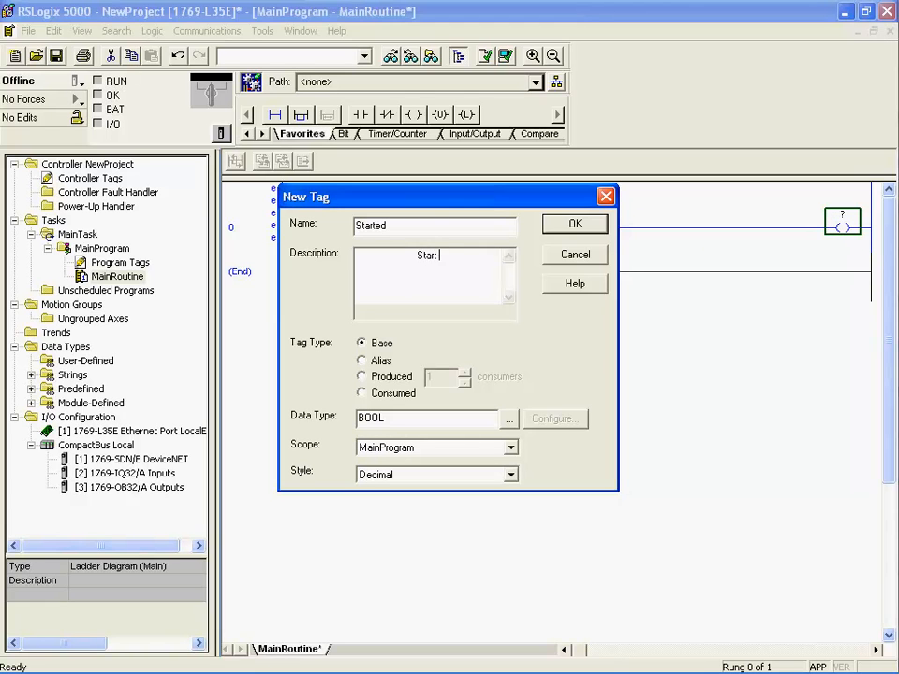
text(Output)
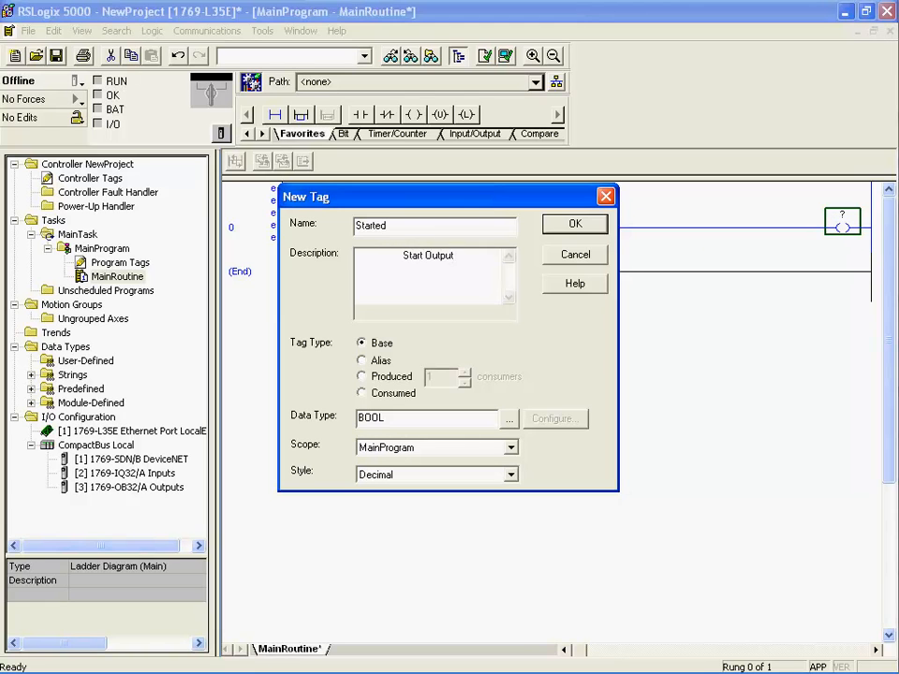
Step: Make Started an alias of Local:3:O.Data.0 and create it, completing rung 0
click(361, 360)
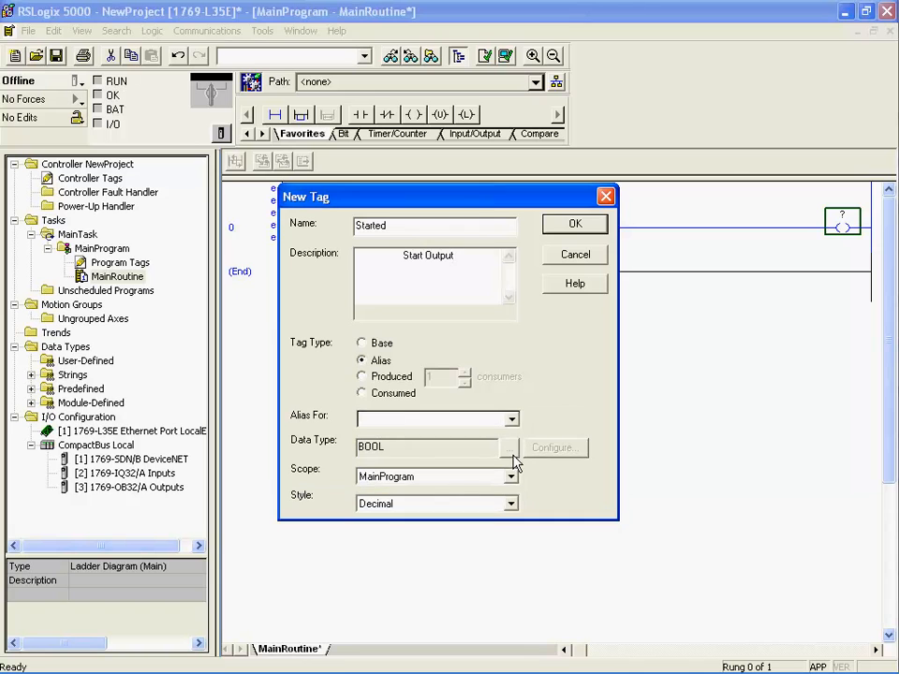
click(511, 420)
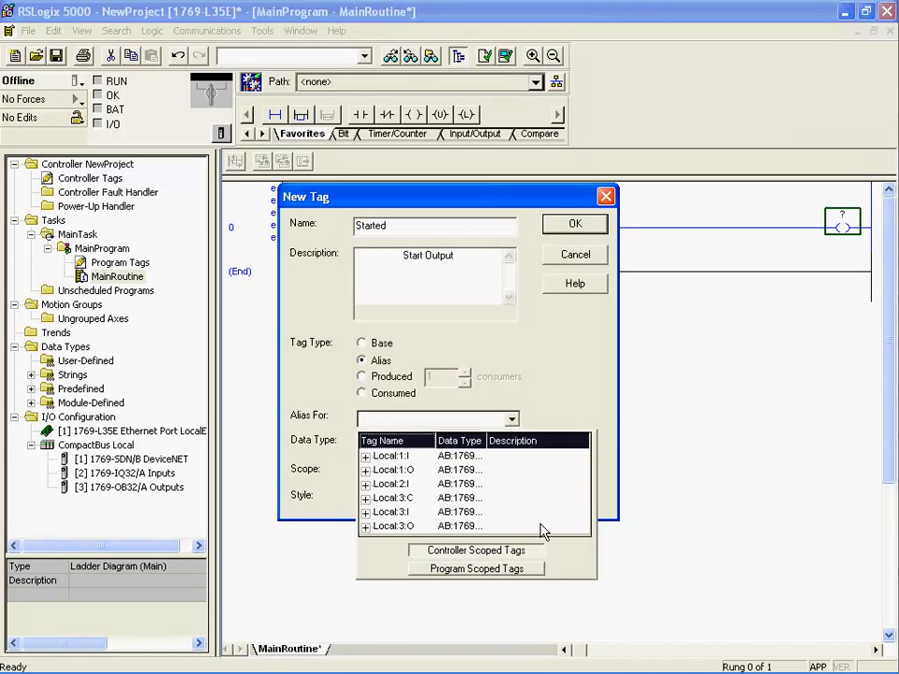
click(392, 525)
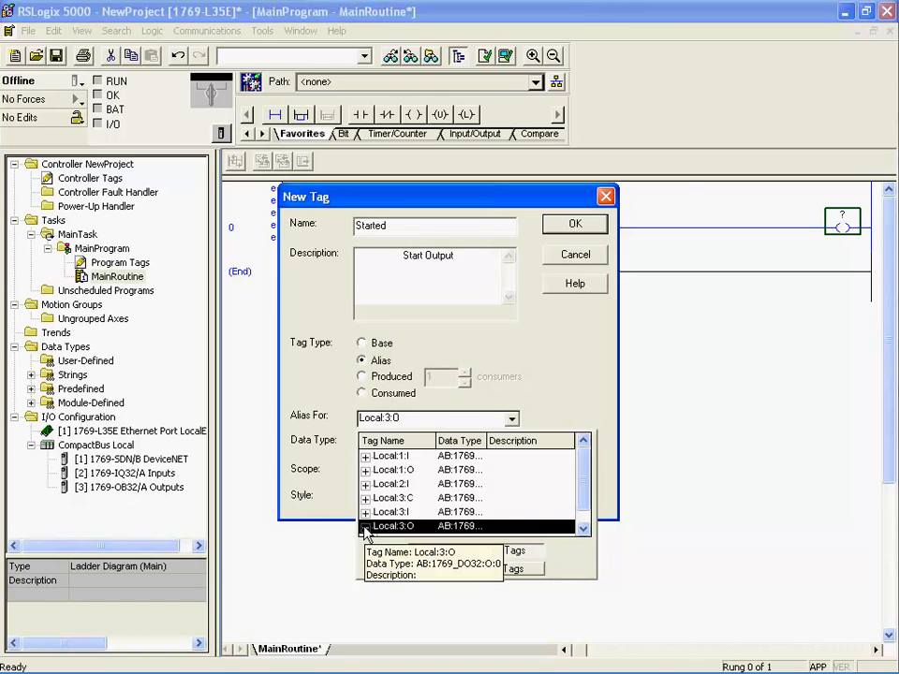
click(365, 514)
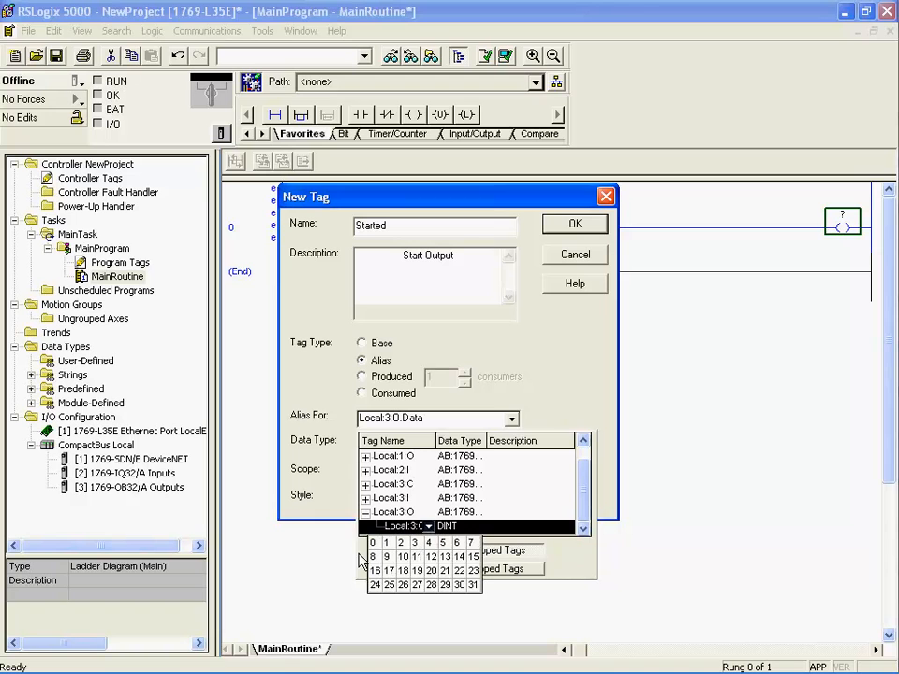
click(373, 543)
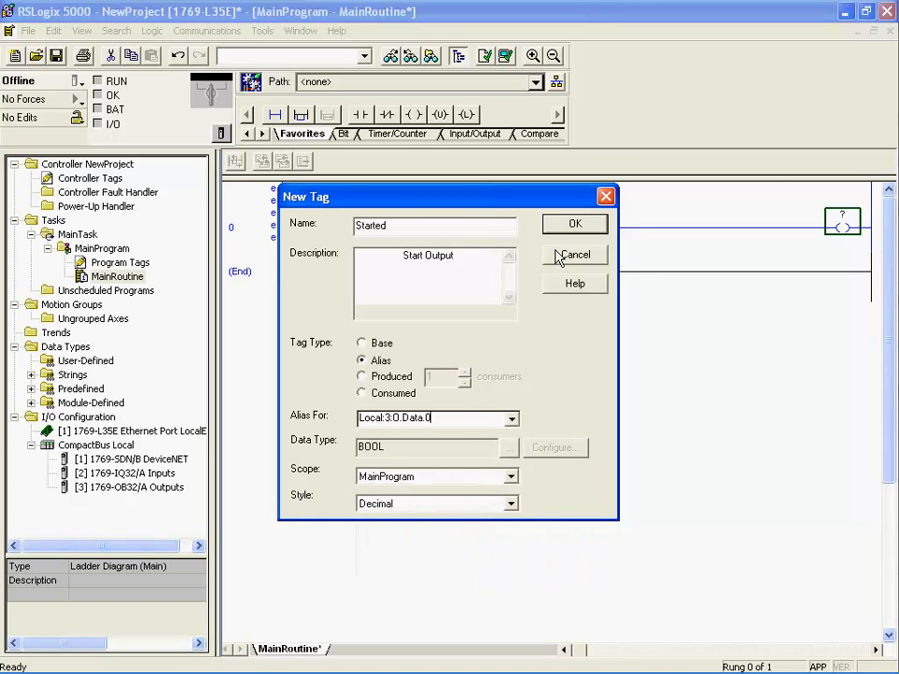
click(575, 223)
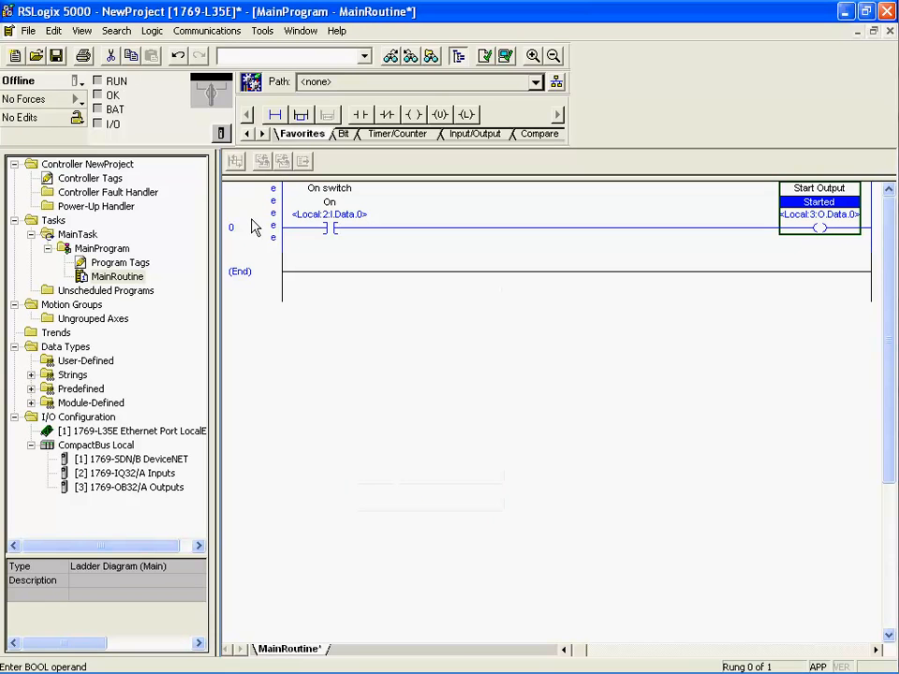
click(230, 226)
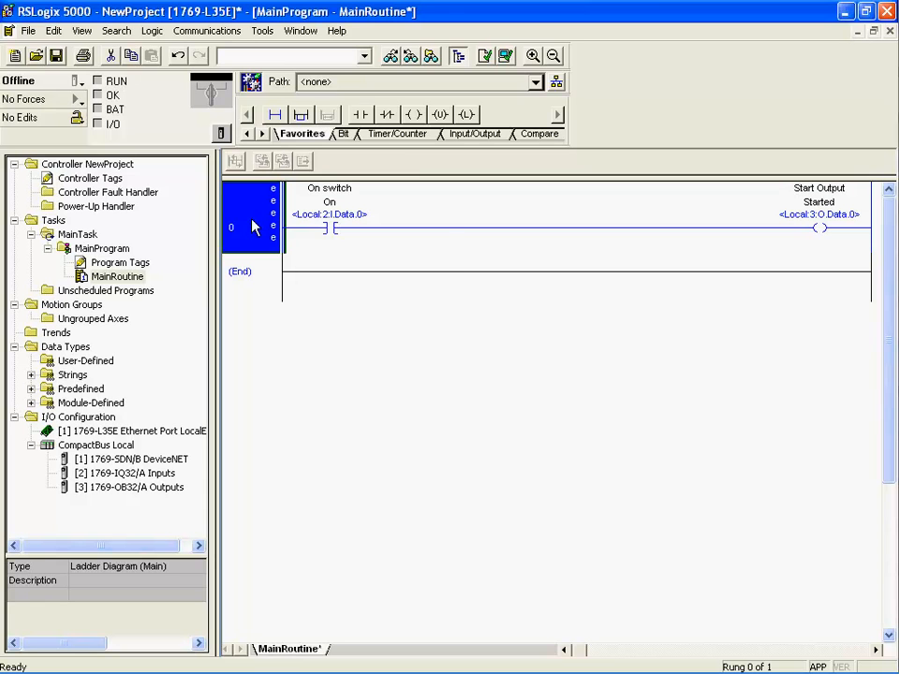
Step: Give rung 0 the comment 'This is an example of documentation' and accept it
right_click(251, 227)
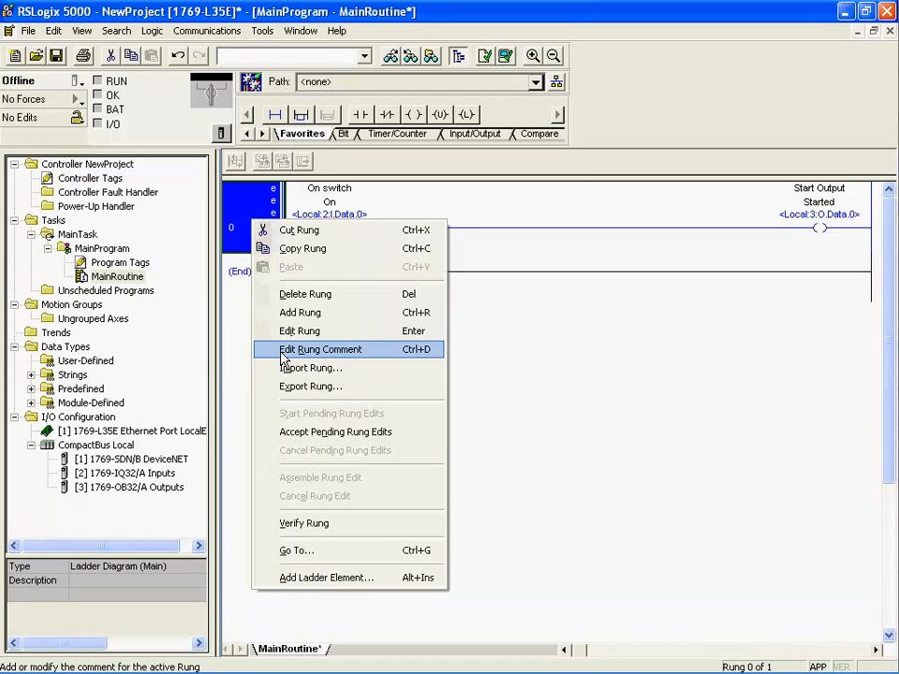
click(320, 349)
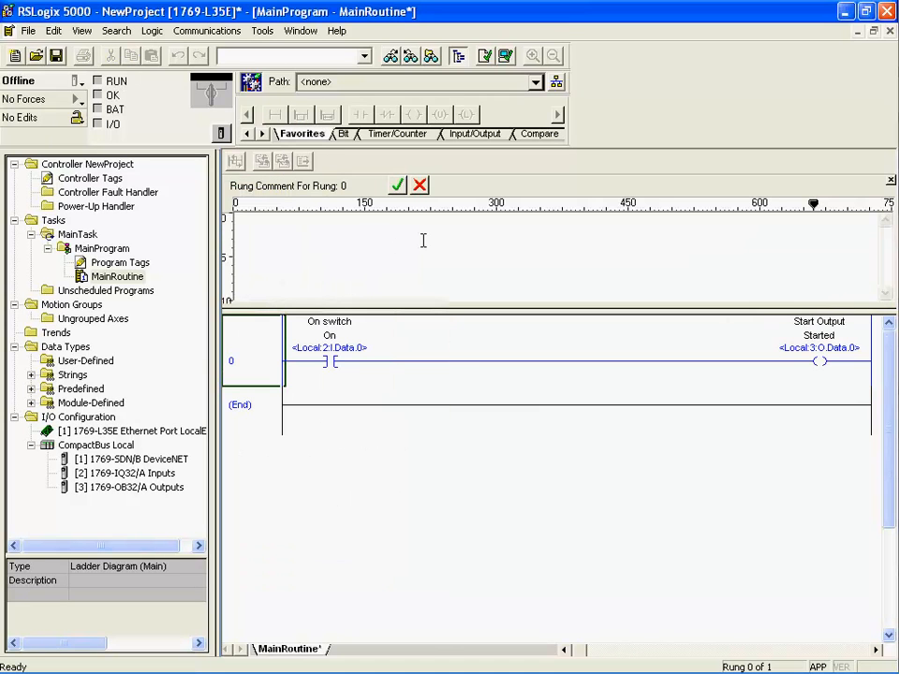
text(This is)
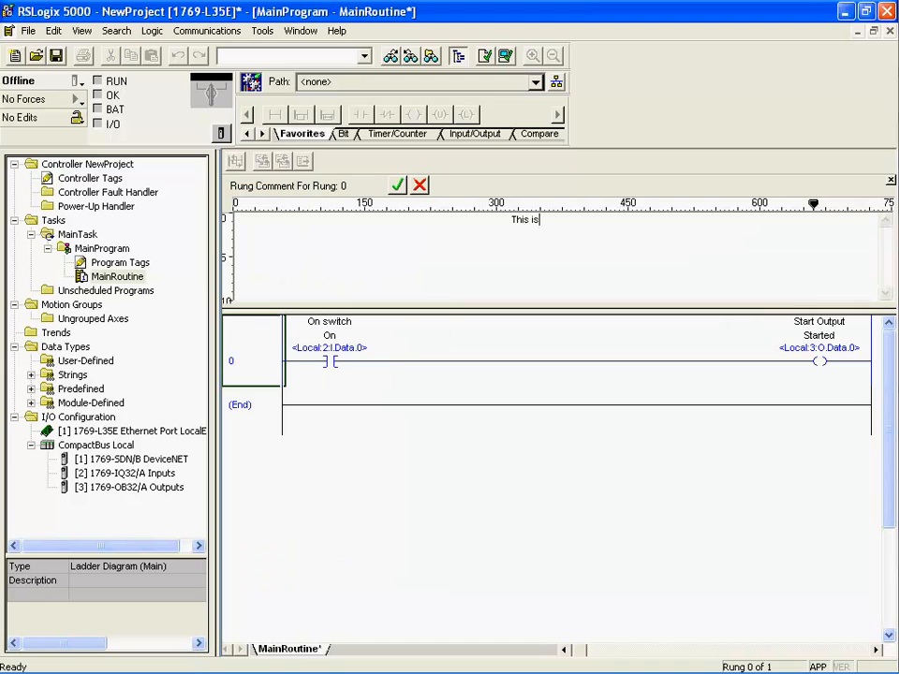
text(an e)
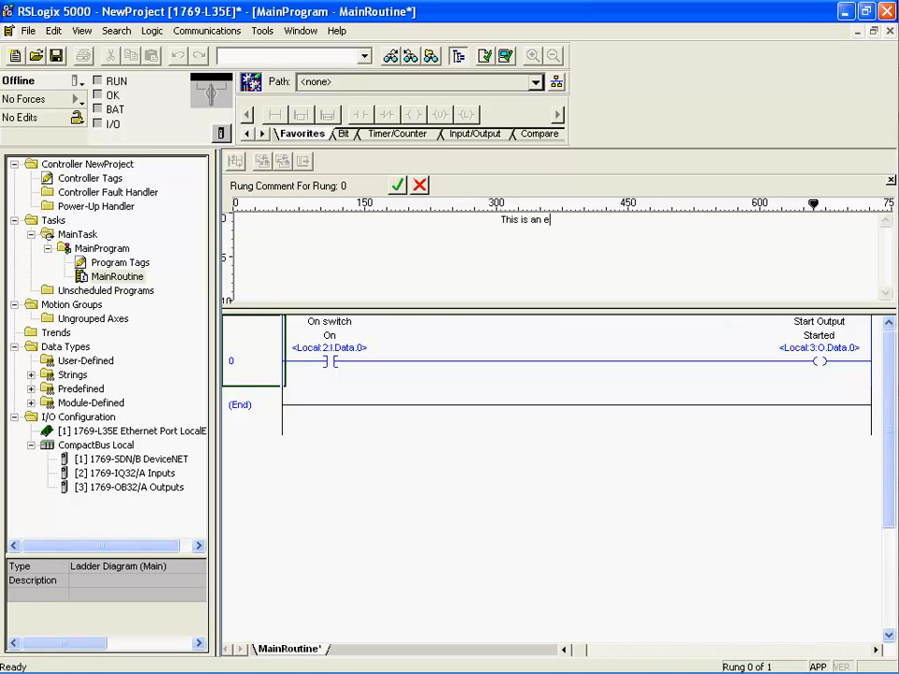
text(xample of do)
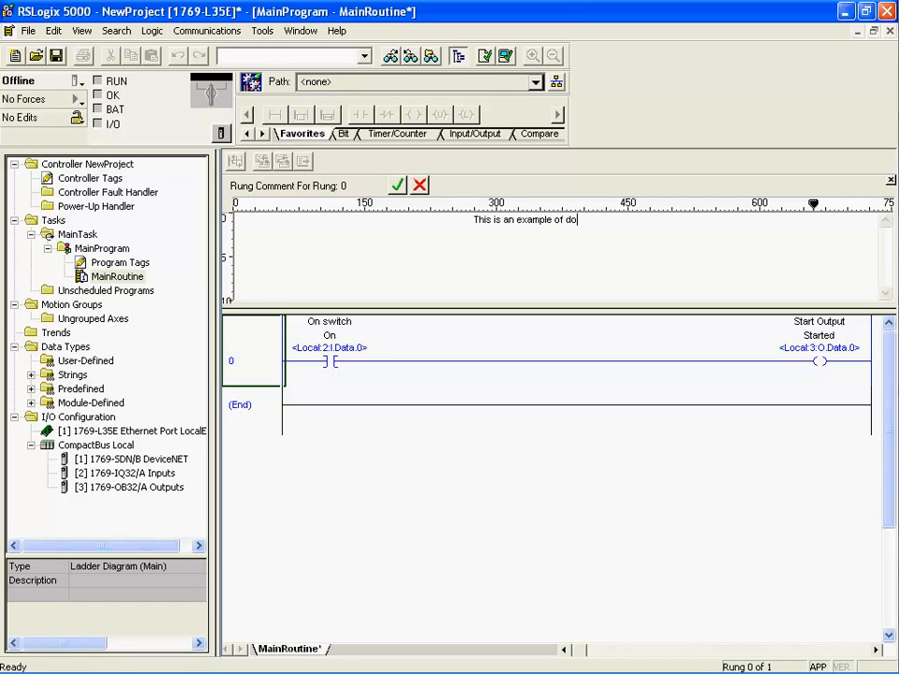
text(cumentation)
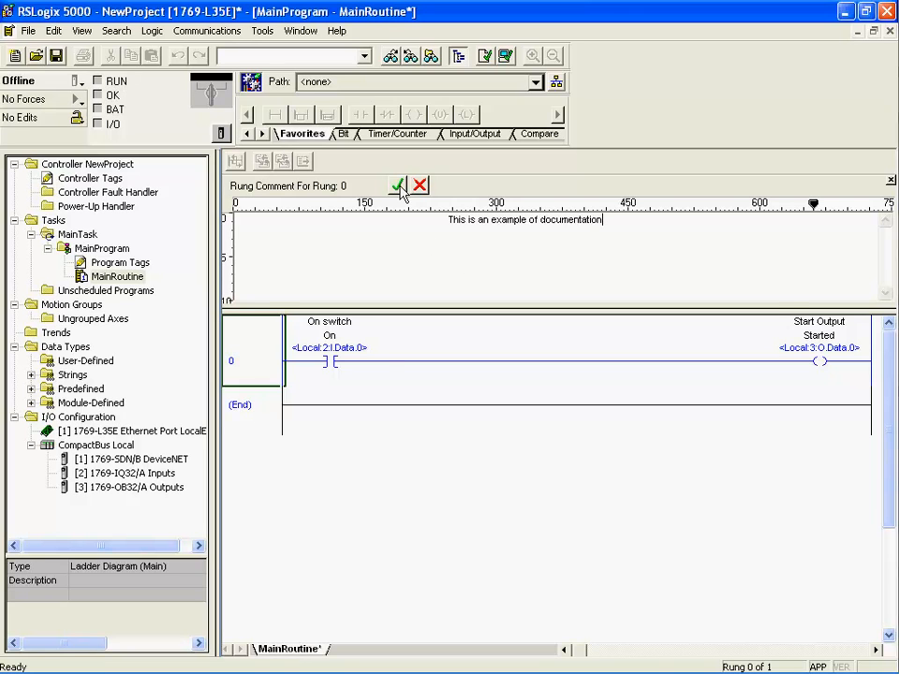
click(397, 186)
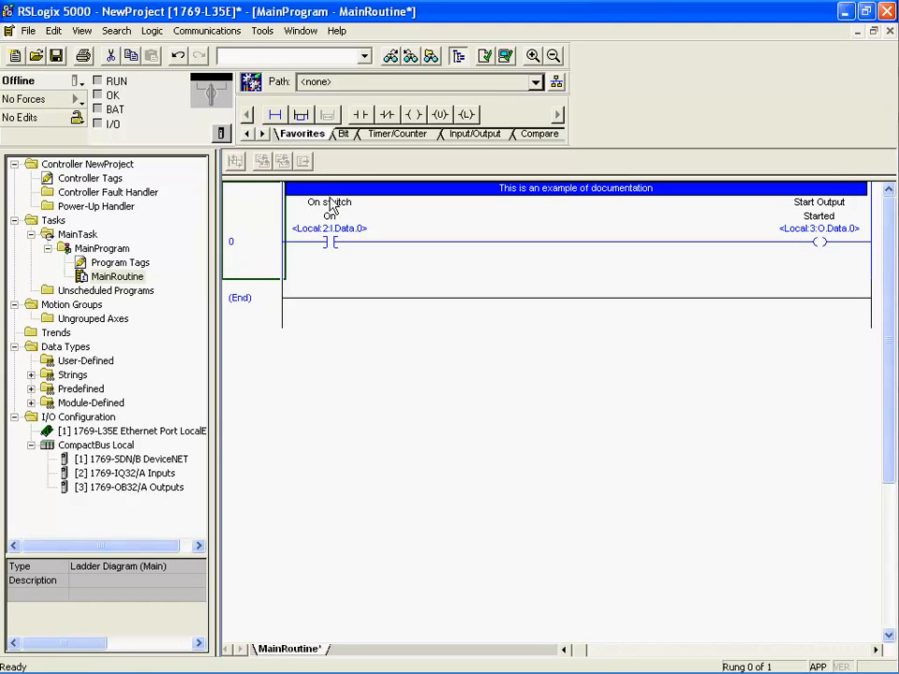
mouse_move(577, 206)
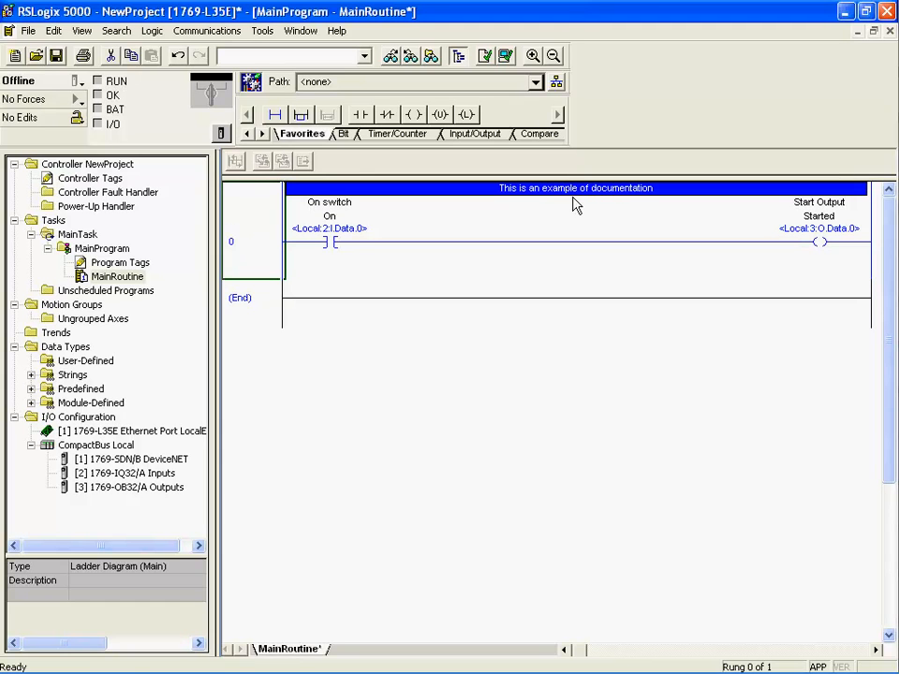
mouse_move(326, 236)
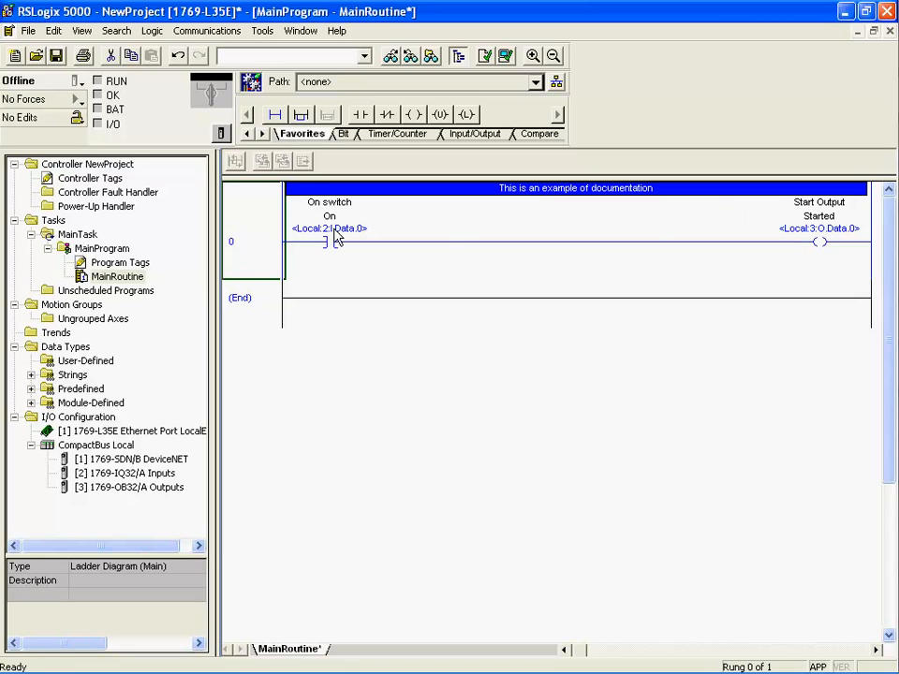
mouse_move(253, 232)
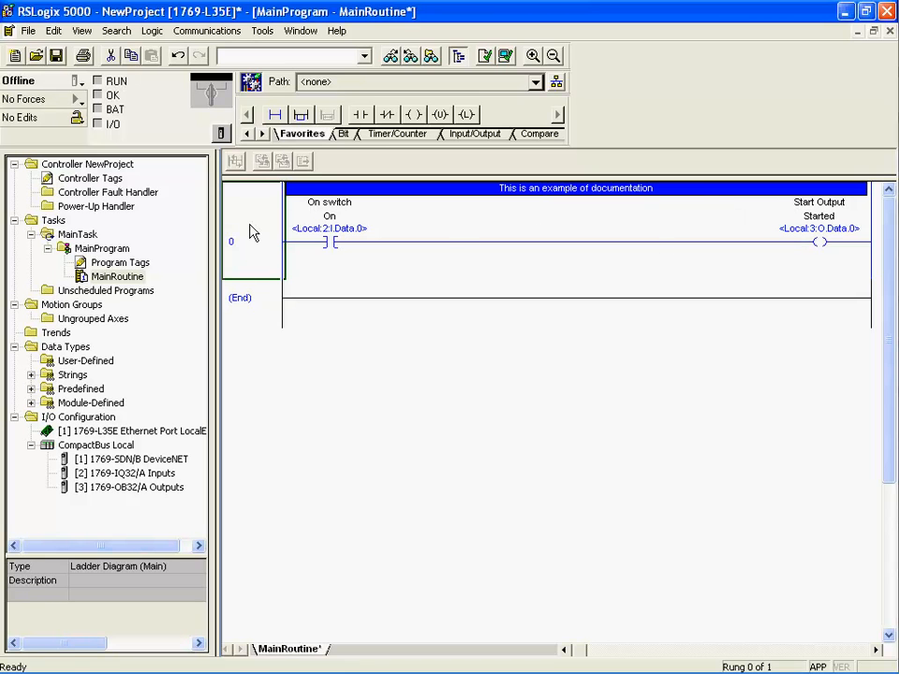